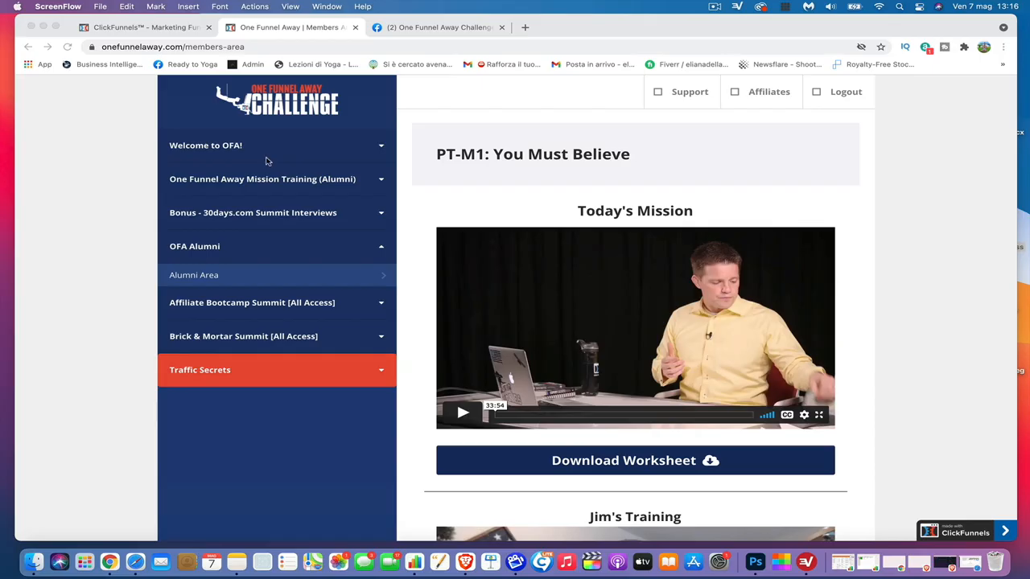
mouse_move(499, 333)
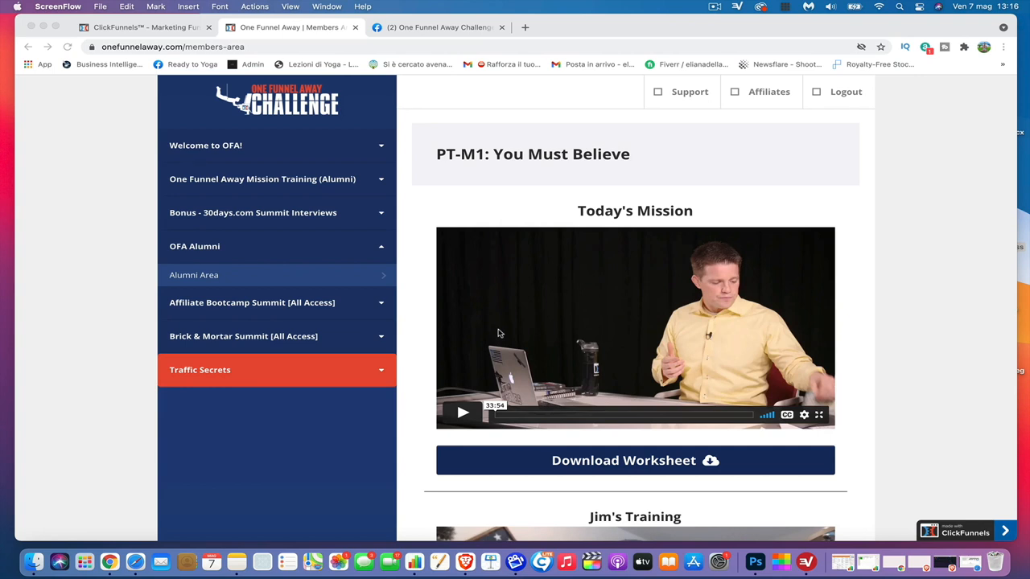
Switch to the ClickFunnels tab showing the Account Details settings page.
left_click(141, 26)
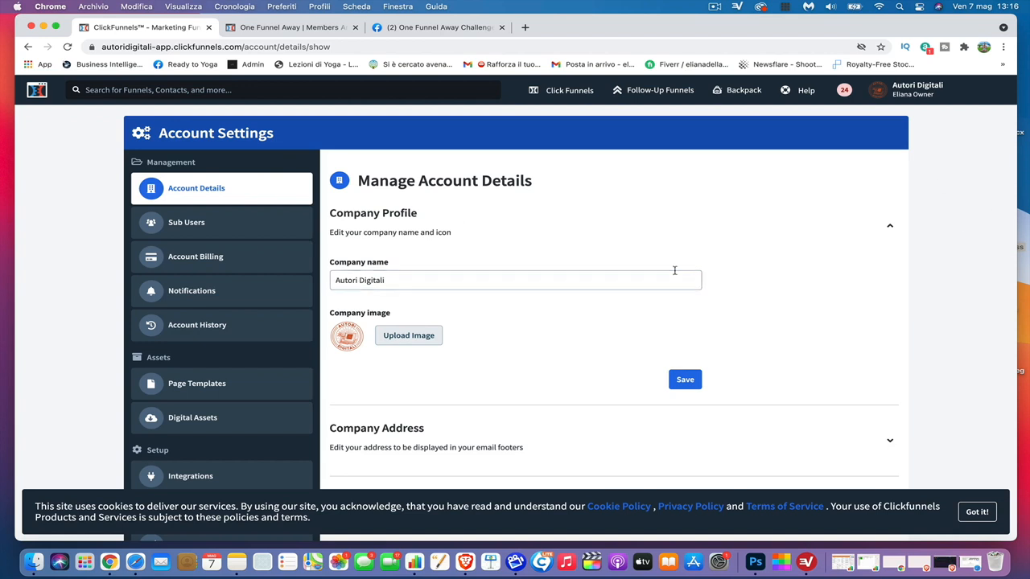
mouse_move(940, 206)
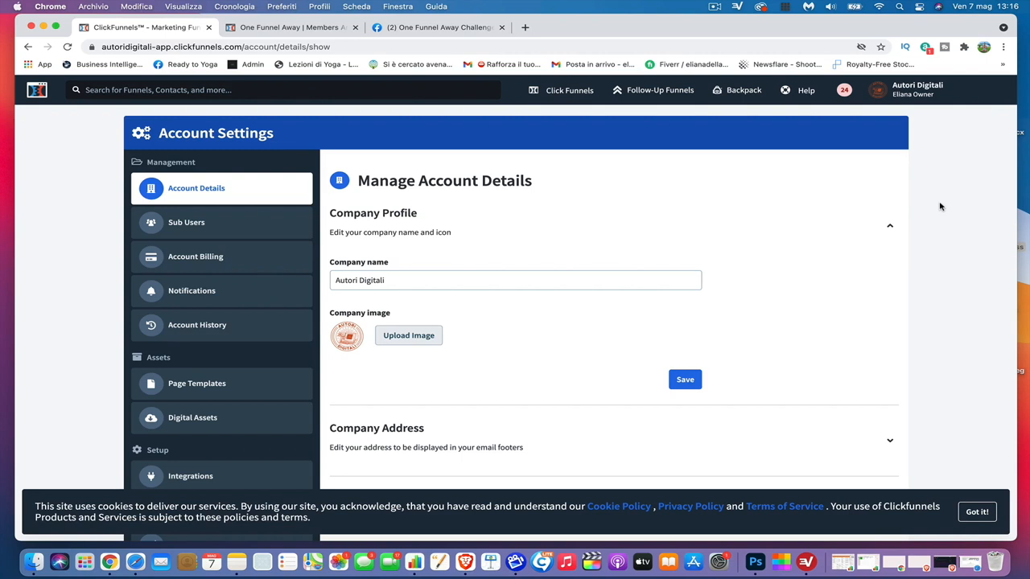
mouse_move(576, 145)
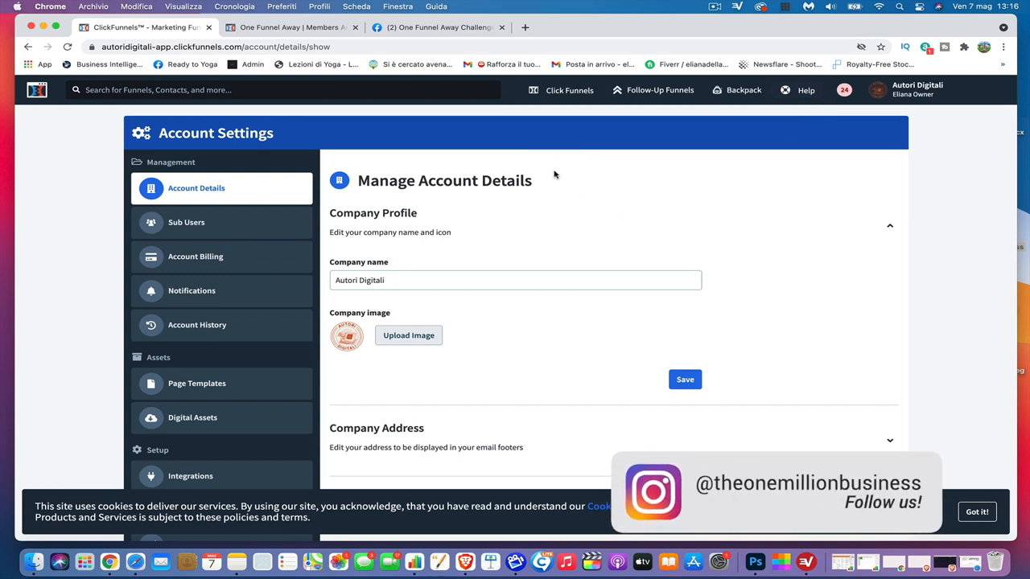
mouse_move(647, 119)
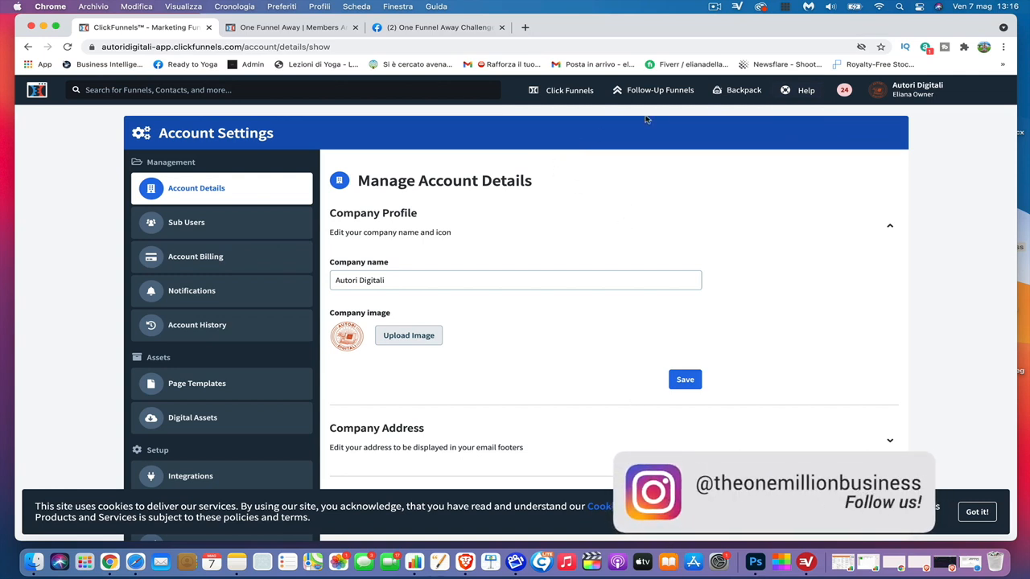
Go to the ClickFunnels account dashboard via the top-bar logo.
left_click(569, 90)
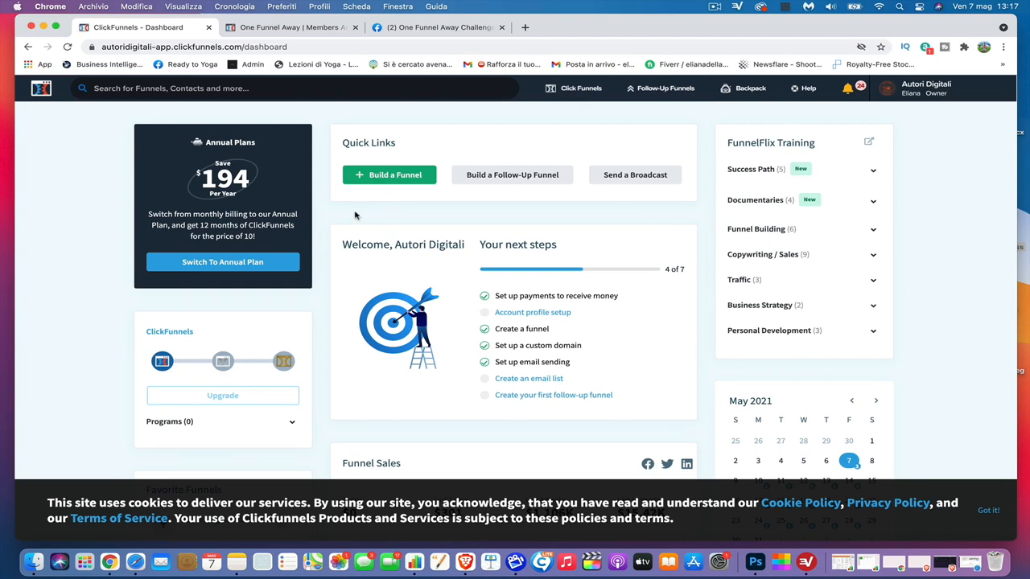
mouse_move(539, 282)
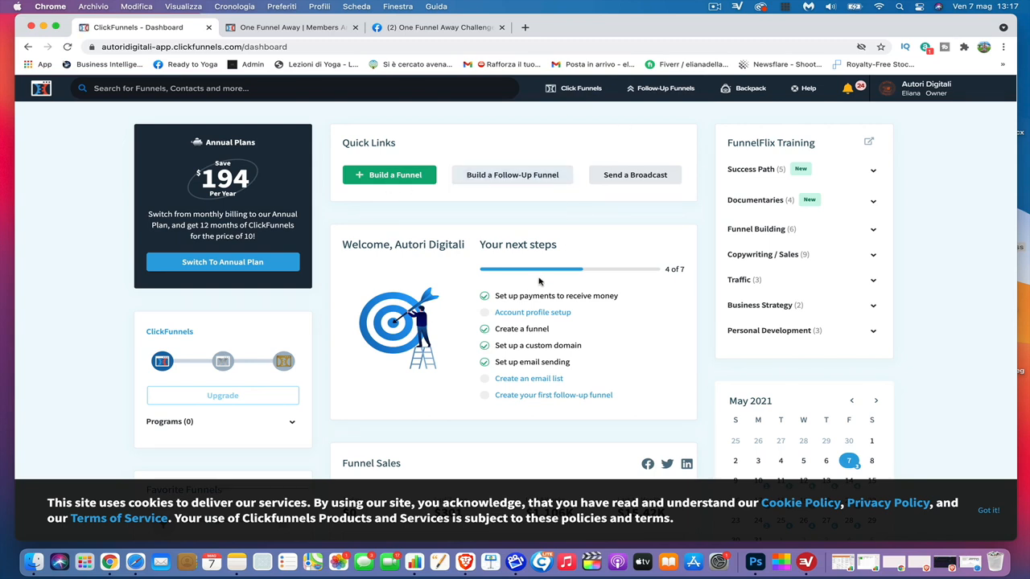
mouse_move(563, 320)
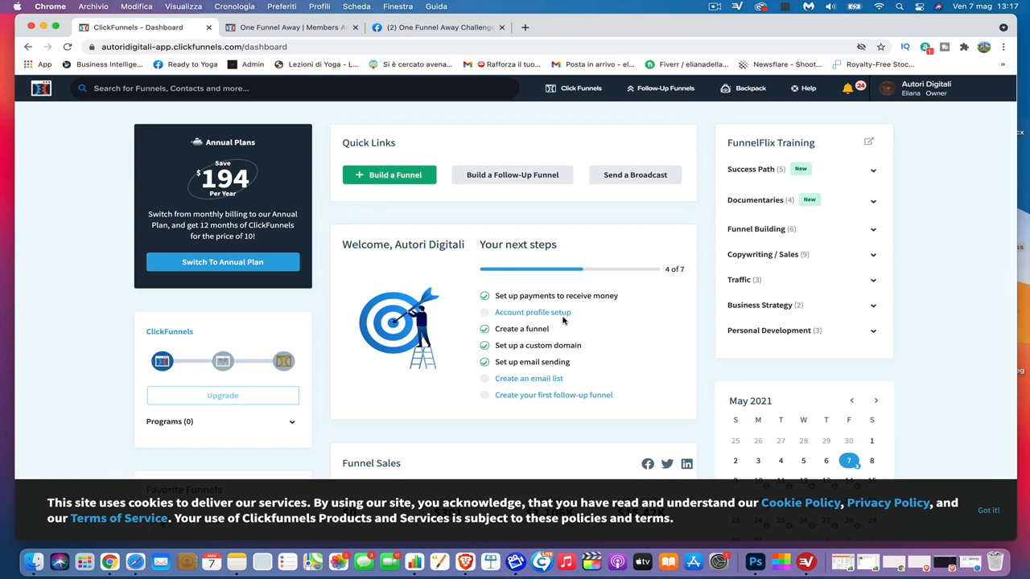
left_click(290, 26)
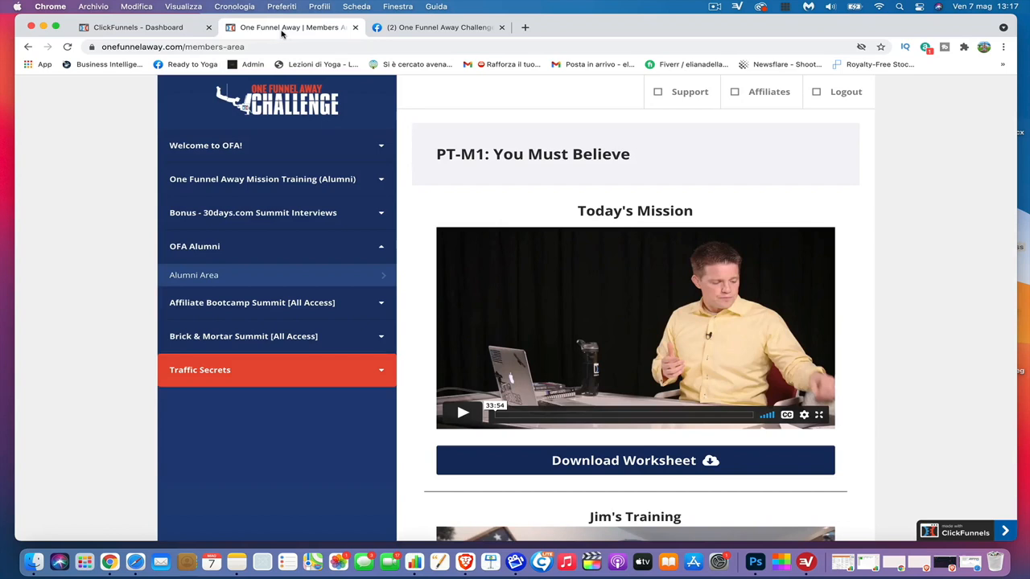
mouse_move(360, 240)
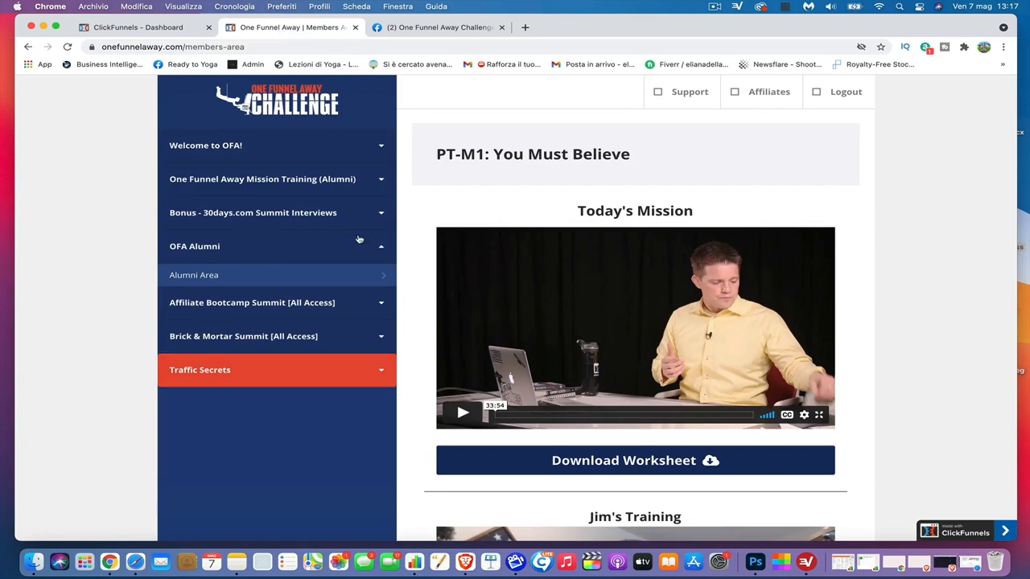
mouse_move(553, 256)
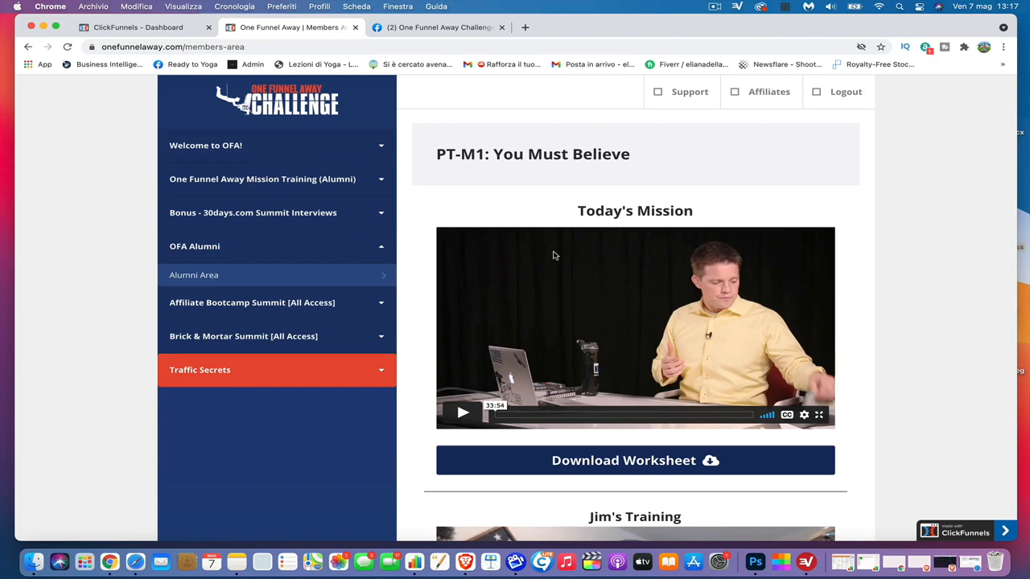
left_click(137, 26)
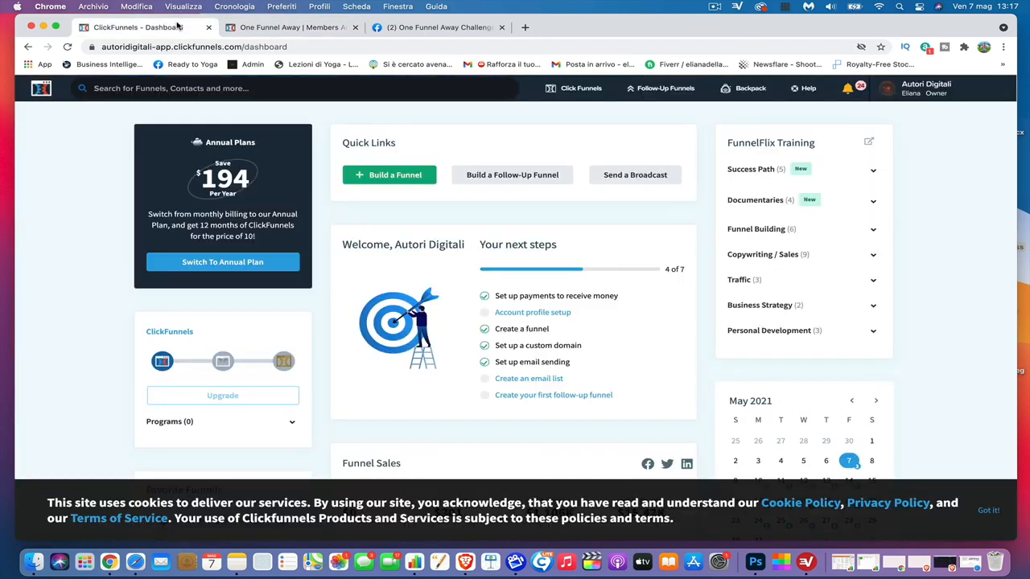
mouse_move(496, 190)
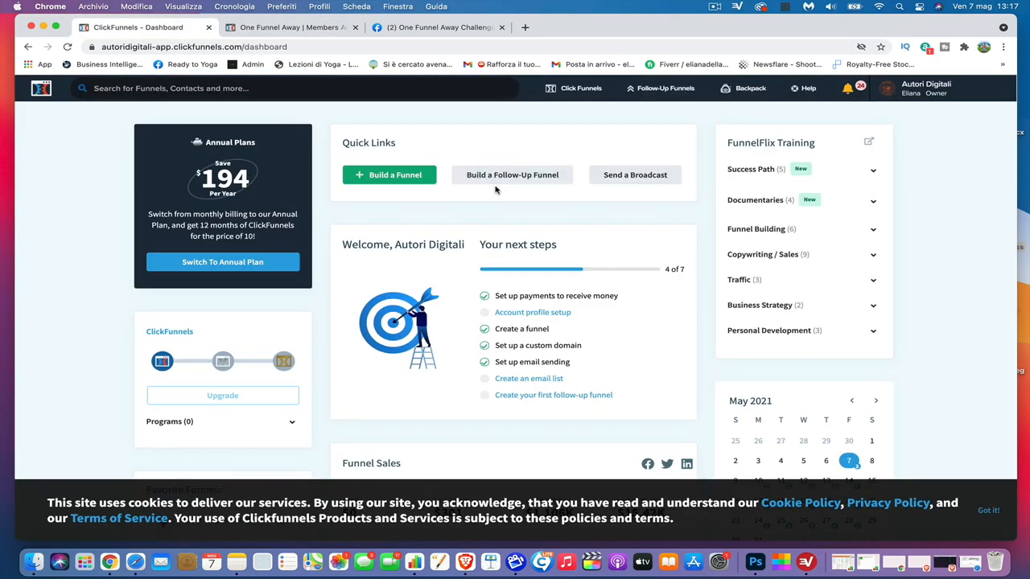
mouse_move(644, 241)
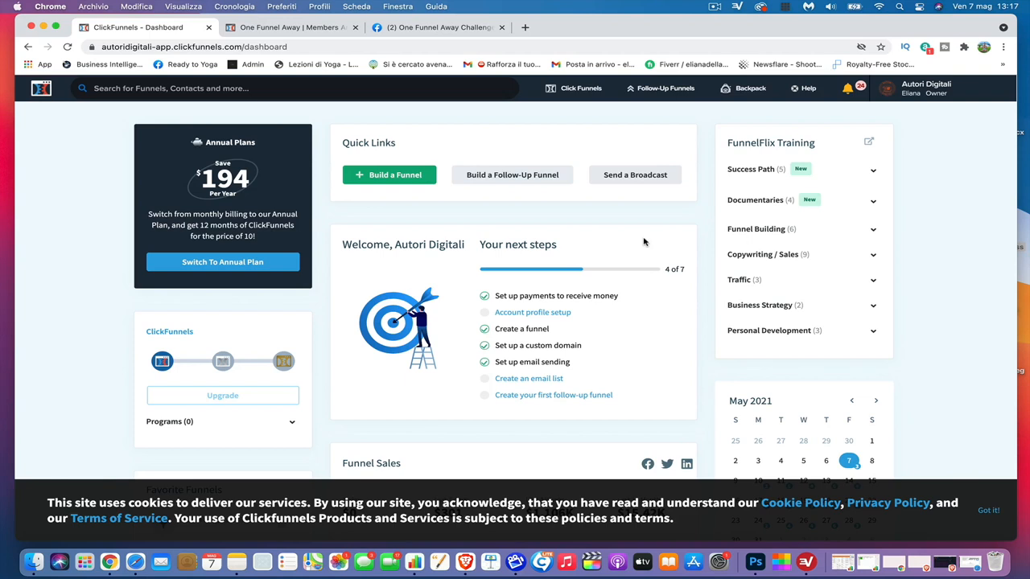
mouse_move(573, 143)
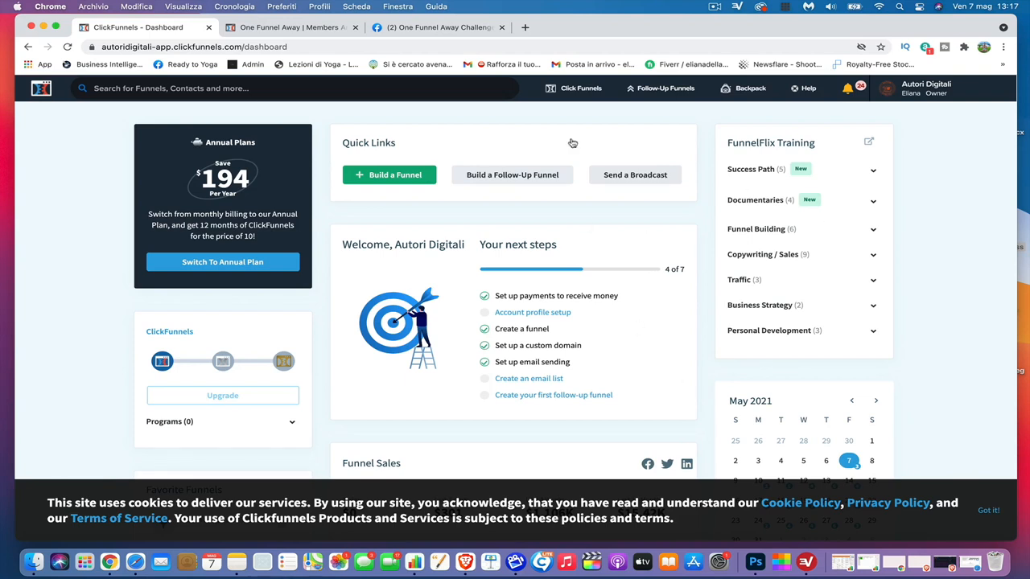
mouse_move(524, 280)
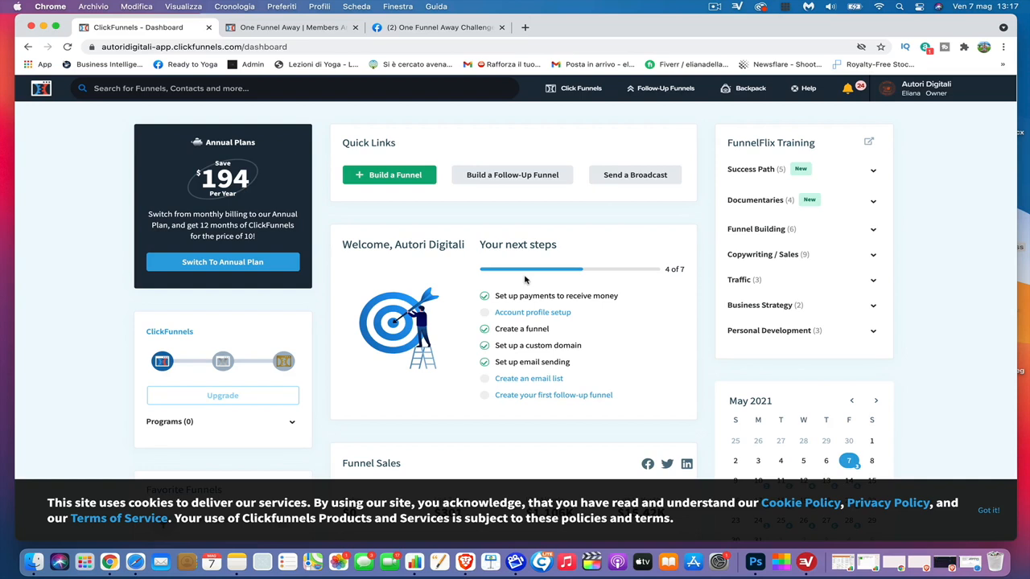
mouse_move(361, 278)
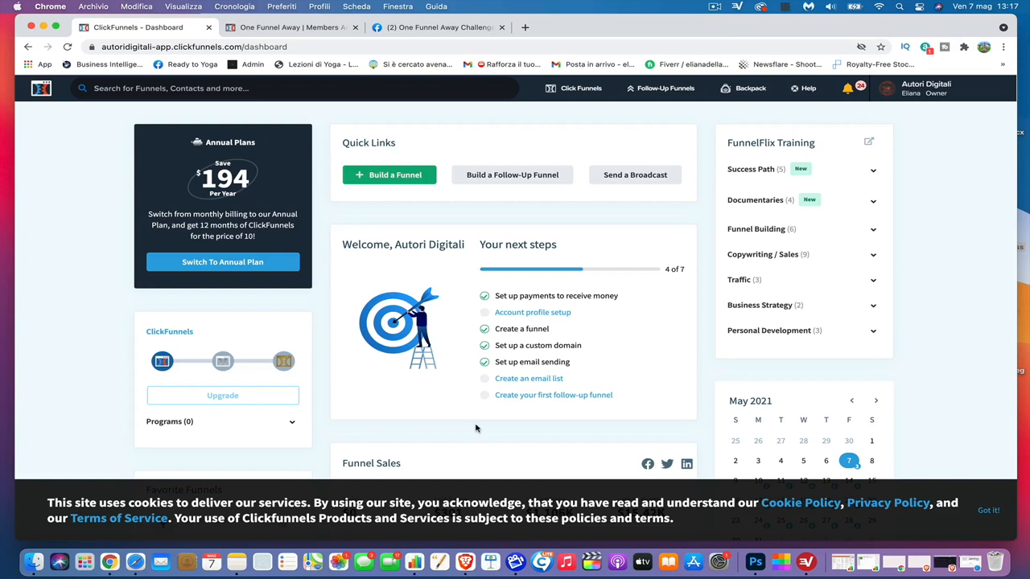
mouse_move(543, 201)
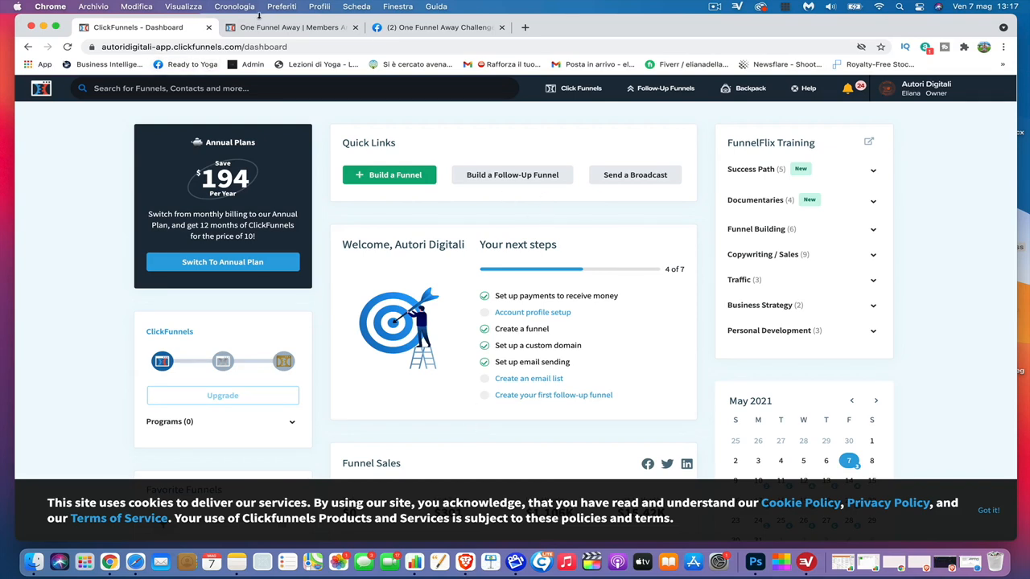
Return to the One Funnel Away members area tab on the PT-M1 mission.
left_click(290, 25)
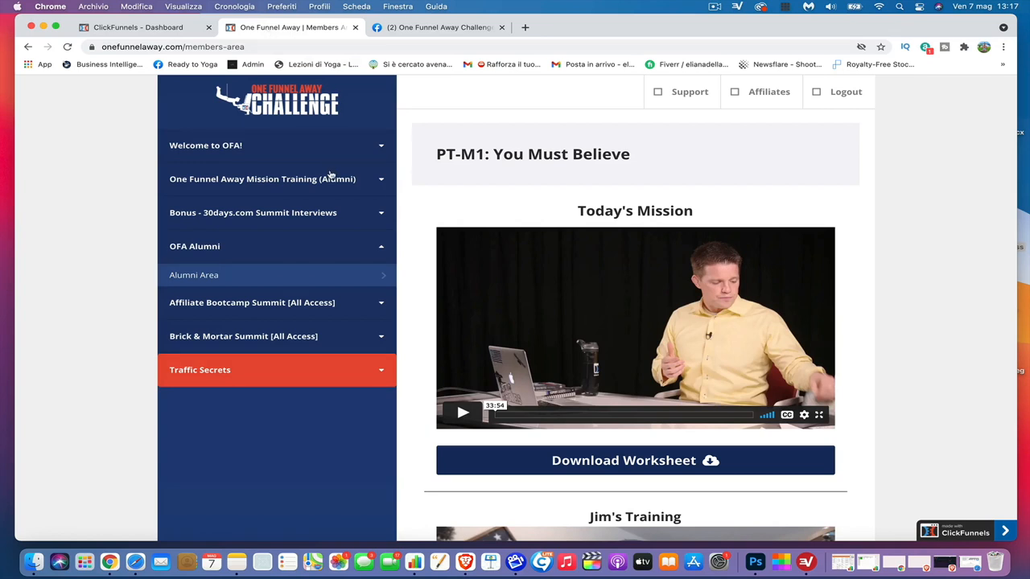
mouse_move(379, 235)
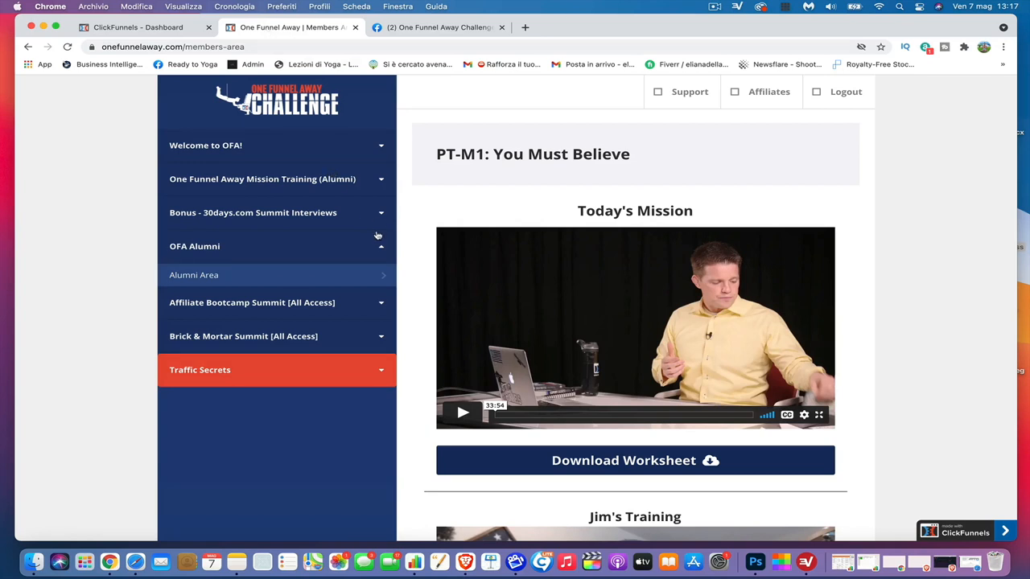
mouse_move(494, 186)
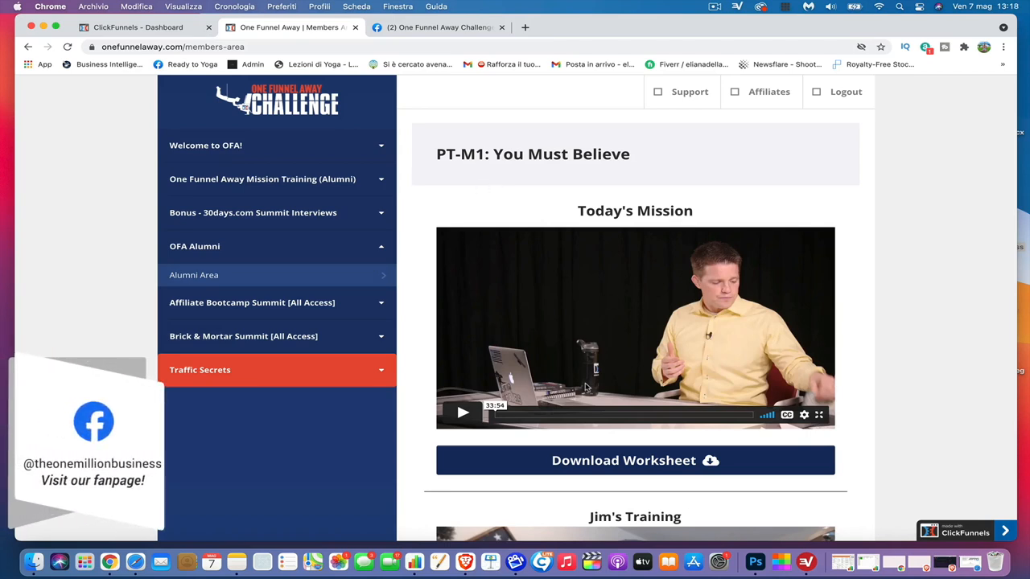
mouse_move(775, 100)
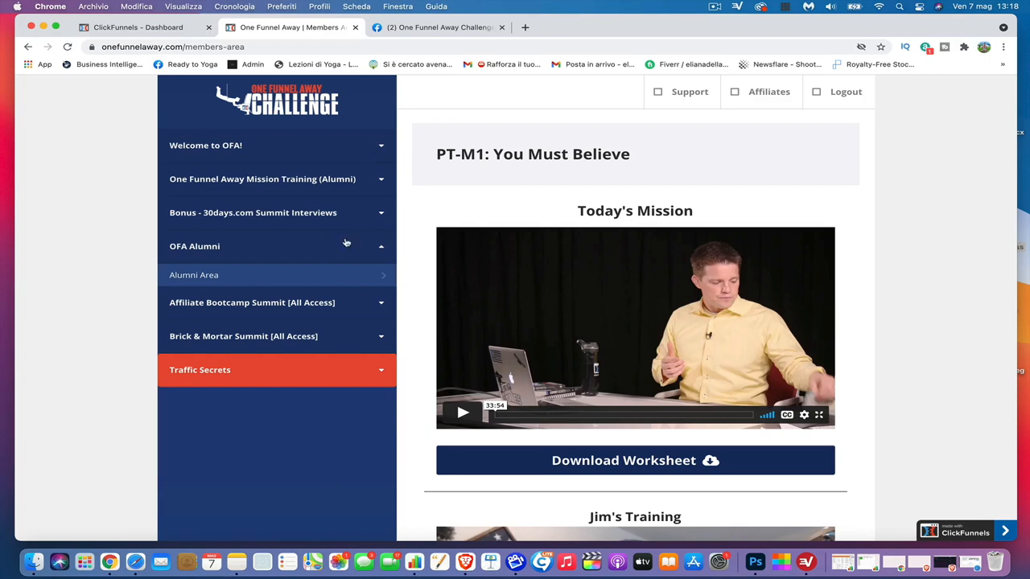
mouse_move(221, 254)
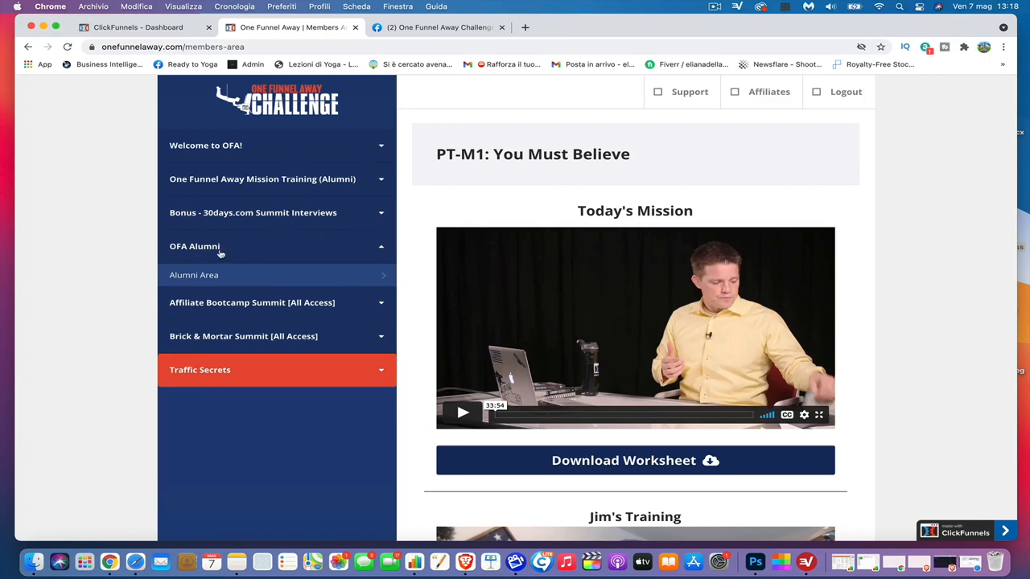
mouse_move(303, 261)
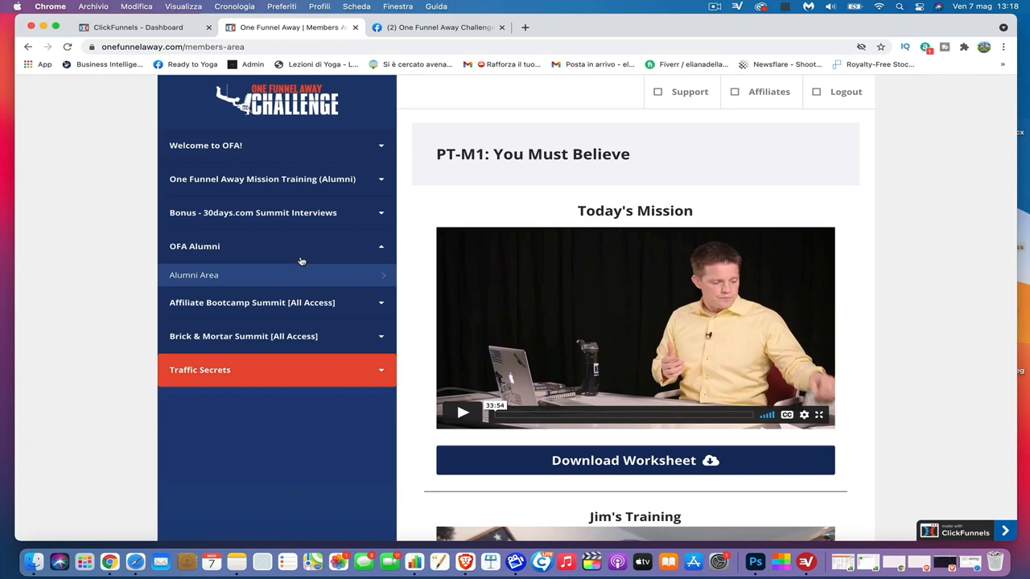
mouse_move(348, 213)
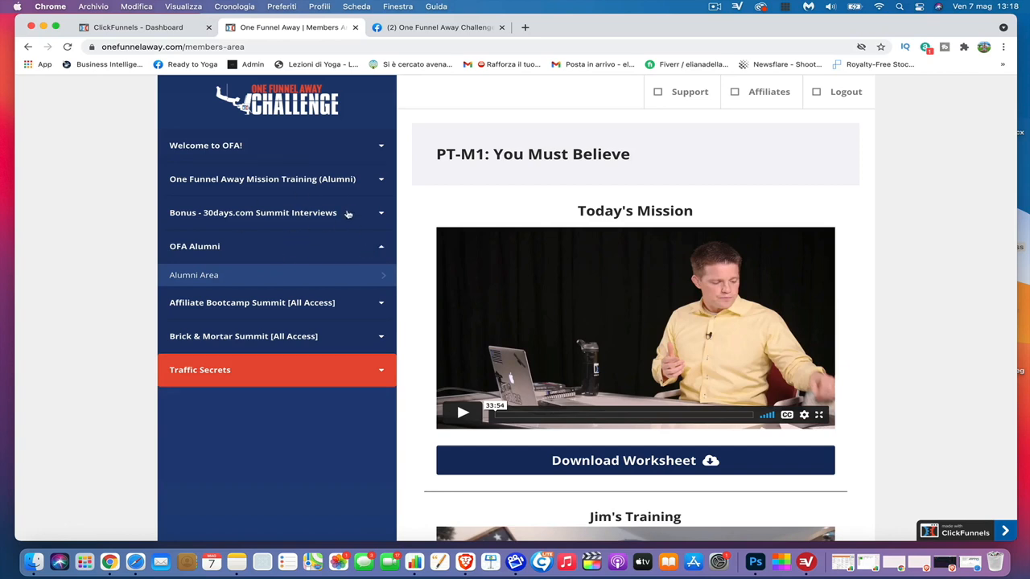
Expand the 30days.com Summit Interviews bonus list and scroll down to the Full 30 Days EBook page.
left_click(254, 212)
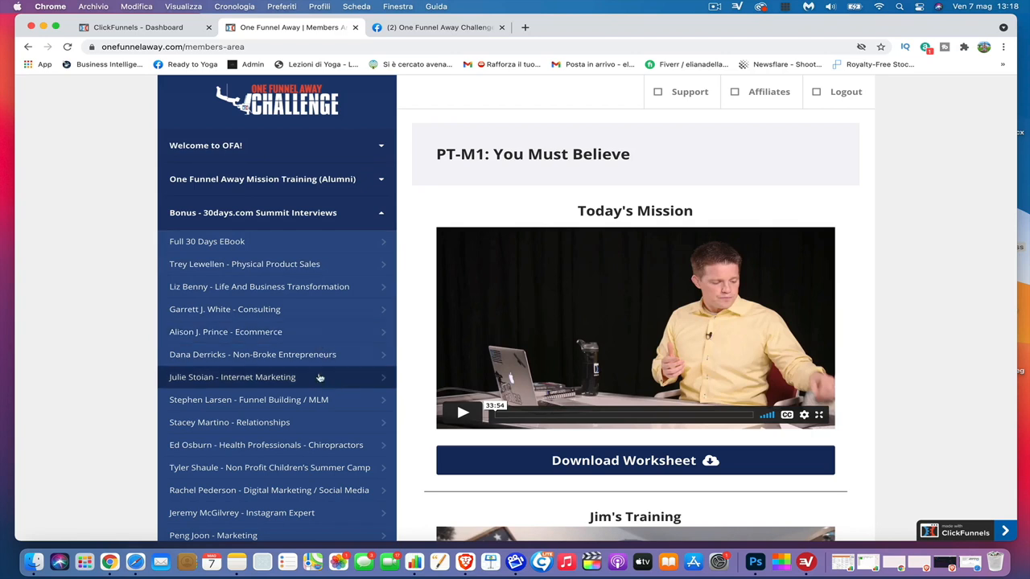
scroll("down", 3)
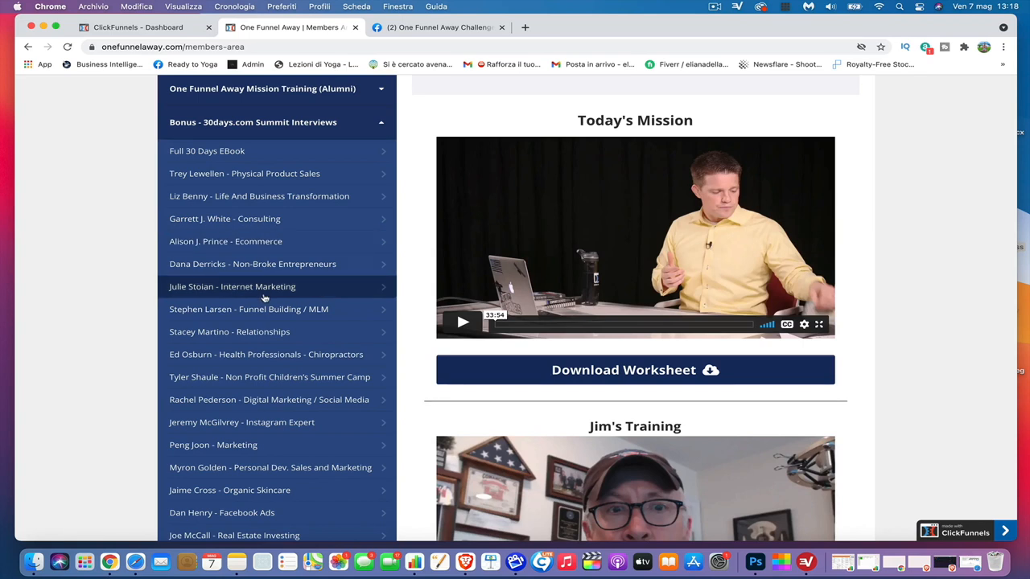
mouse_move(296, 218)
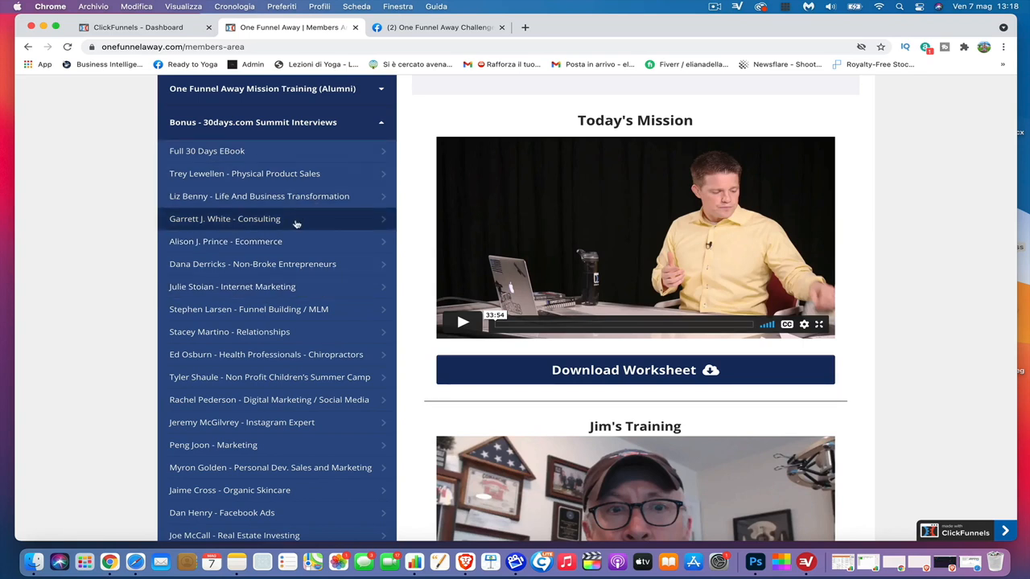
mouse_move(277, 263)
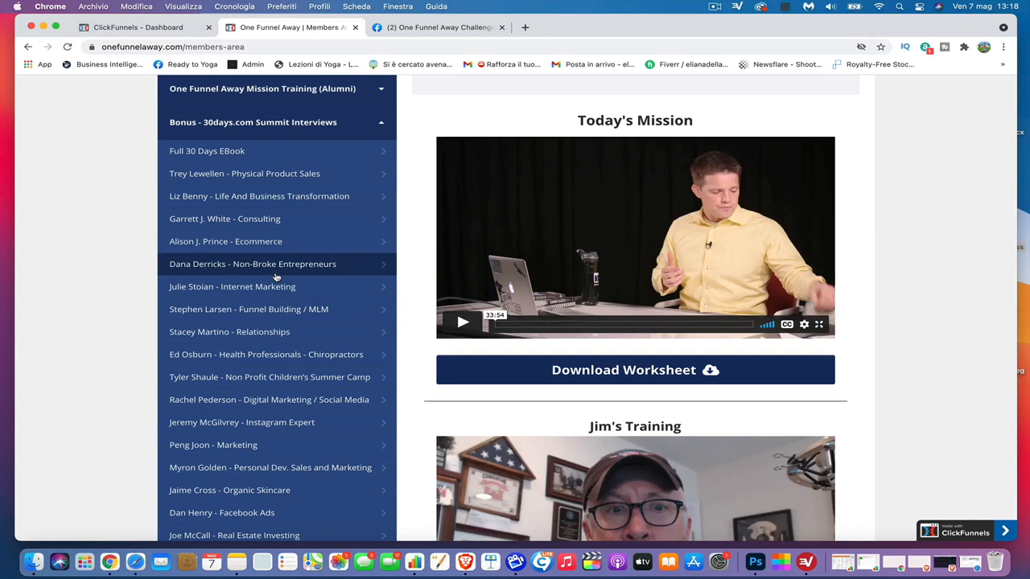
mouse_move(280, 338)
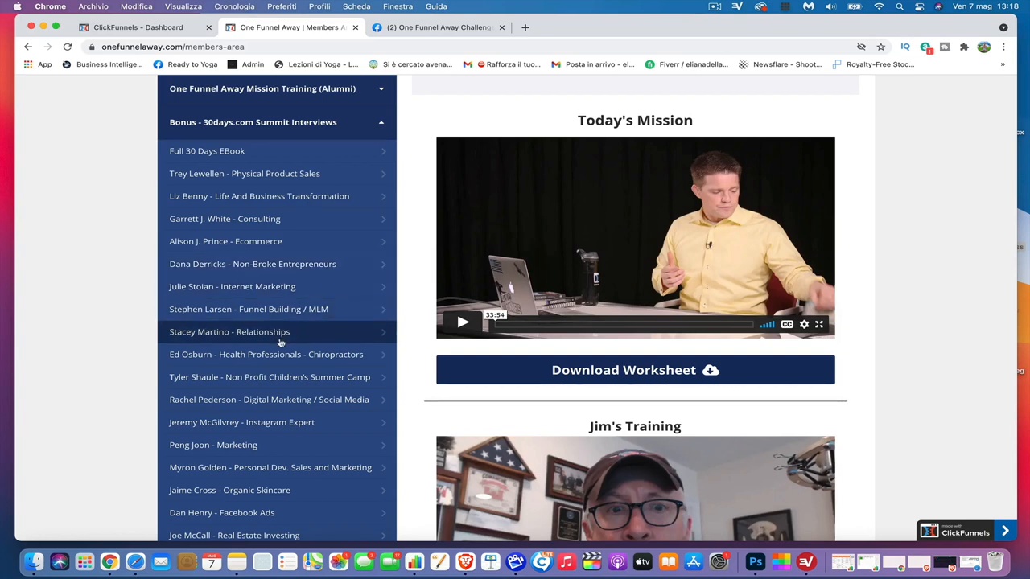
scroll("down", 3)
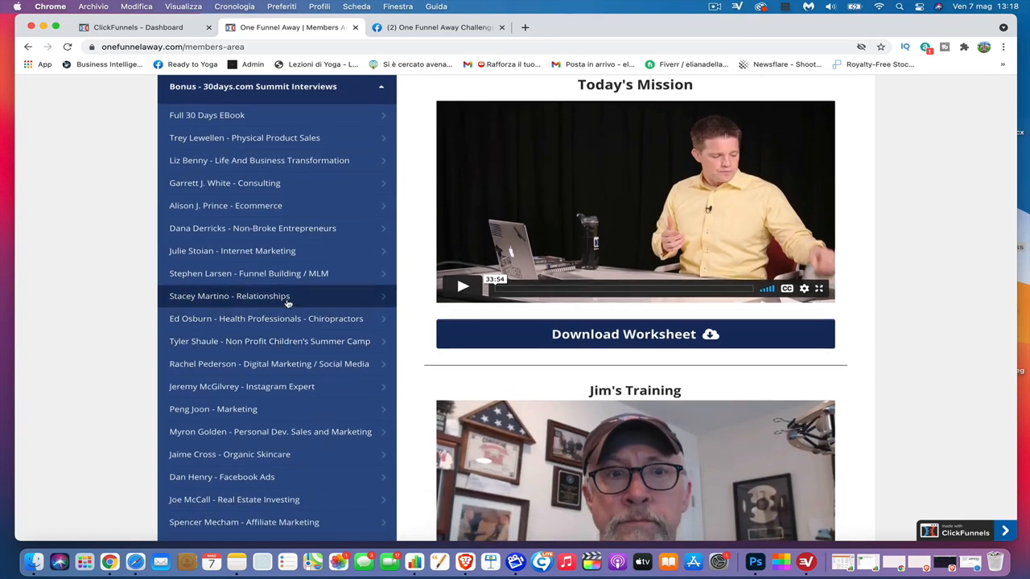
scroll("down", 3)
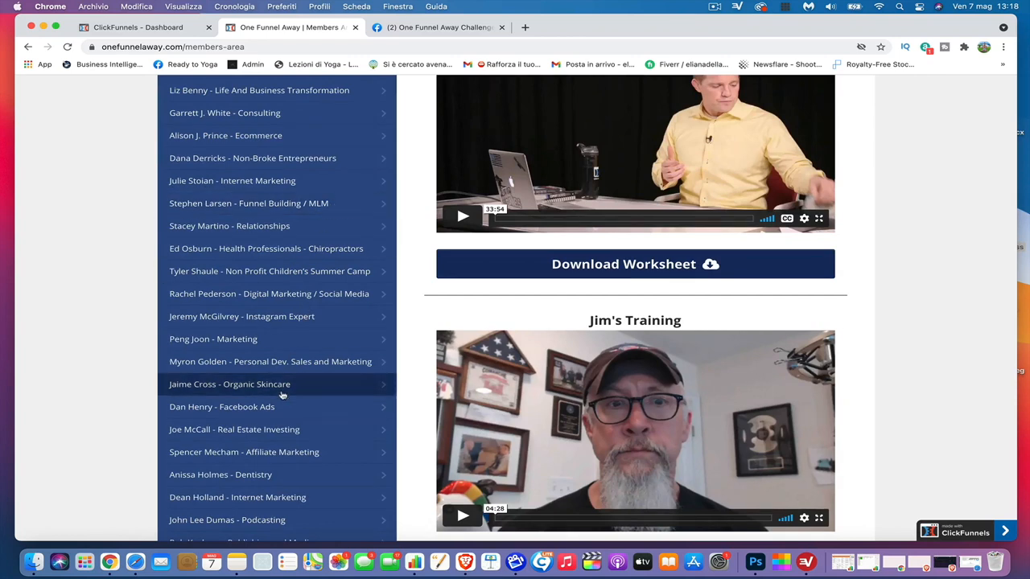
scroll("down", 3)
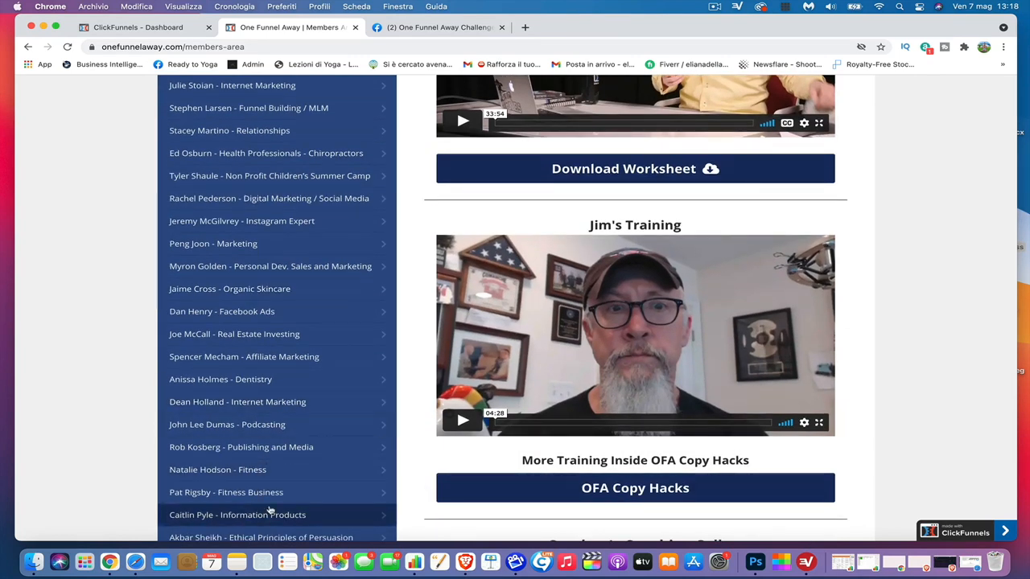
scroll("down", 3)
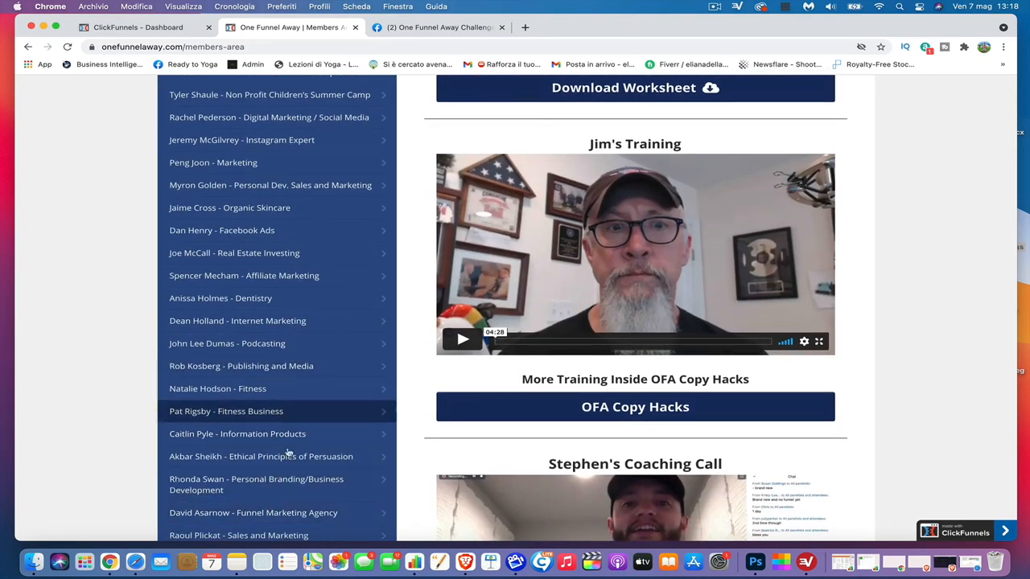
scroll("down", 3)
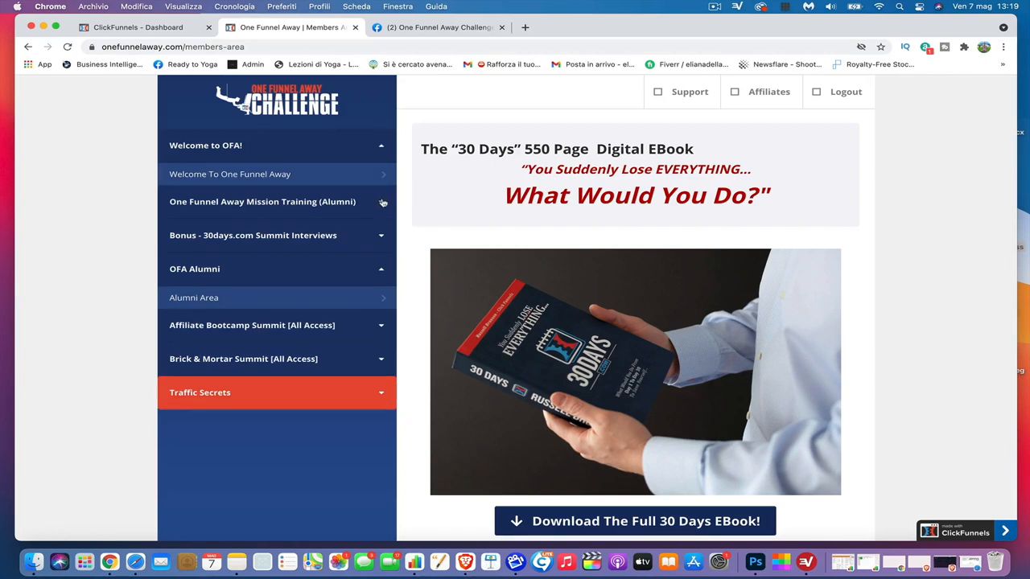
Expand the Mission Training (Alumni) lessons and open PT-M1: You Must Believe.
left_click(262, 201)
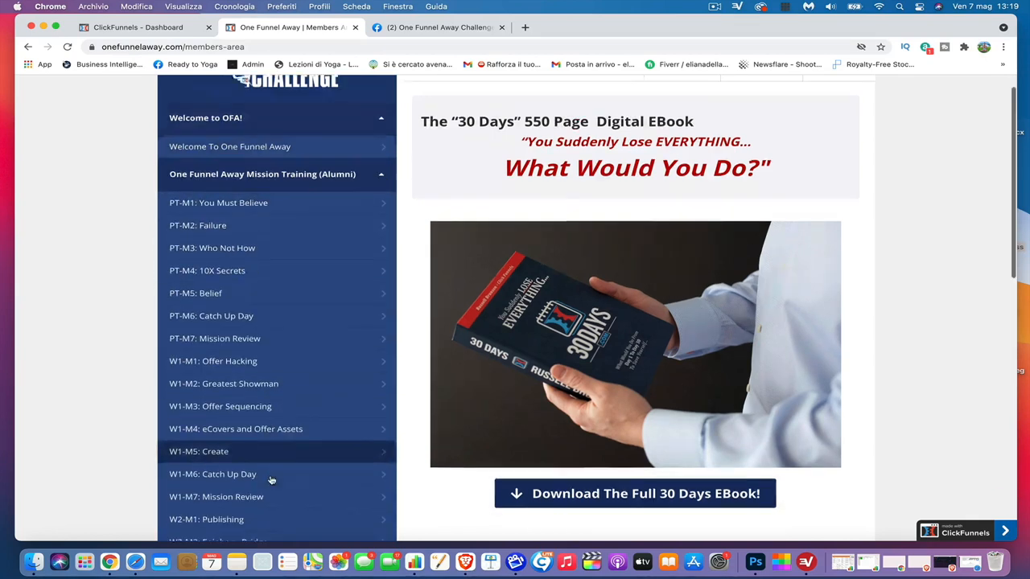
scroll("down", 3)
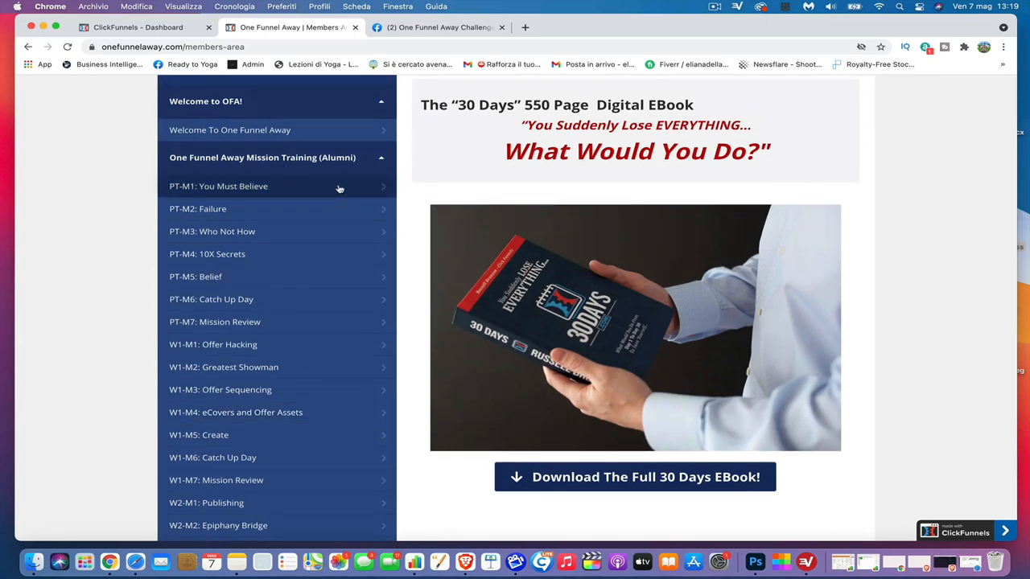
left_click(219, 187)
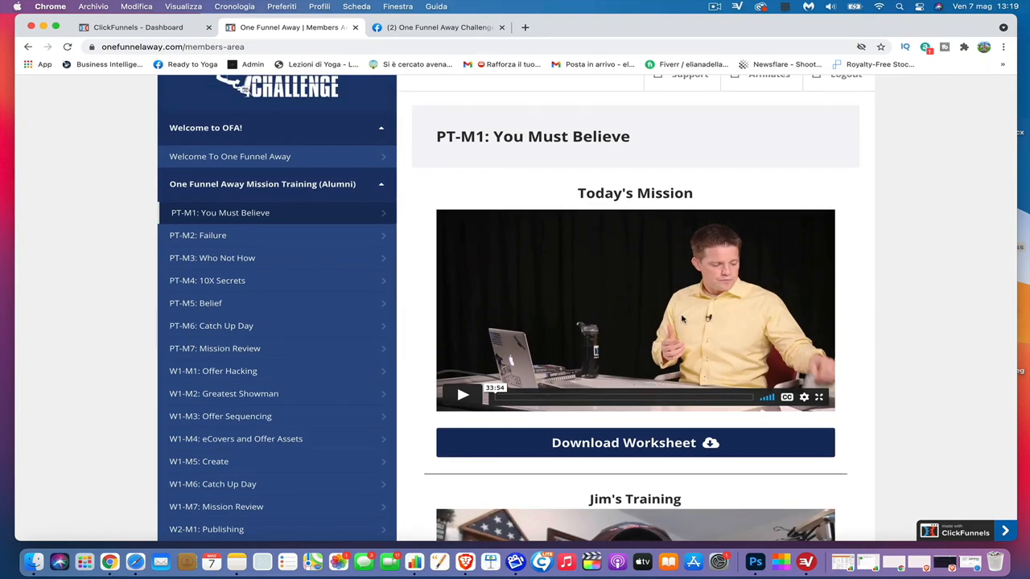
Scroll the lessons to W3-M6: Members Area, then collapse the mission training list.
scroll("down", 3)
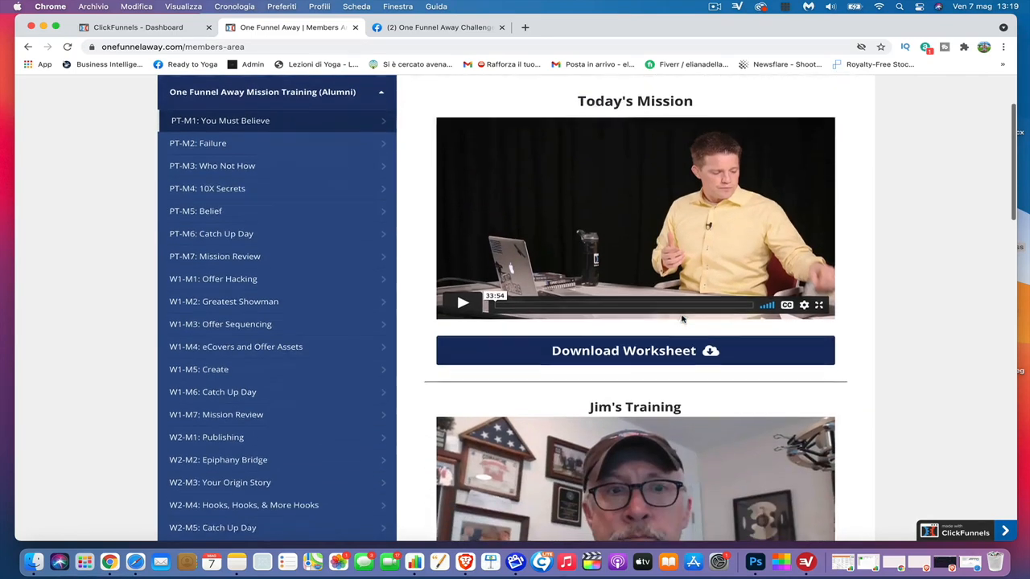
scroll("down", 3)
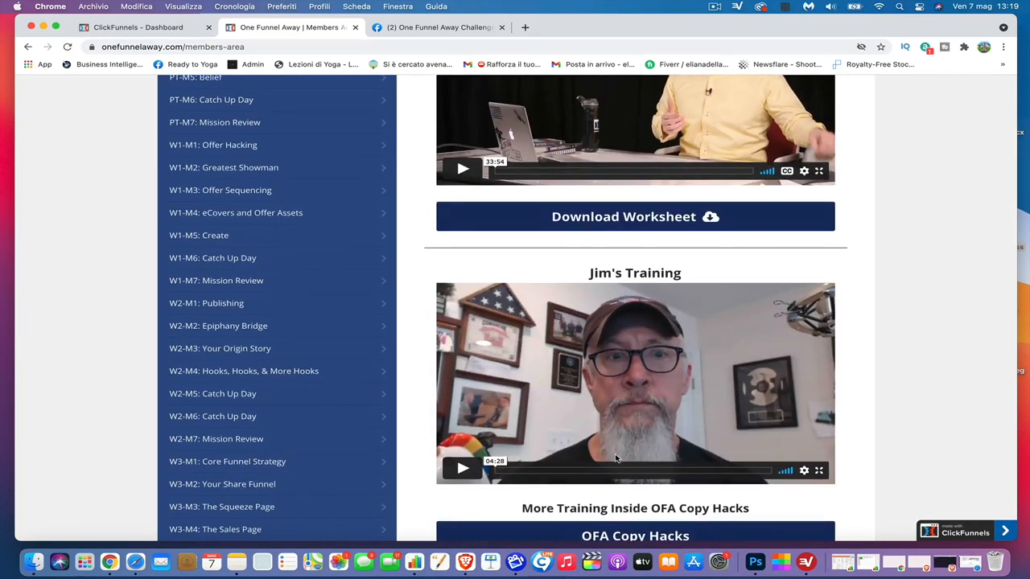
mouse_move(563, 338)
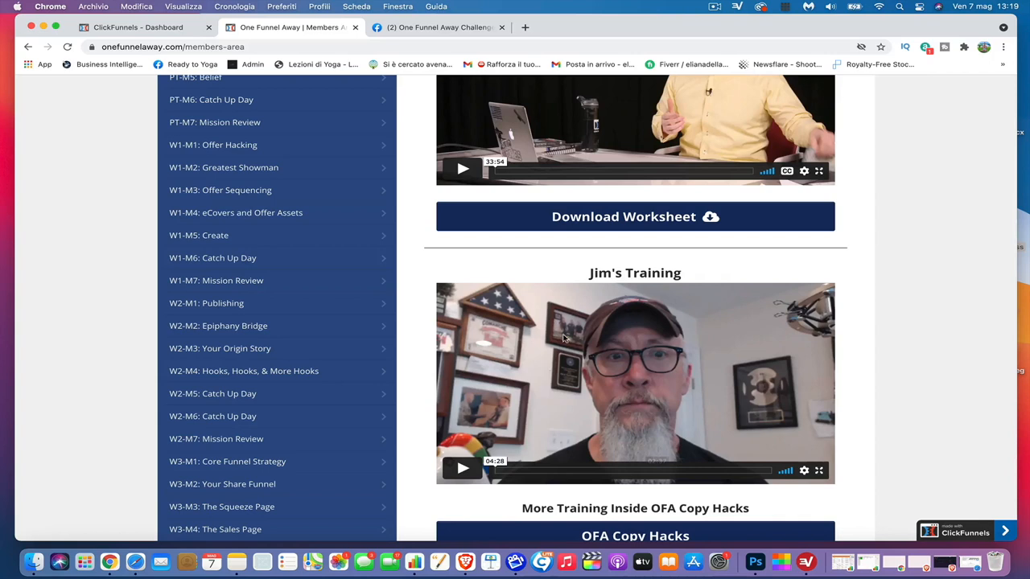
scroll("down", 3)
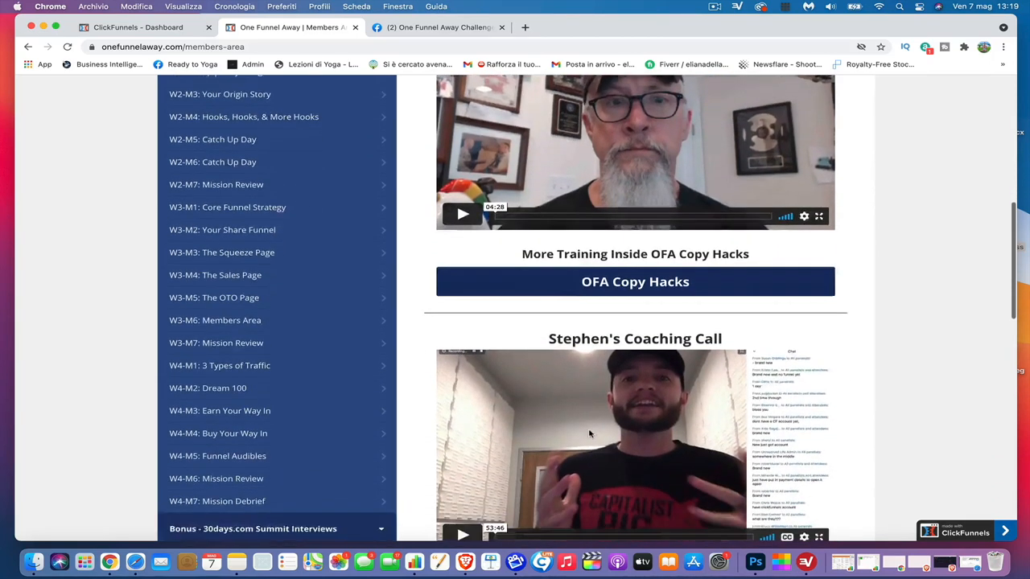
scroll("down", 3)
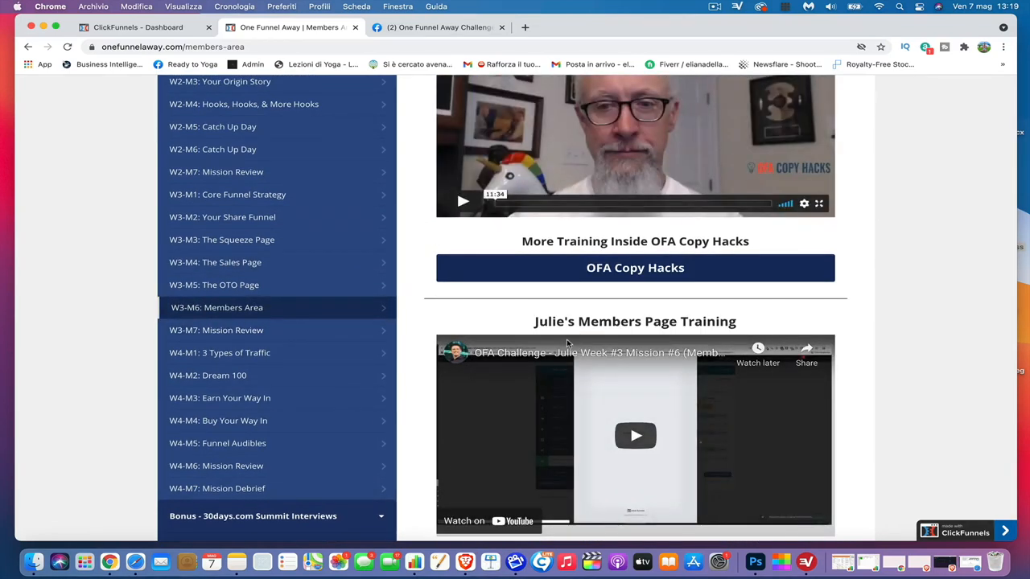
scroll("down", 3)
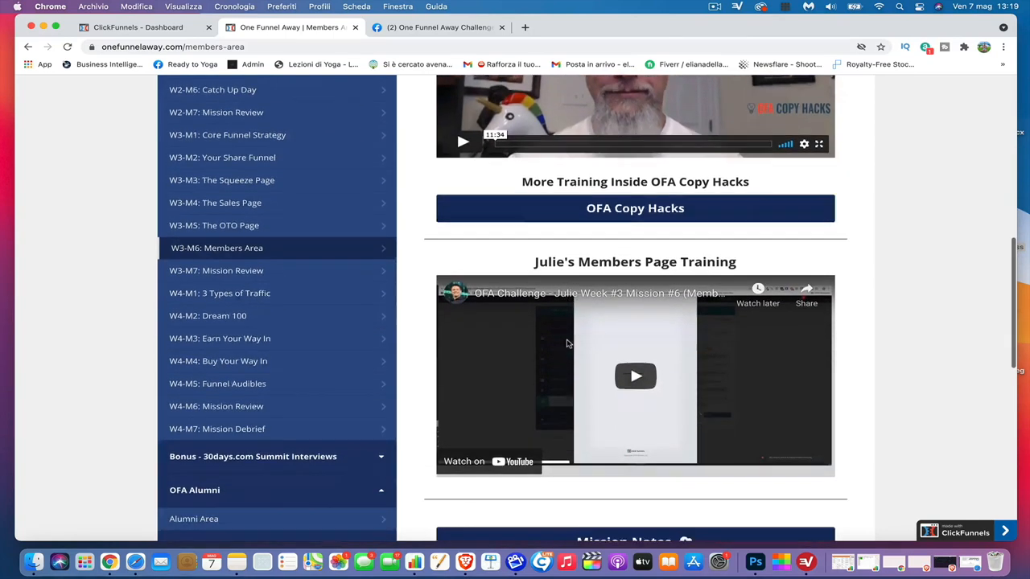
scroll("down", 3)
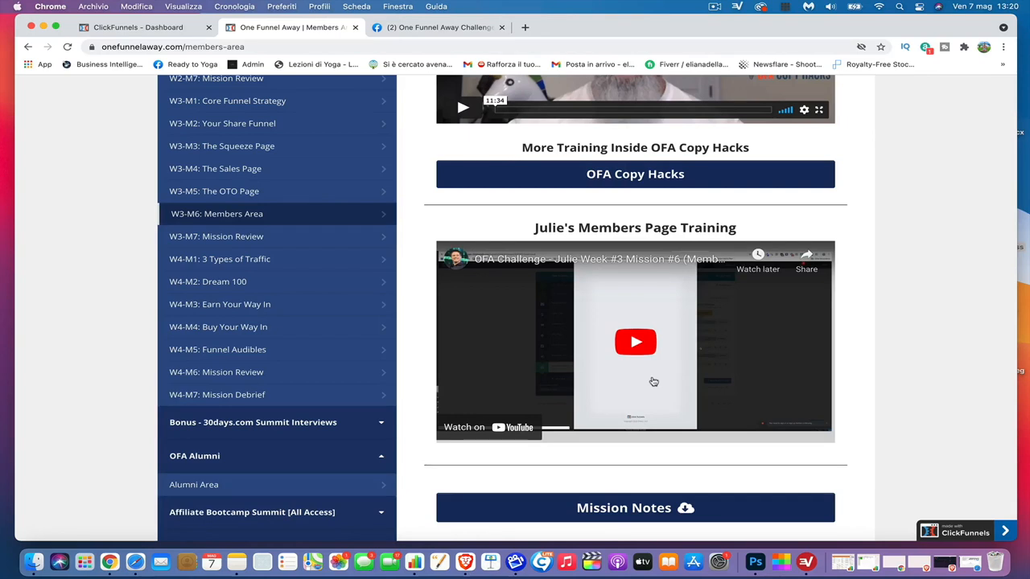
mouse_move(499, 225)
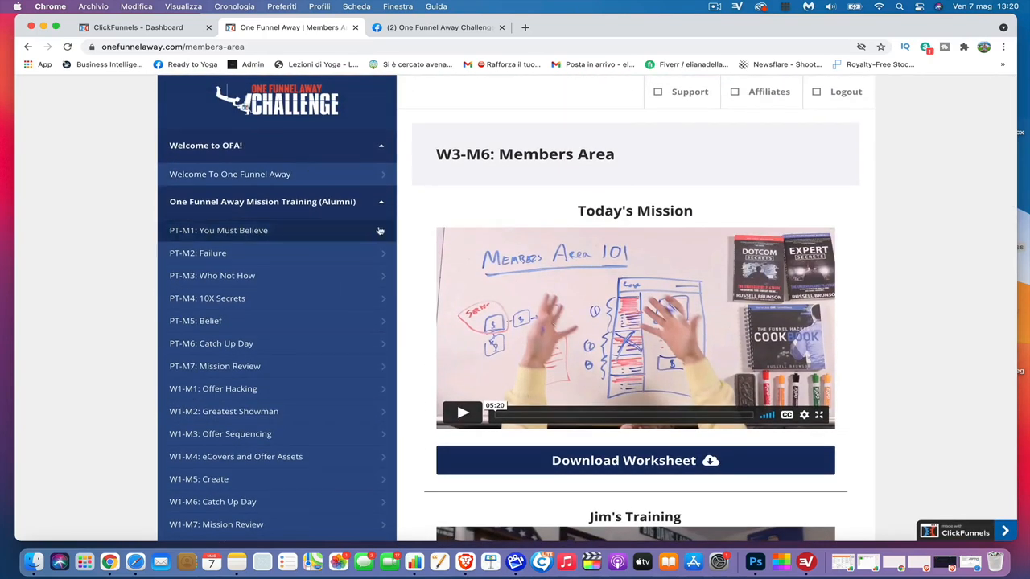
left_click(261, 201)
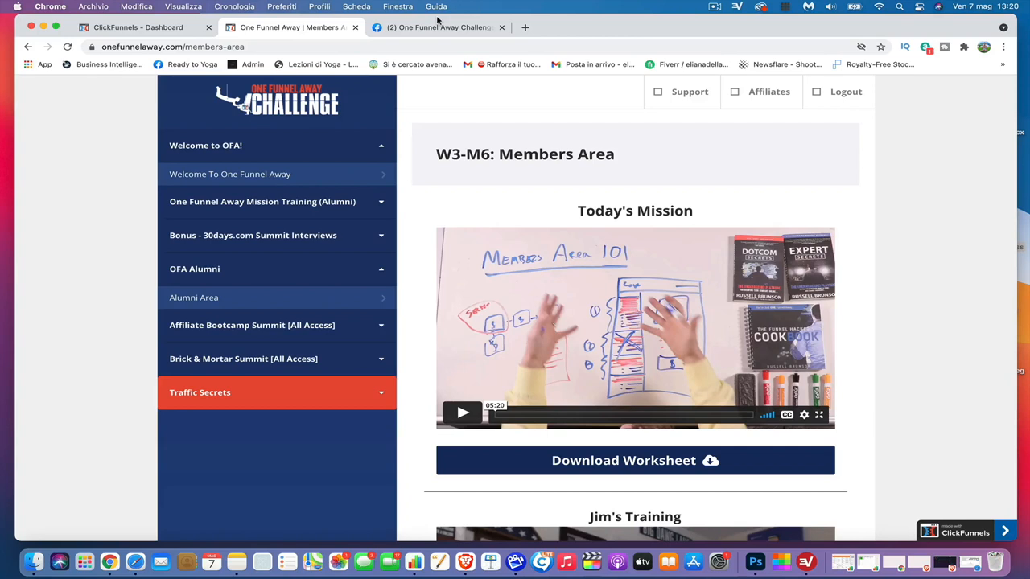
Switch to the OFA September 21st Facebook group and scroll its discussion feed to the Consulting Session Replays post.
left_click(437, 26)
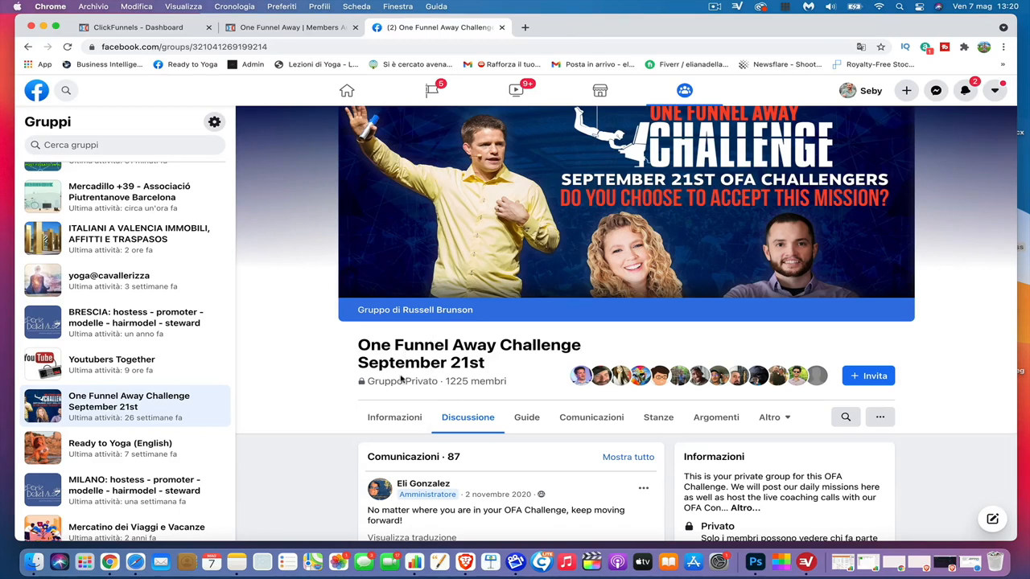
scroll("down", 3)
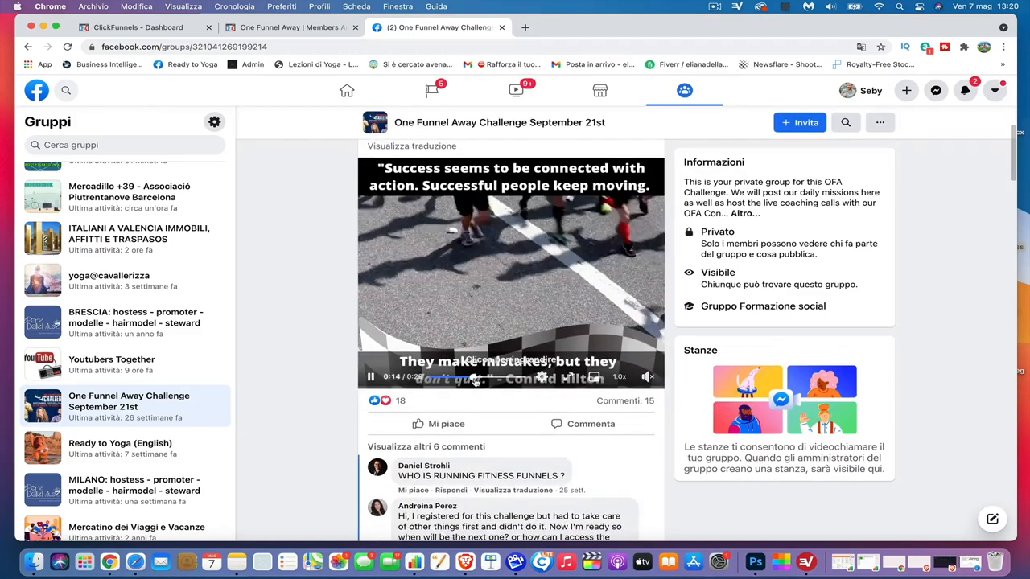
scroll("down", 3)
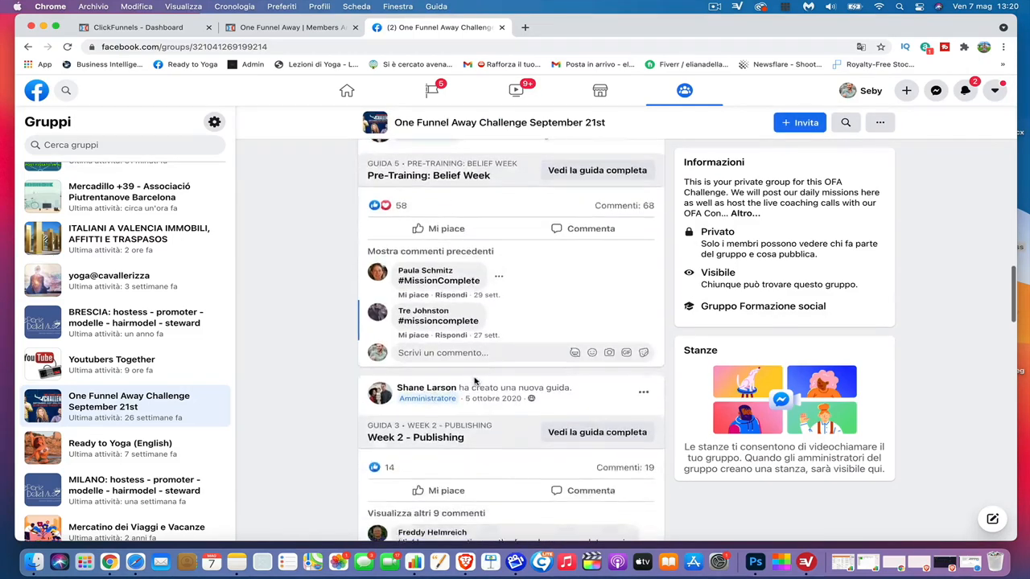
scroll("down", 3)
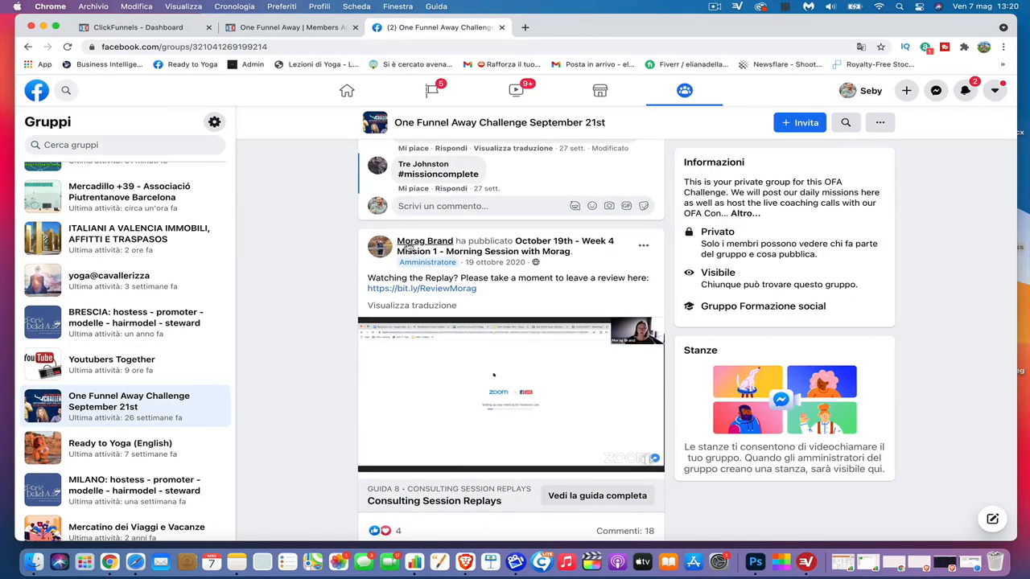
mouse_move(425, 241)
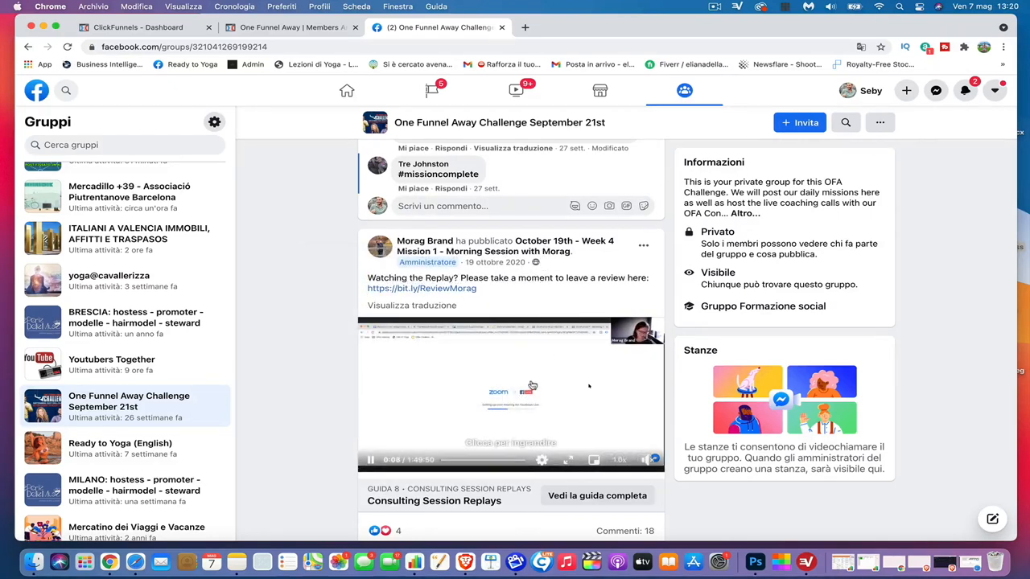
scroll("down", 3)
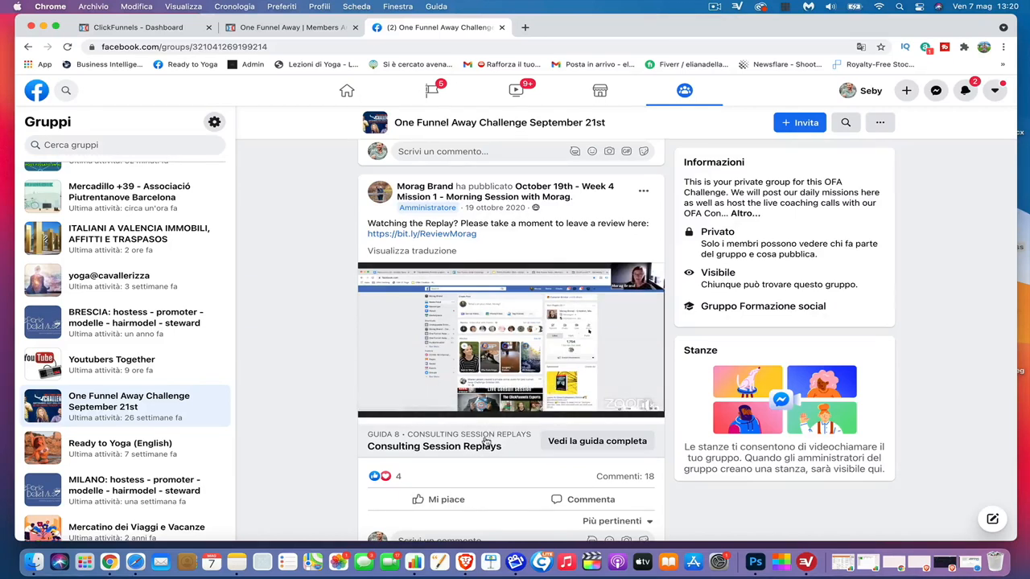
Pause and resume the Week 4 Mission 1 morning session replay and scroll through the post's comments.
left_click(512, 341)
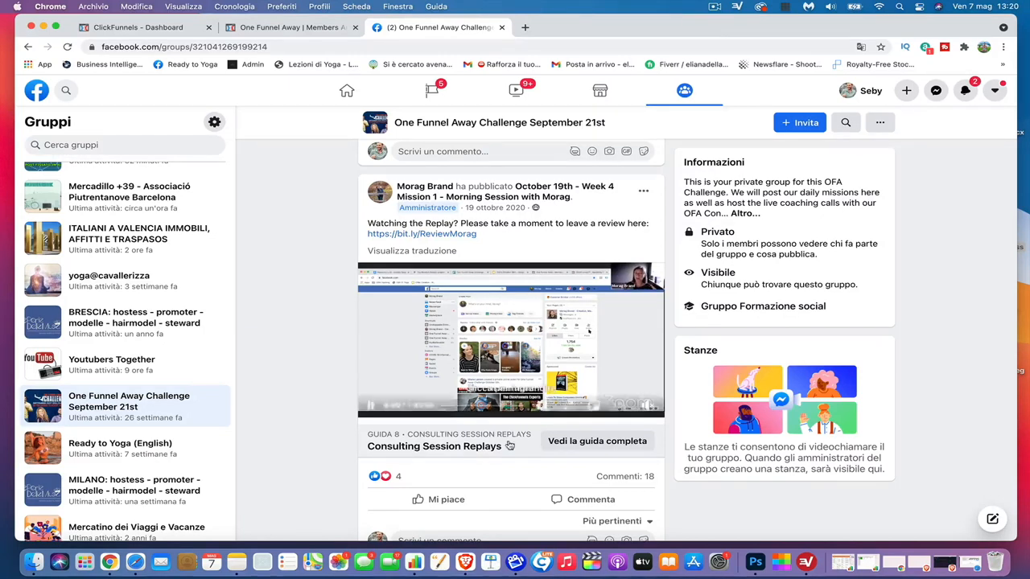
scroll("down", 3)
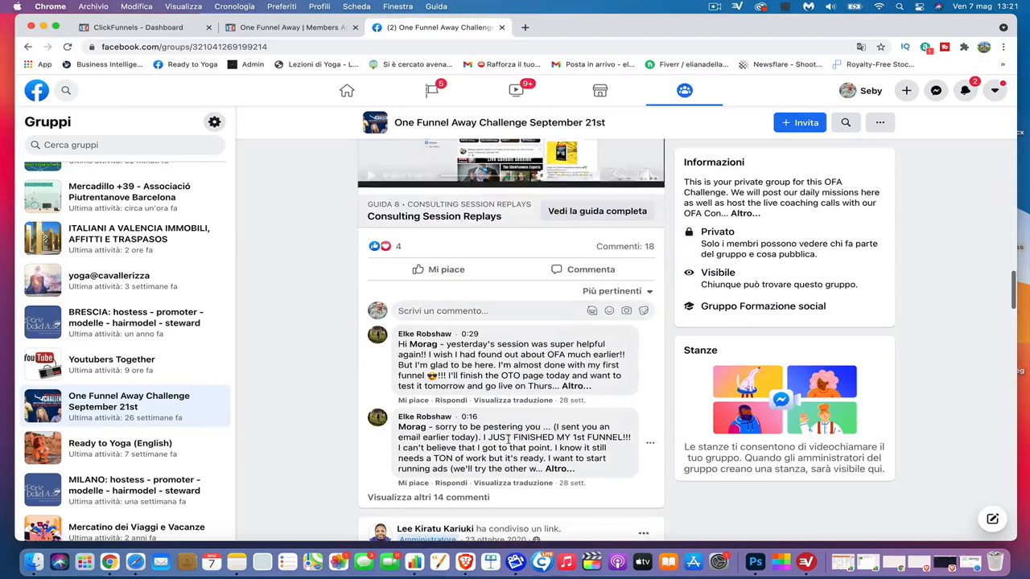
scroll("down", 3)
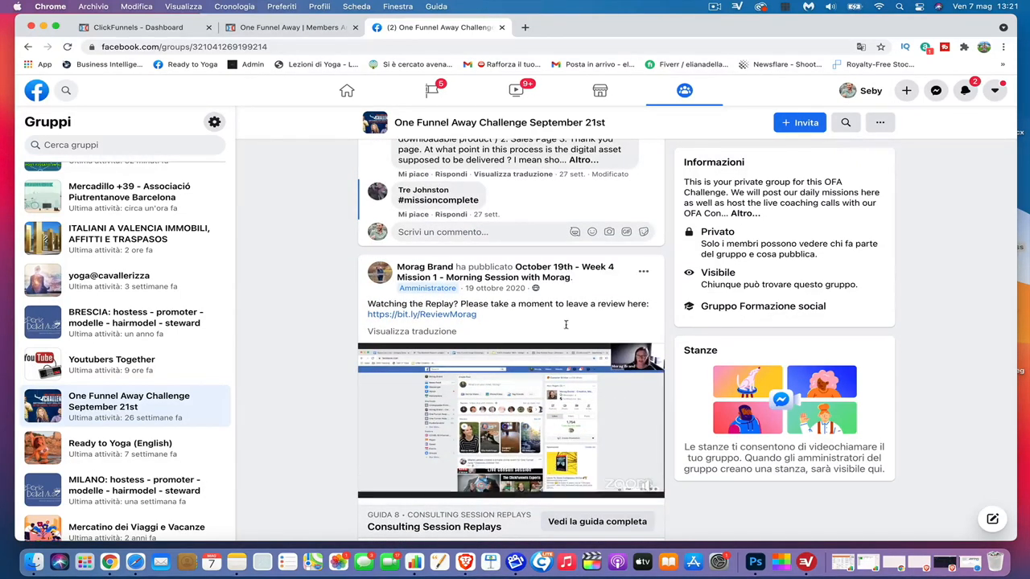
left_click(510, 418)
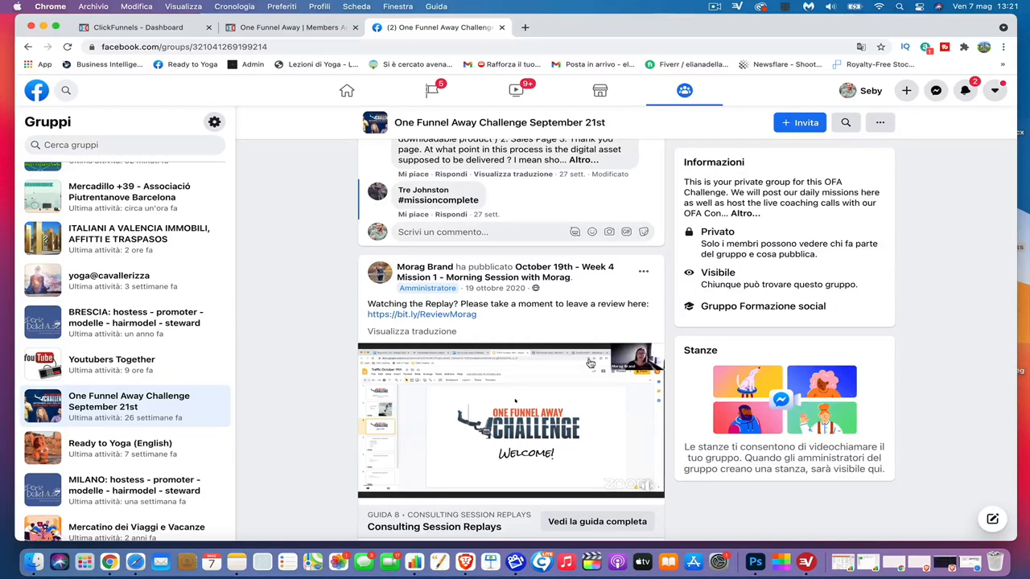
scroll("down", 3)
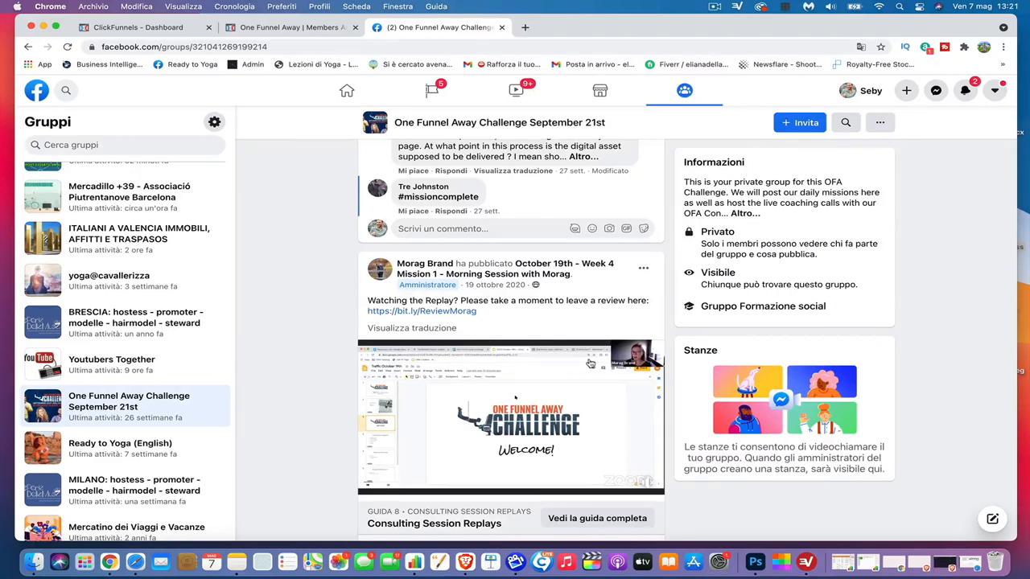
scroll("down", 3)
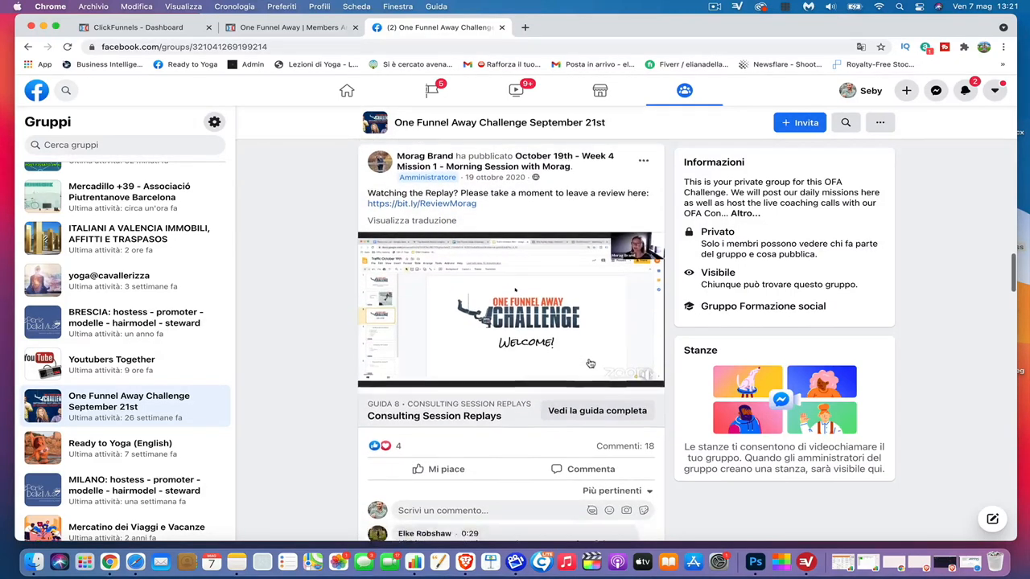
scroll("down", 3)
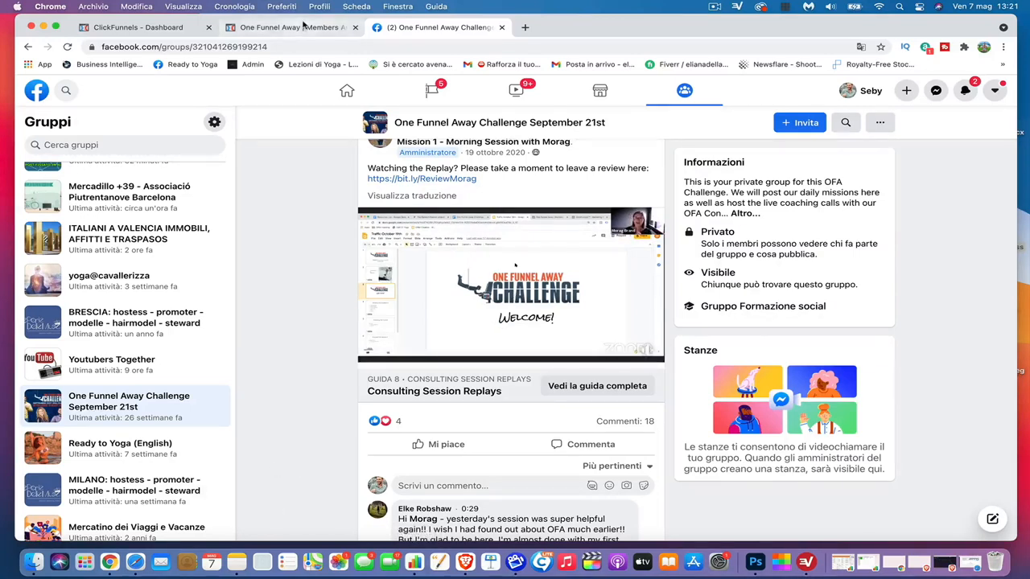
mouse_move(289, 25)
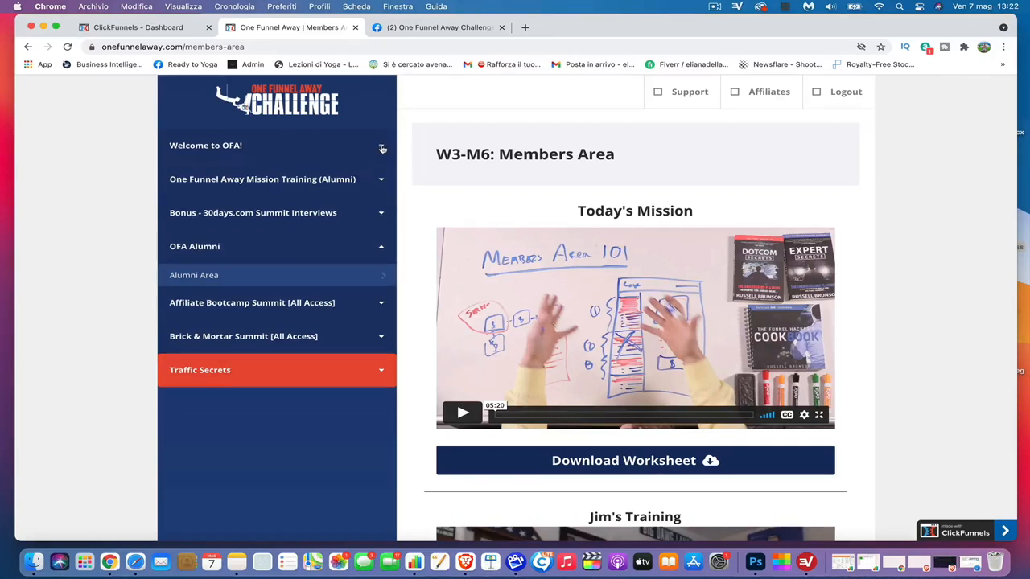
Expand the Mission Training lessons and scroll down through the full lesson list.
left_click(262, 178)
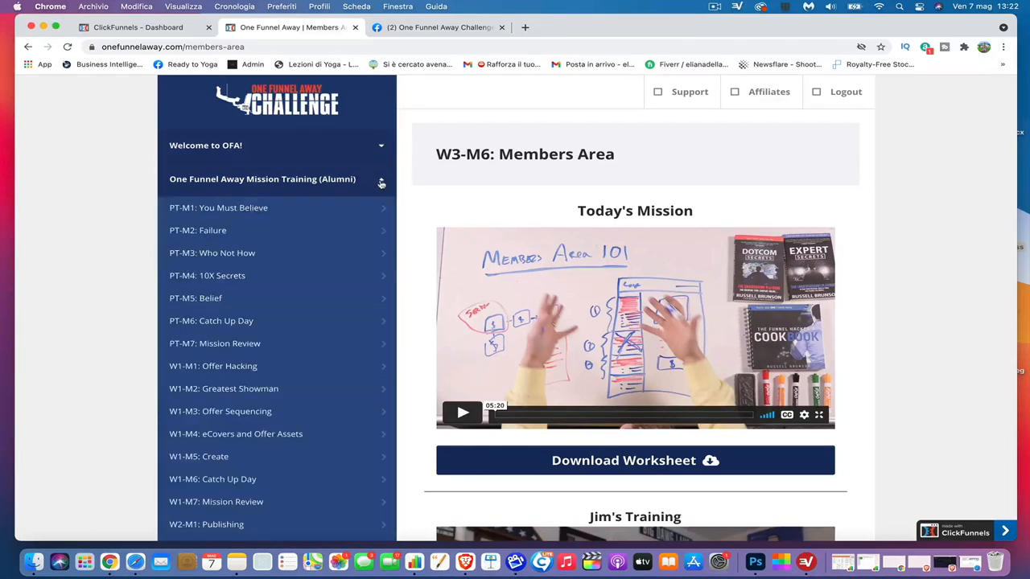
scroll("down", 3)
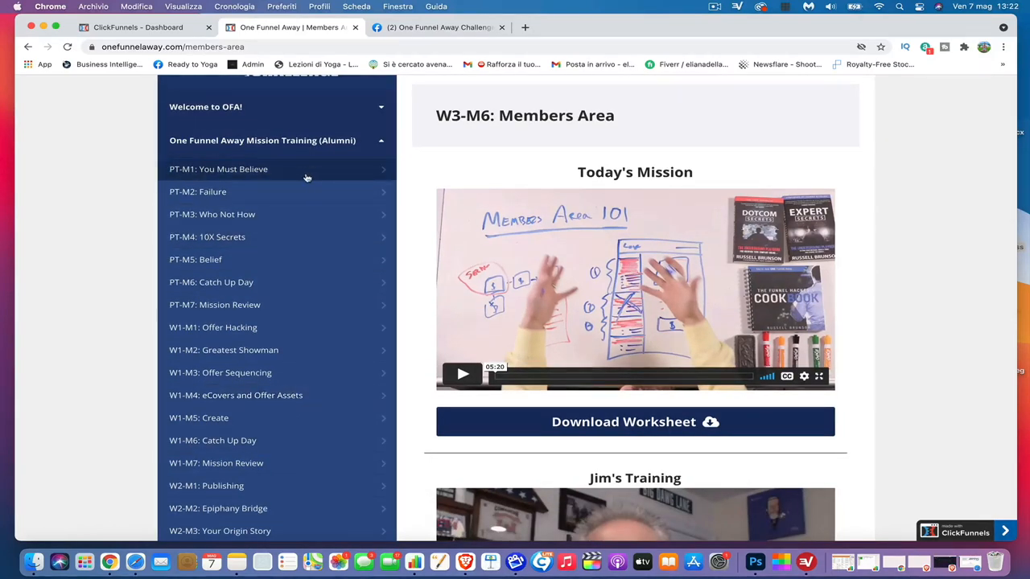
mouse_move(291, 198)
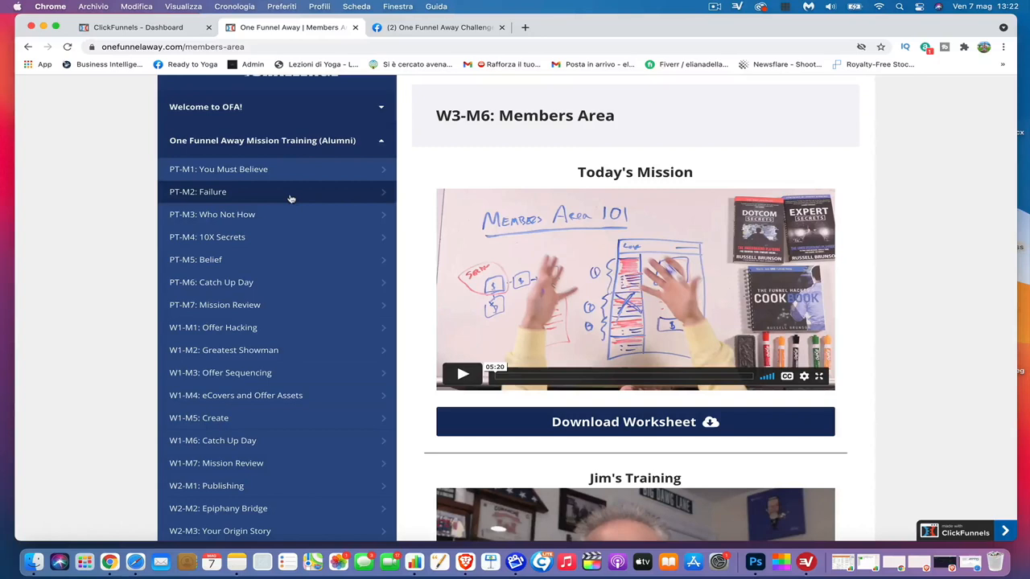
mouse_move(288, 259)
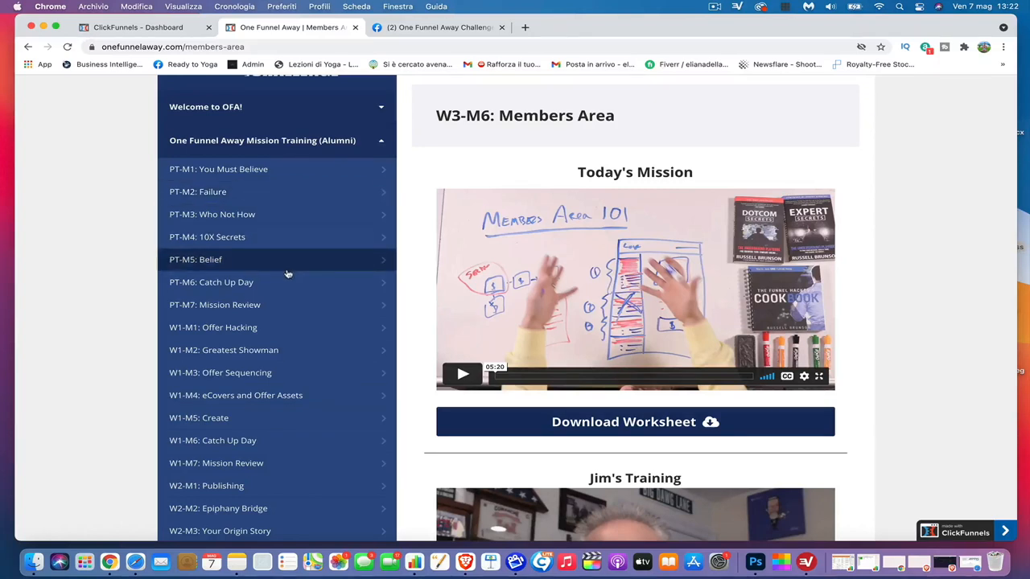
scroll("down", 3)
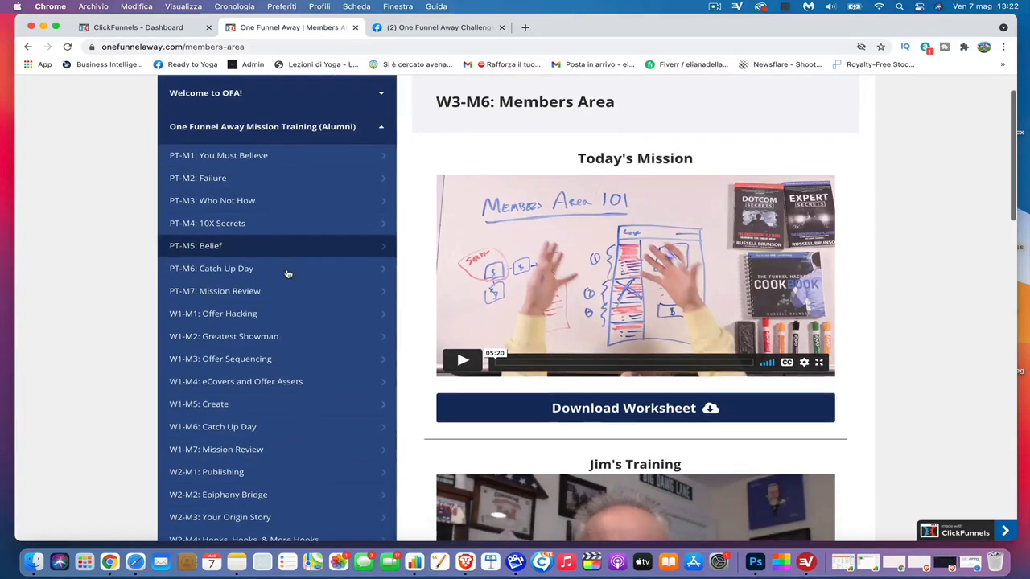
mouse_move(317, 257)
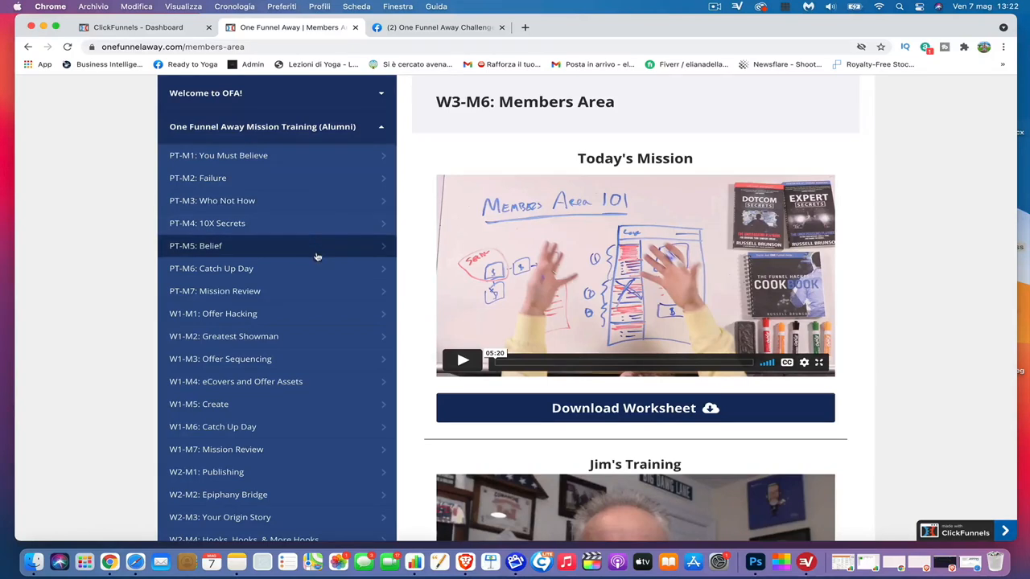
scroll("down", 3)
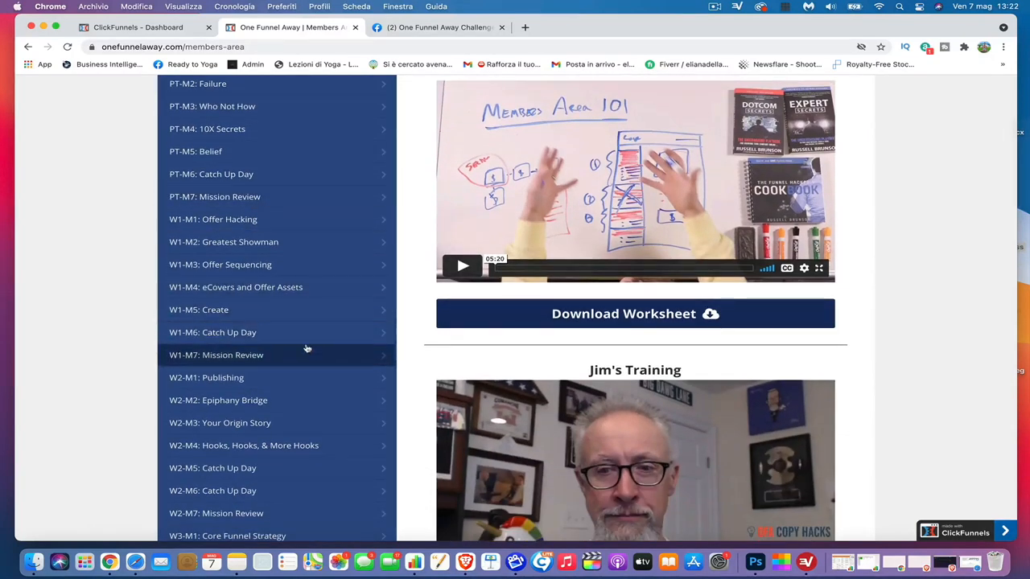
scroll("down", 3)
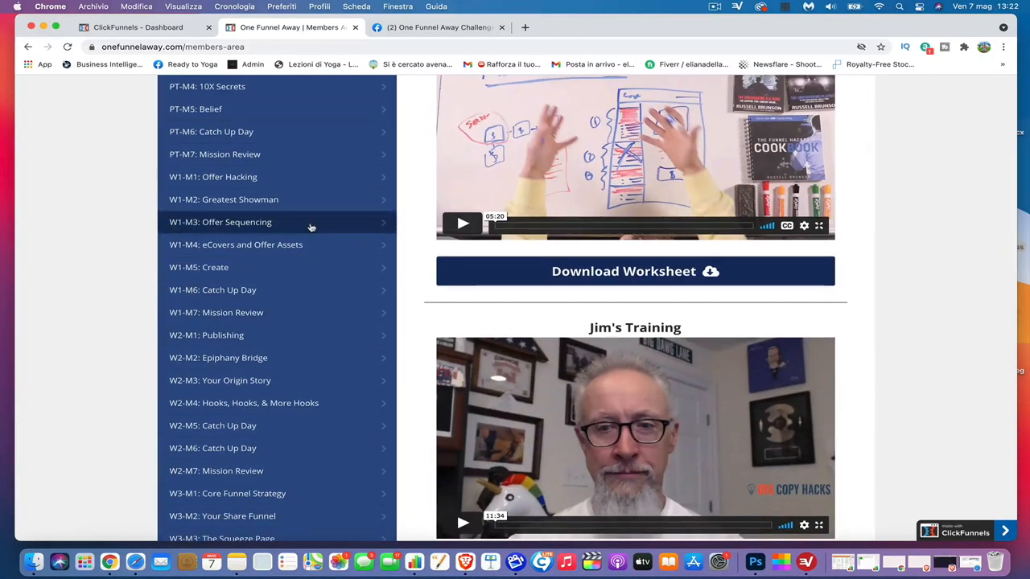
scroll("down", 3)
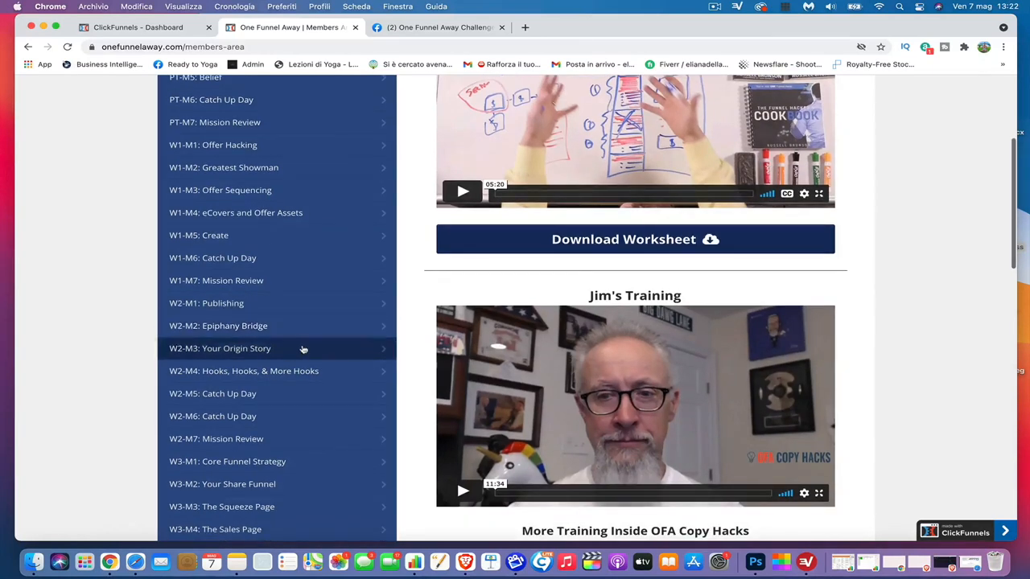
scroll("down", 3)
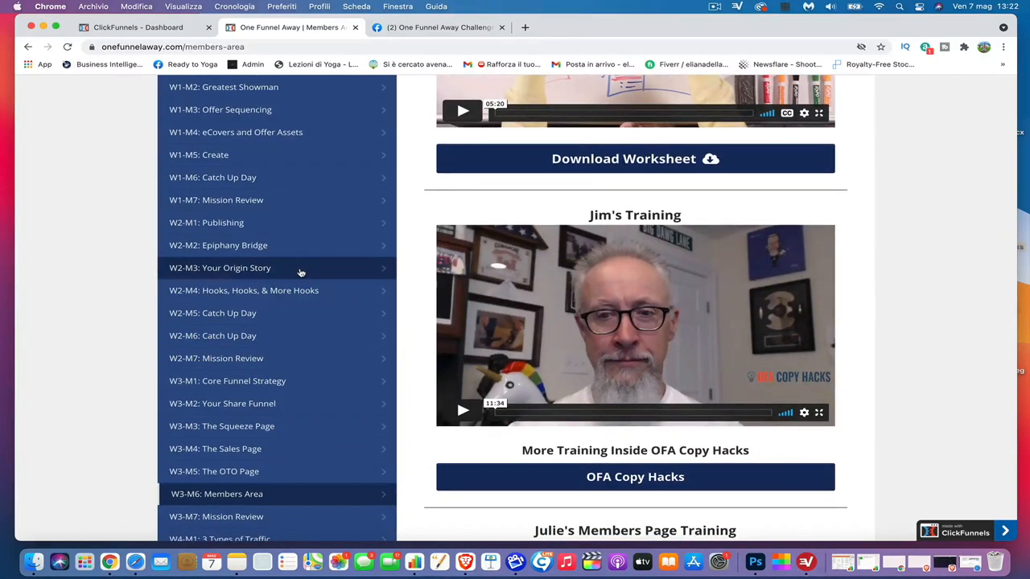
mouse_move(304, 277)
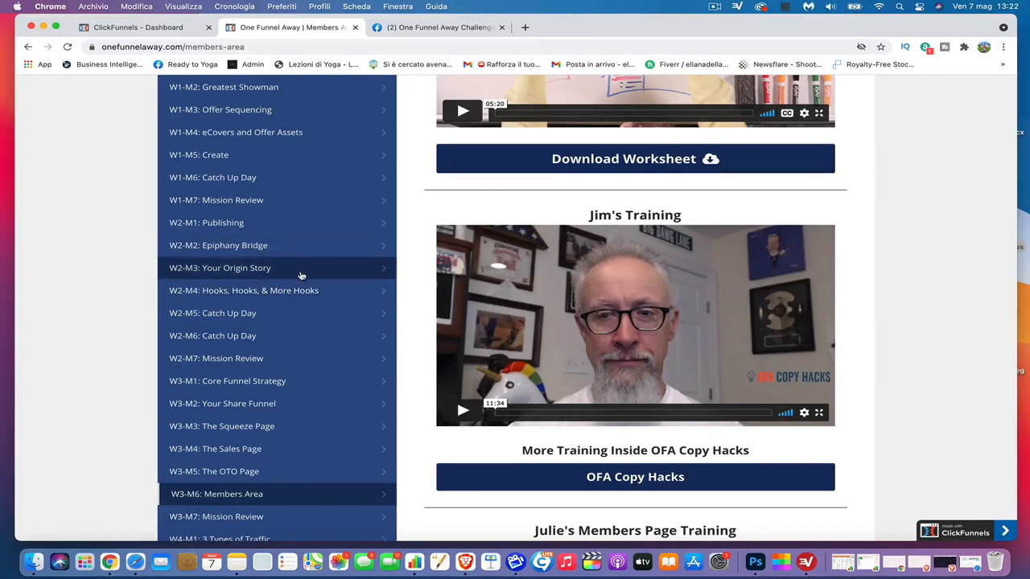
mouse_move(296, 379)
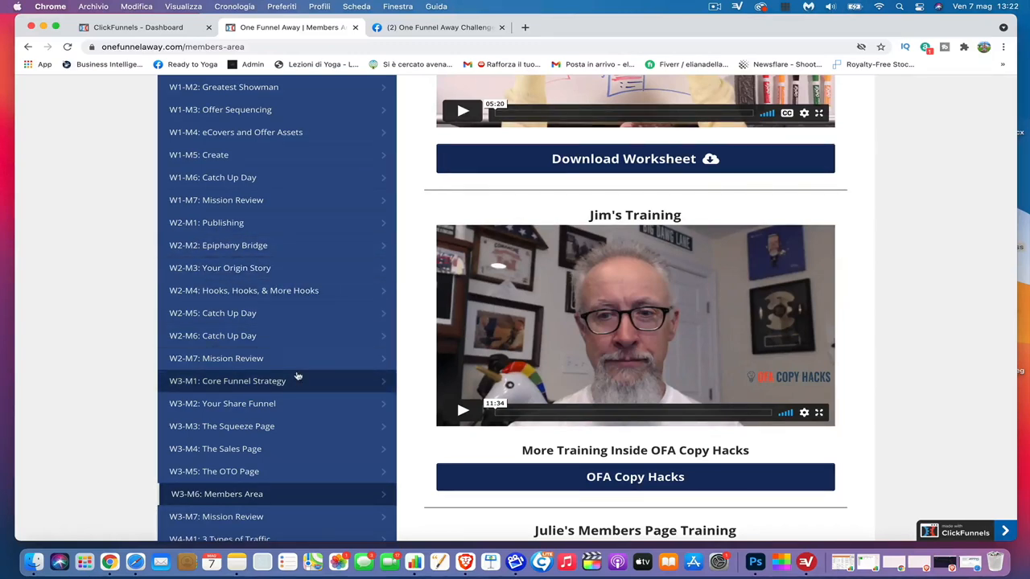
Scroll past the lessons and expand the OFA Alumni section to reveal Alumni Area.
scroll("down", 3)
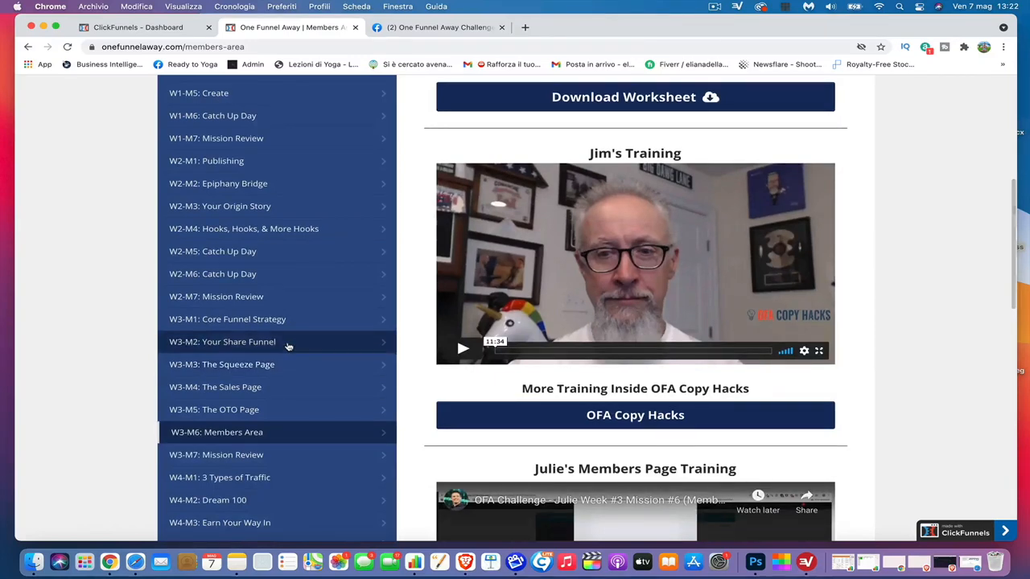
scroll("down", 3)
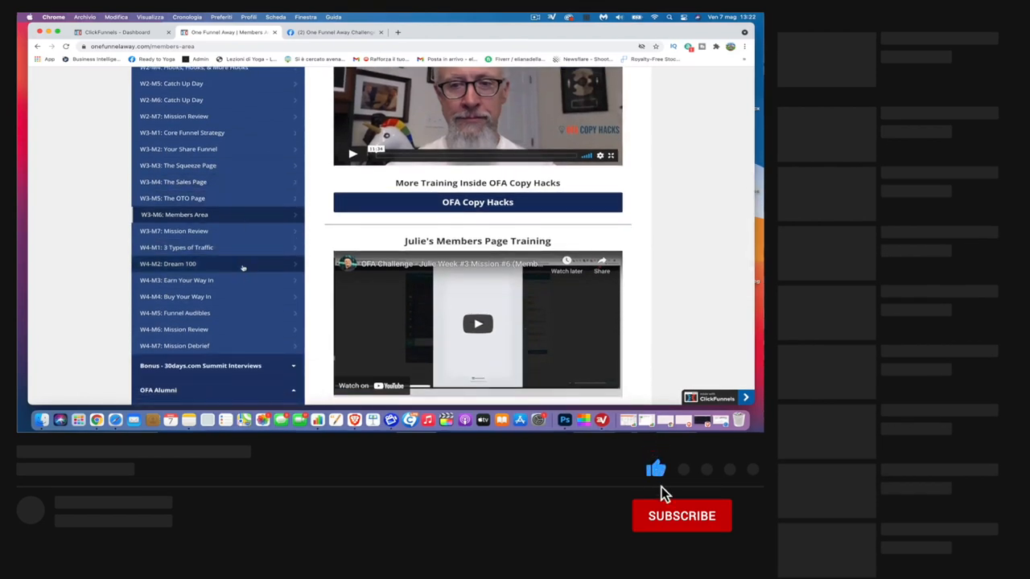
left_click(682, 514)
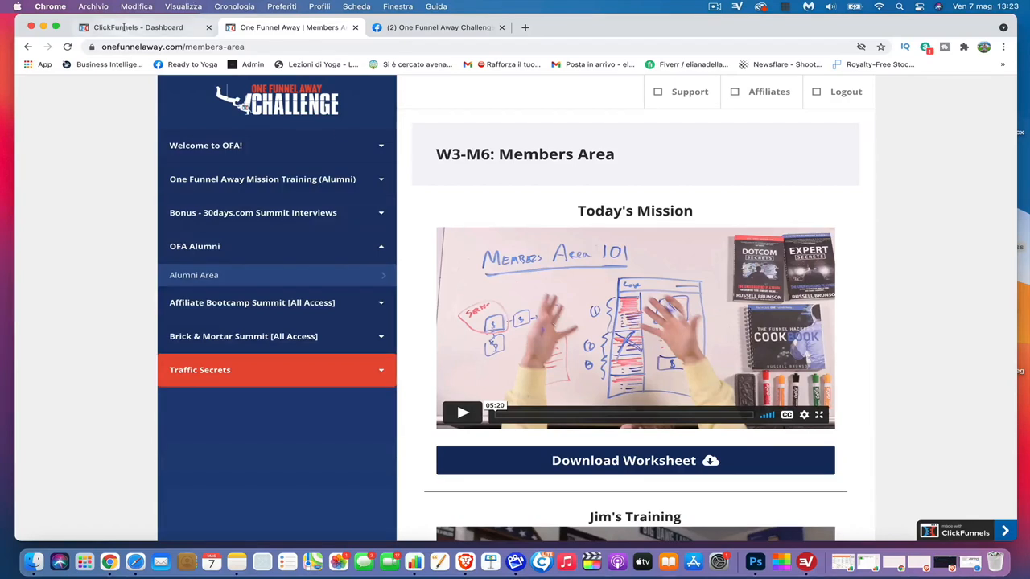
Switch to ClickFunnels and go to the Funnels list from the Click Funnels menu.
left_click(137, 26)
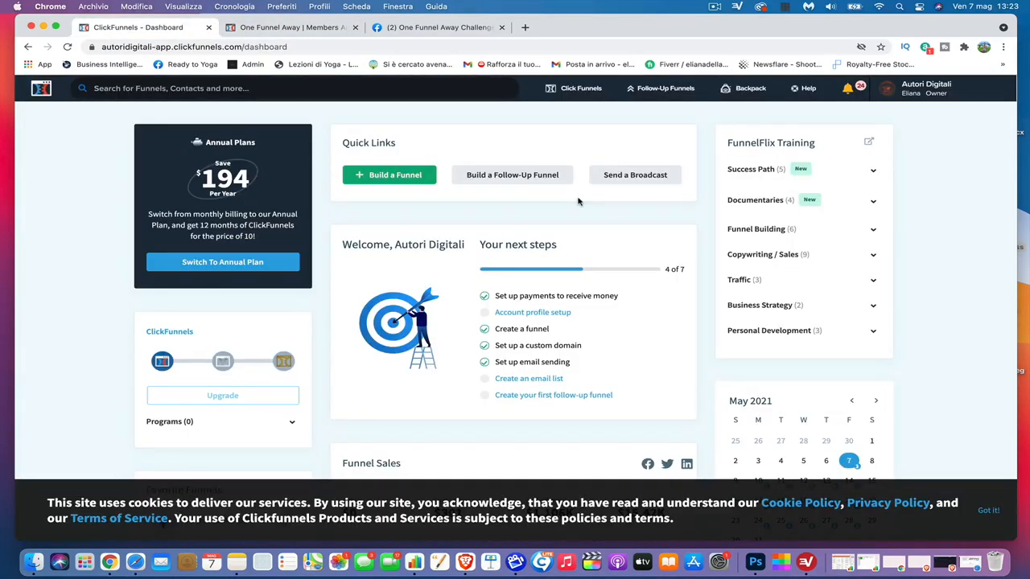
mouse_move(605, 119)
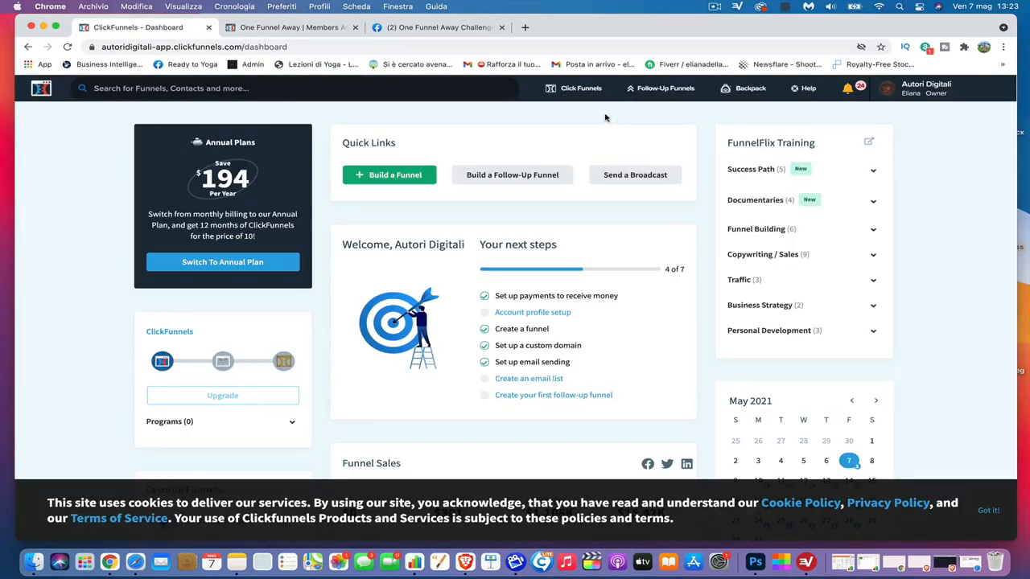
left_click(579, 87)
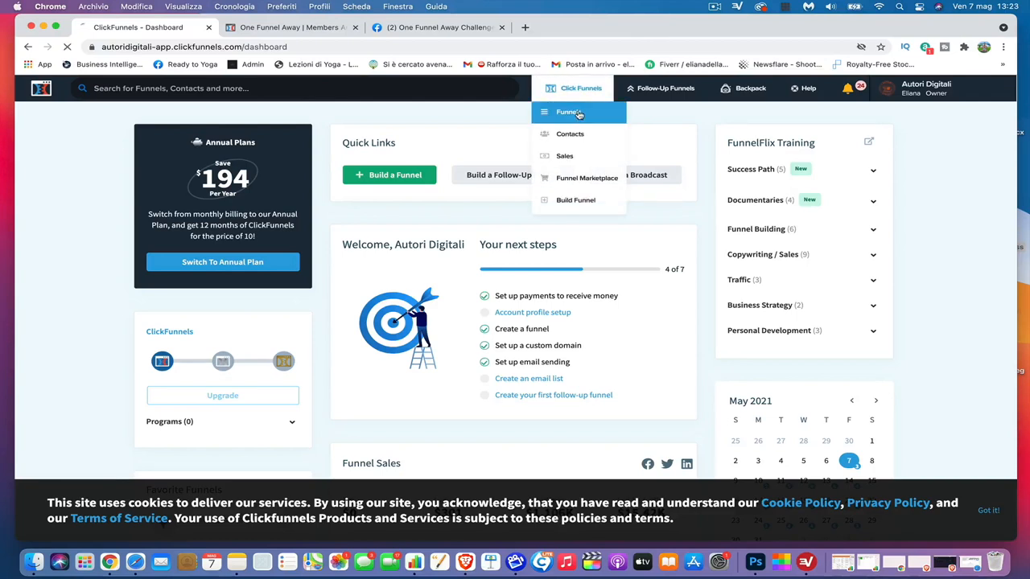
left_click(568, 113)
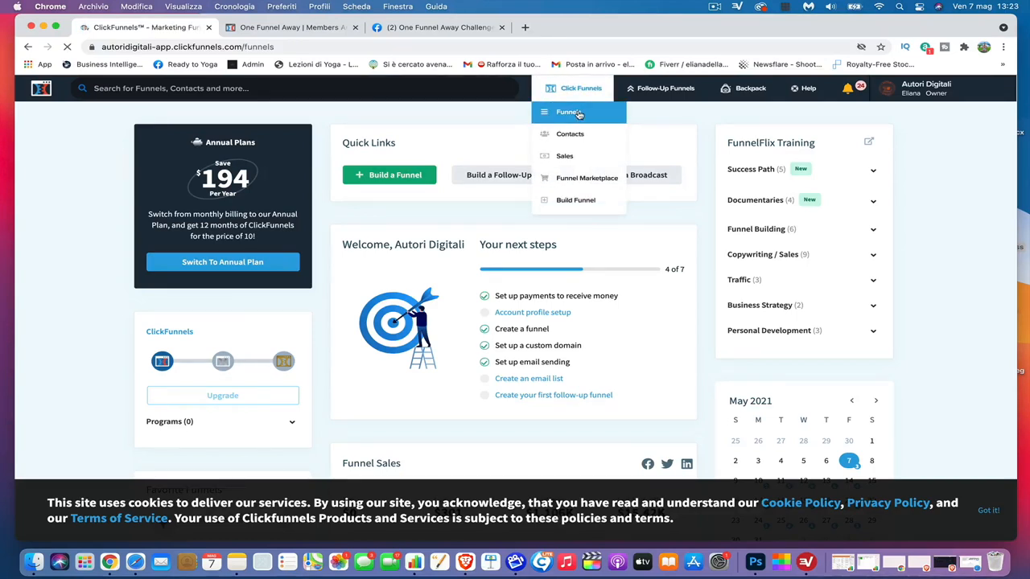
left_click(566, 112)
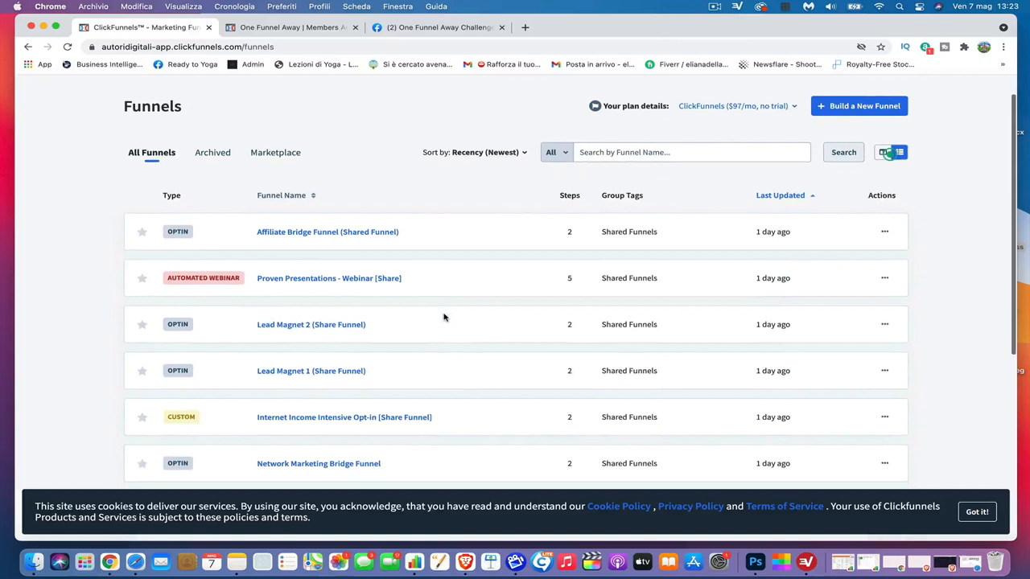
scroll("down", 3)
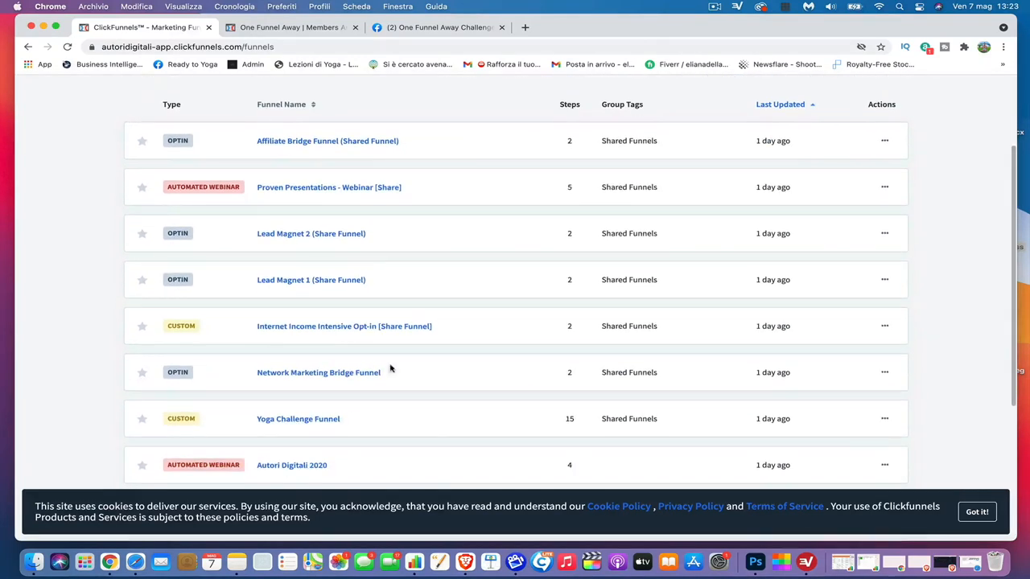
mouse_move(318, 424)
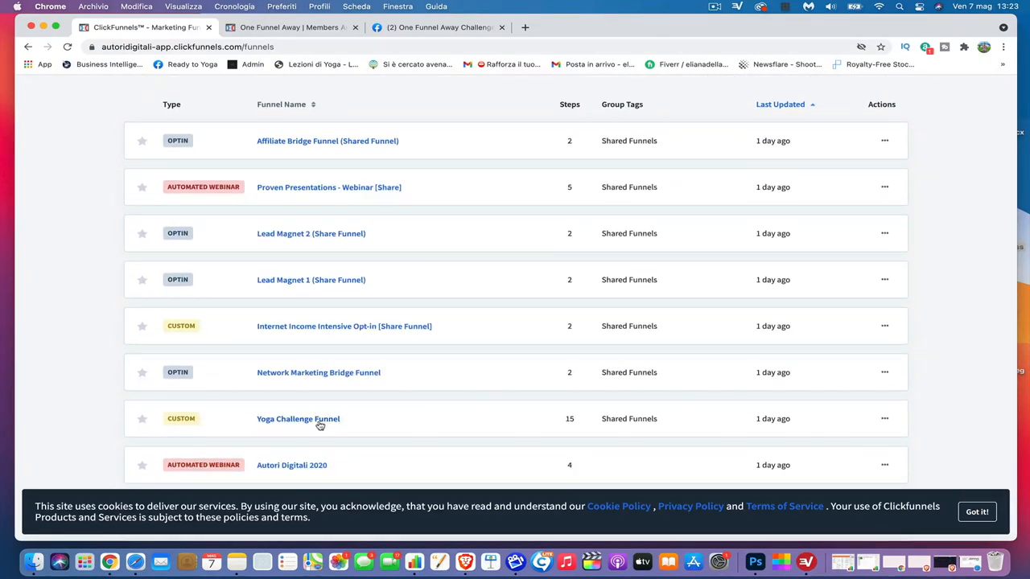
Open the Yoga Challenge Funnel to its Squeeze Page step overview.
left_click(297, 418)
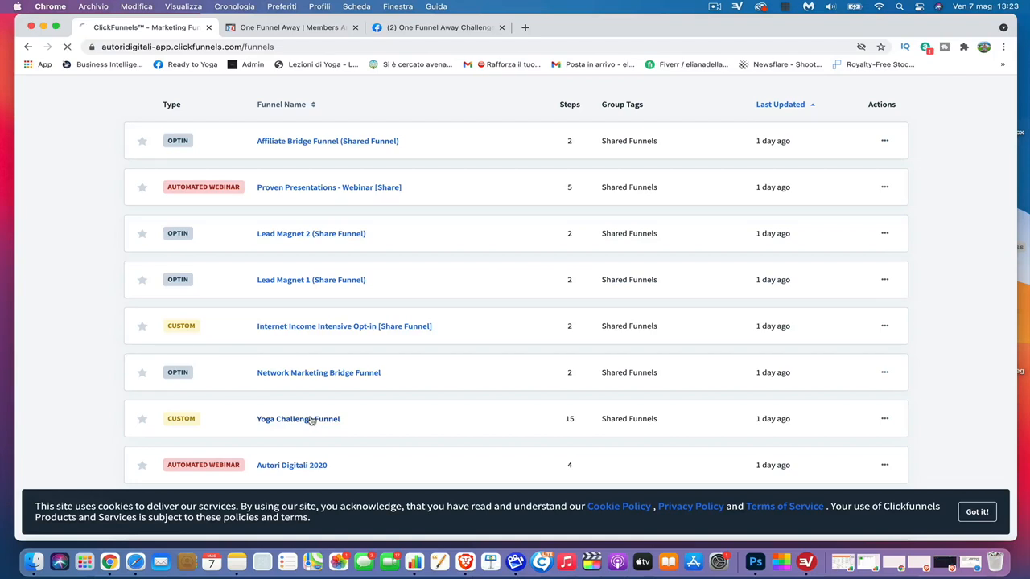
left_click(298, 418)
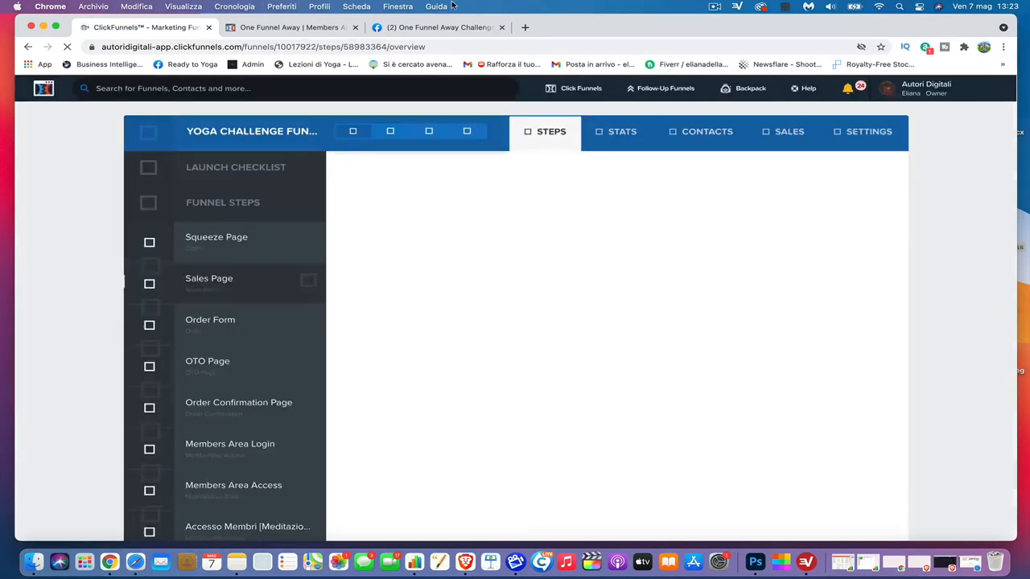
left_click(216, 236)
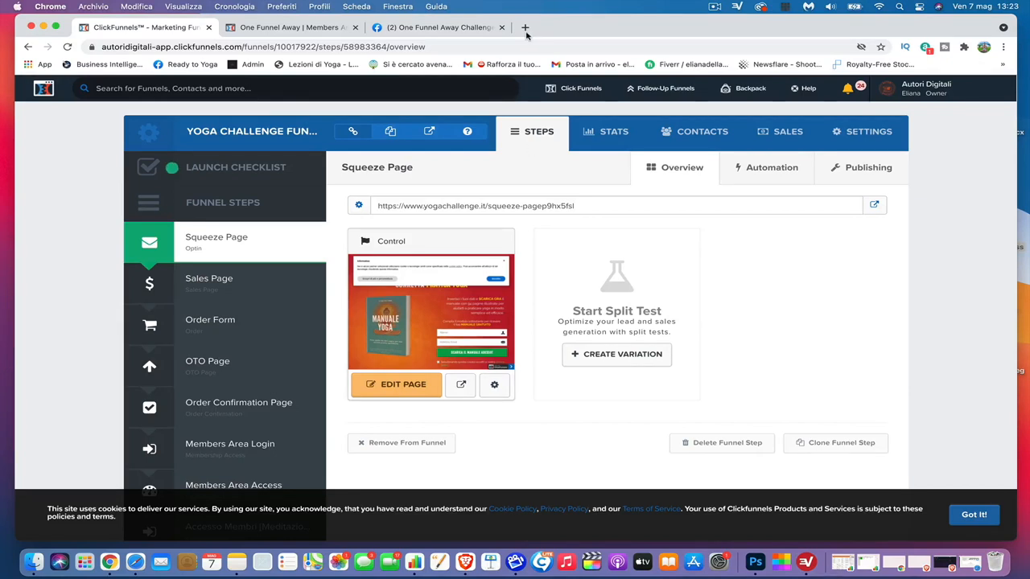
In a new tab, search YouTube for the yoga channel by typing its name.
left_click(524, 25)
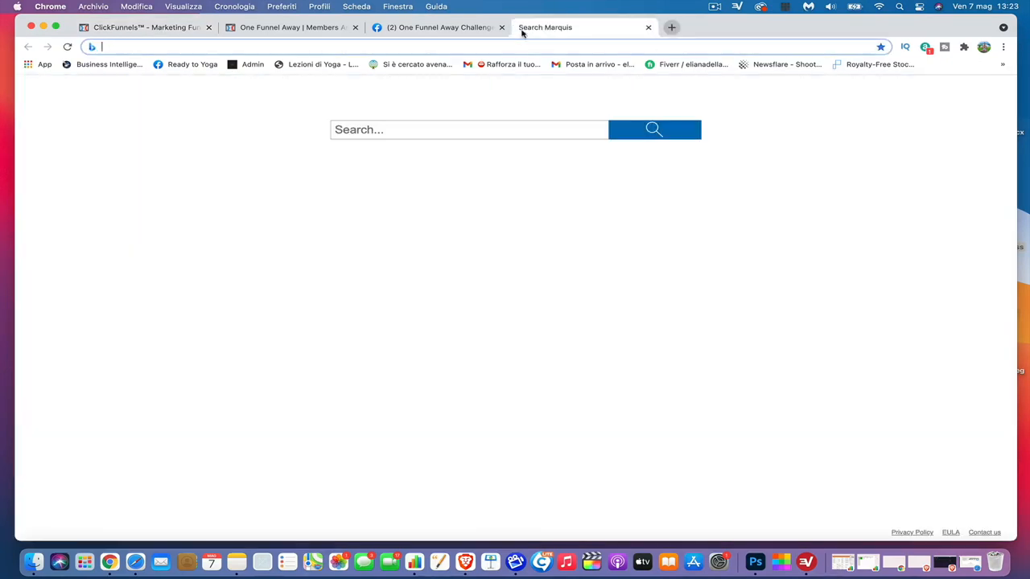
type("yu")
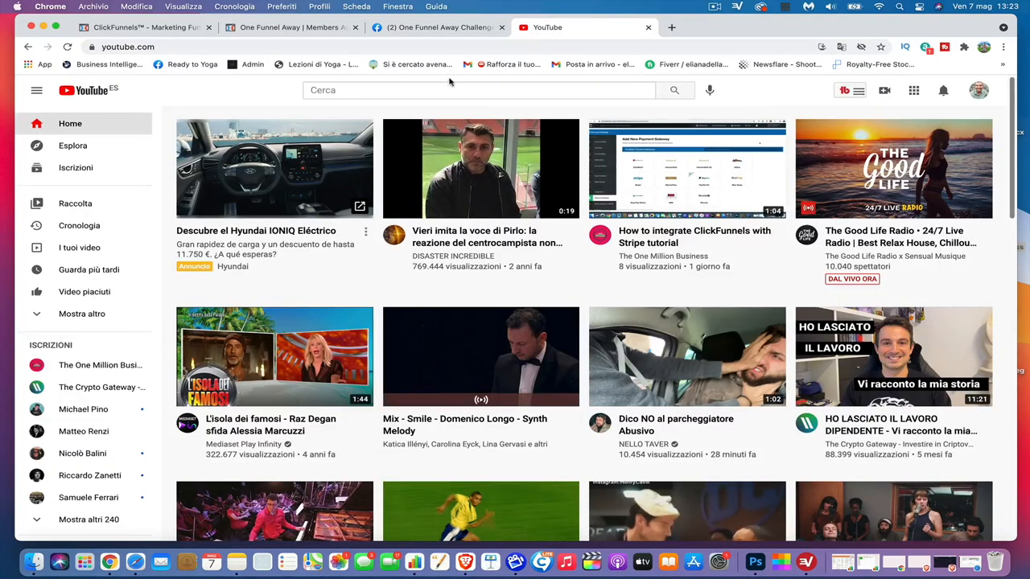
type("ek")
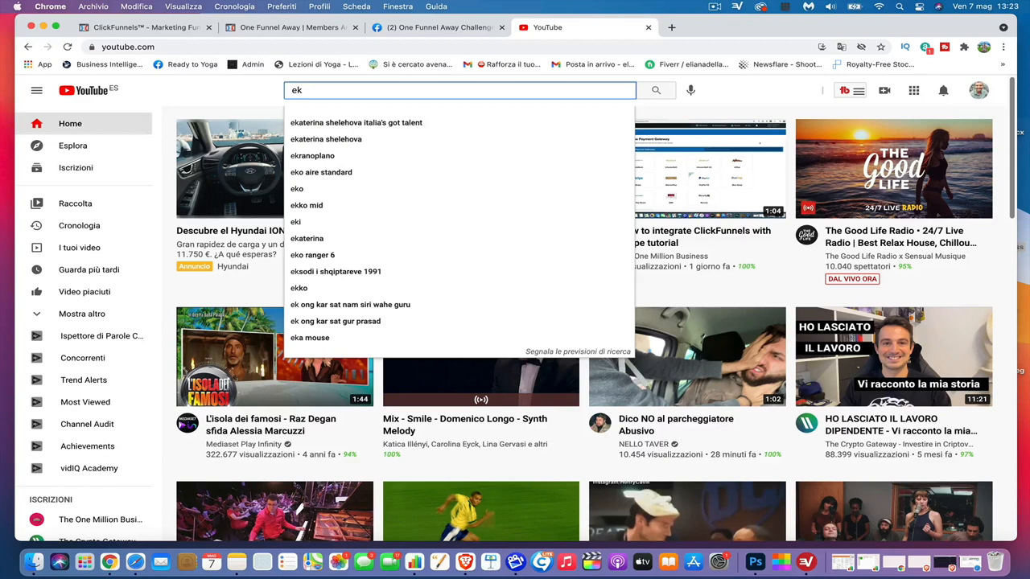
type("liana")
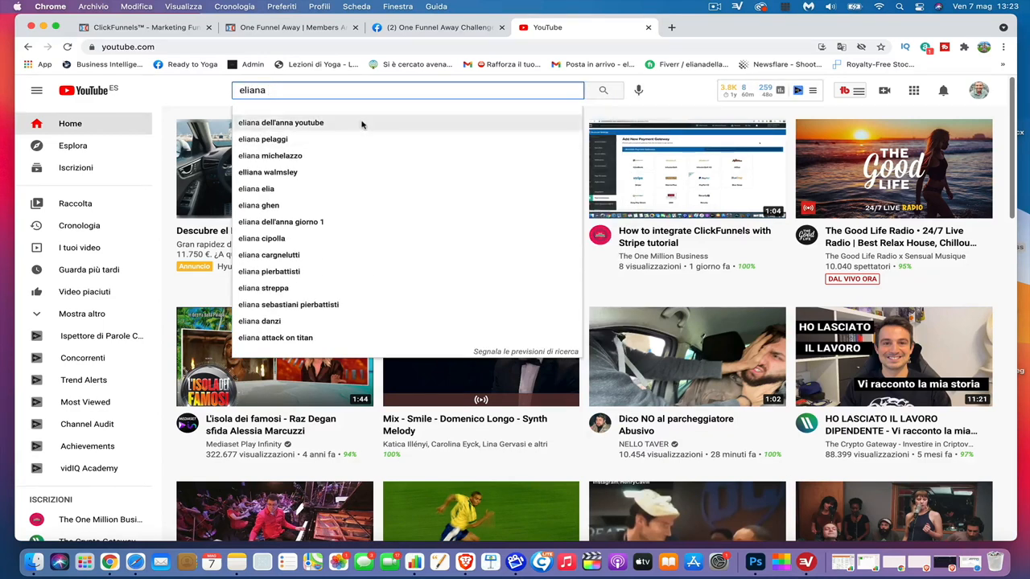
left_click(280, 122)
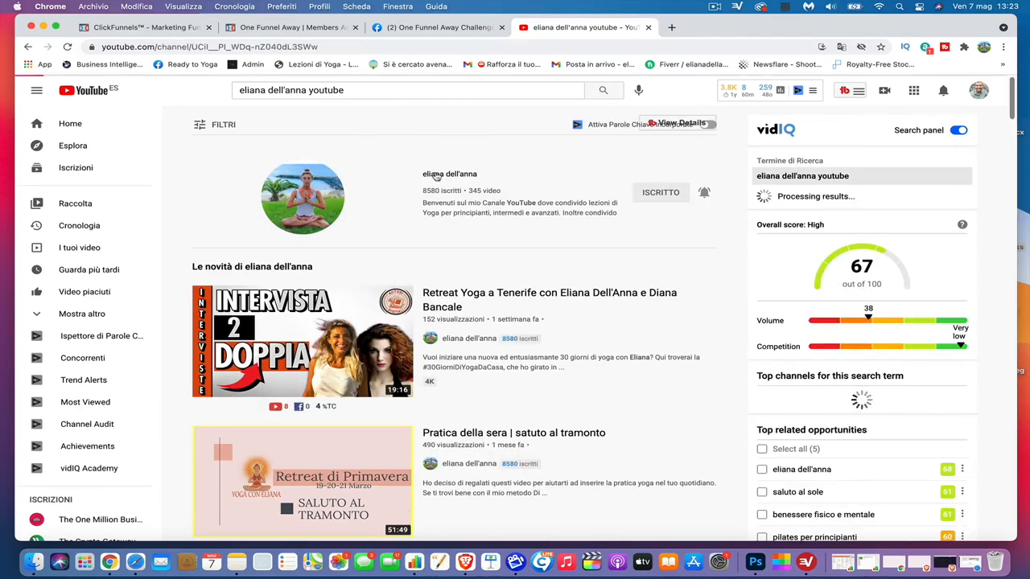
Open the yoga channel's page and scroll through its home and popular videos.
left_click(450, 174)
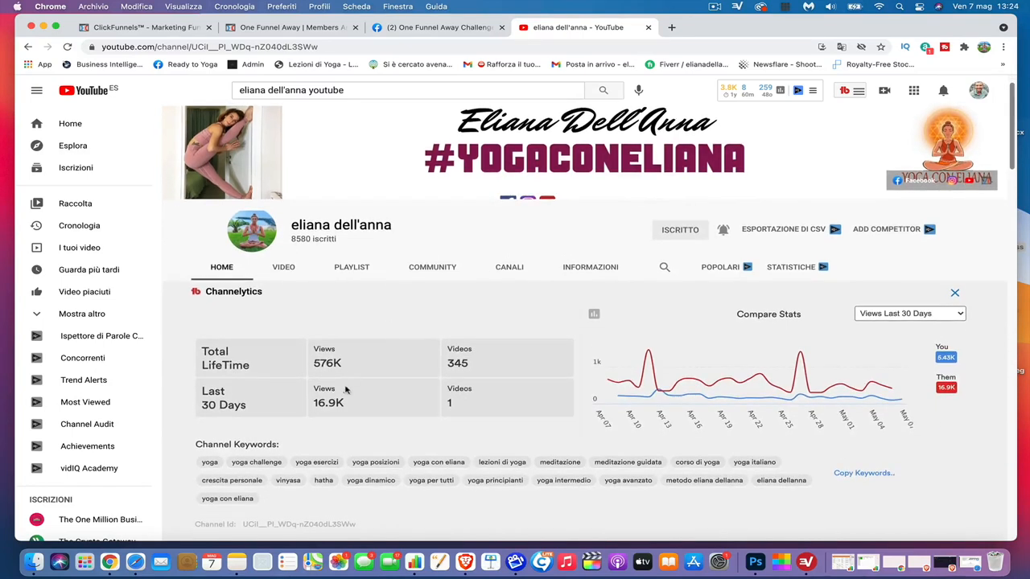
scroll("down", 3)
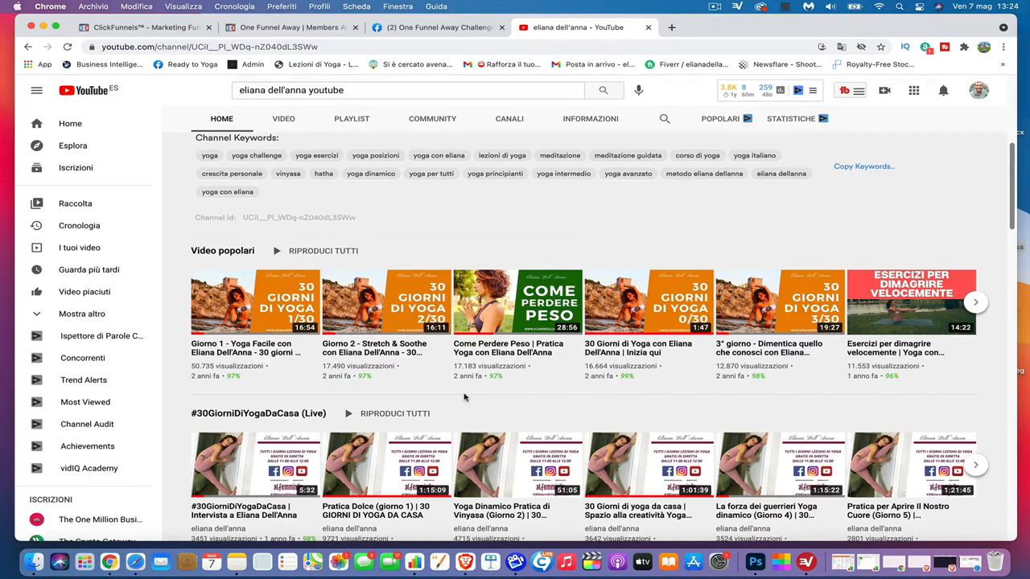
scroll("down", 3)
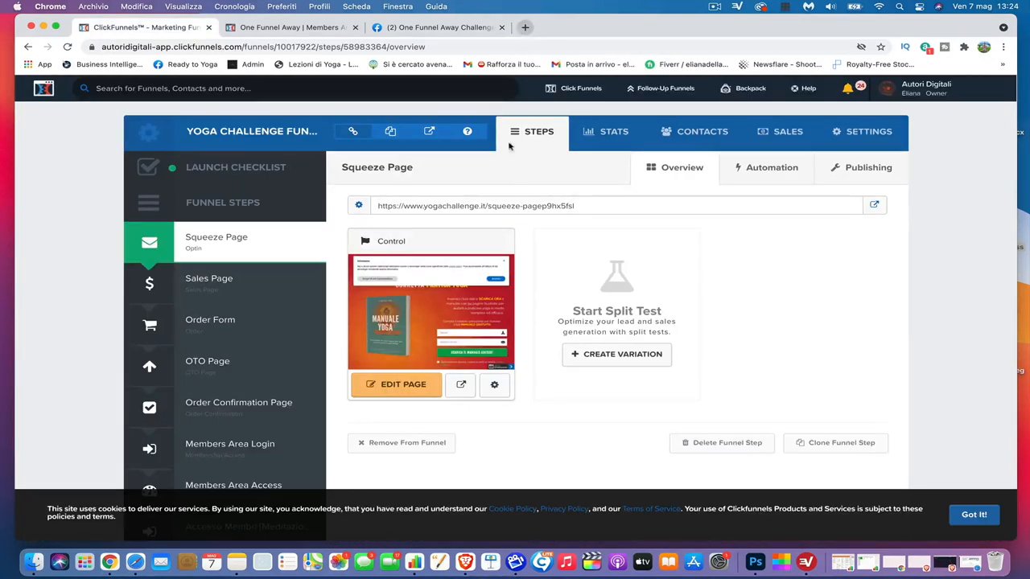
mouse_move(453, 333)
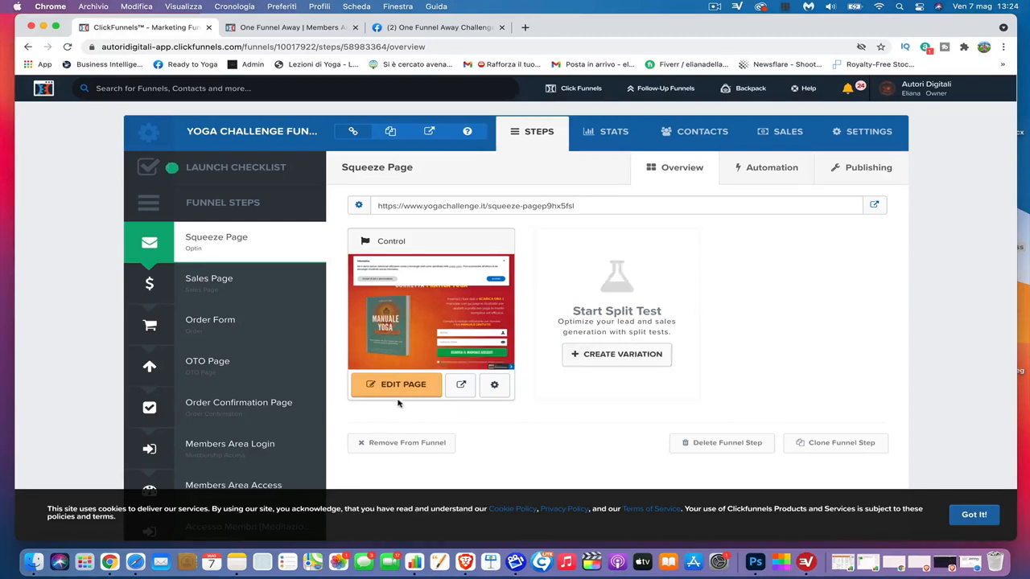
mouse_move(499, 312)
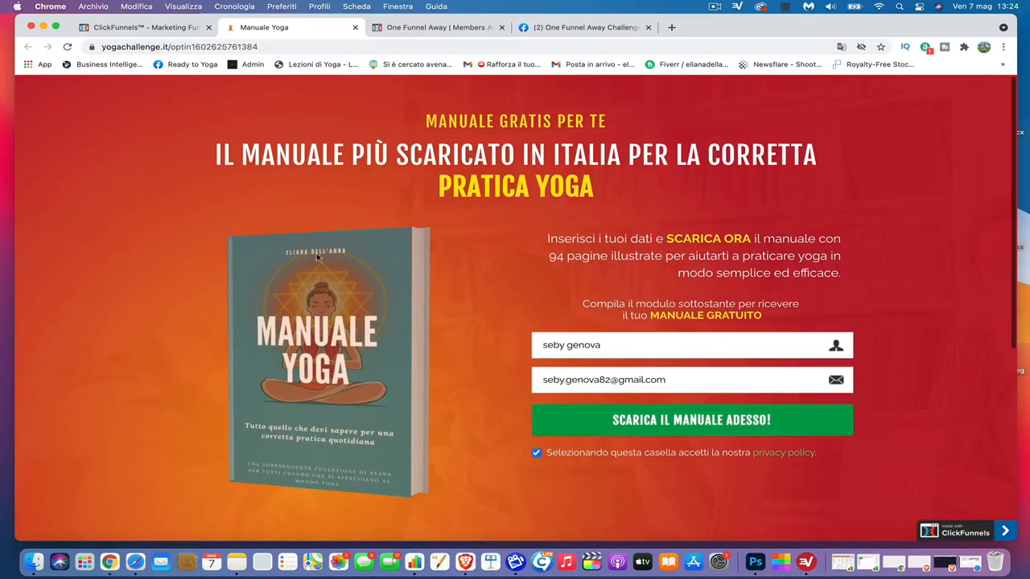
mouse_move(350, 401)
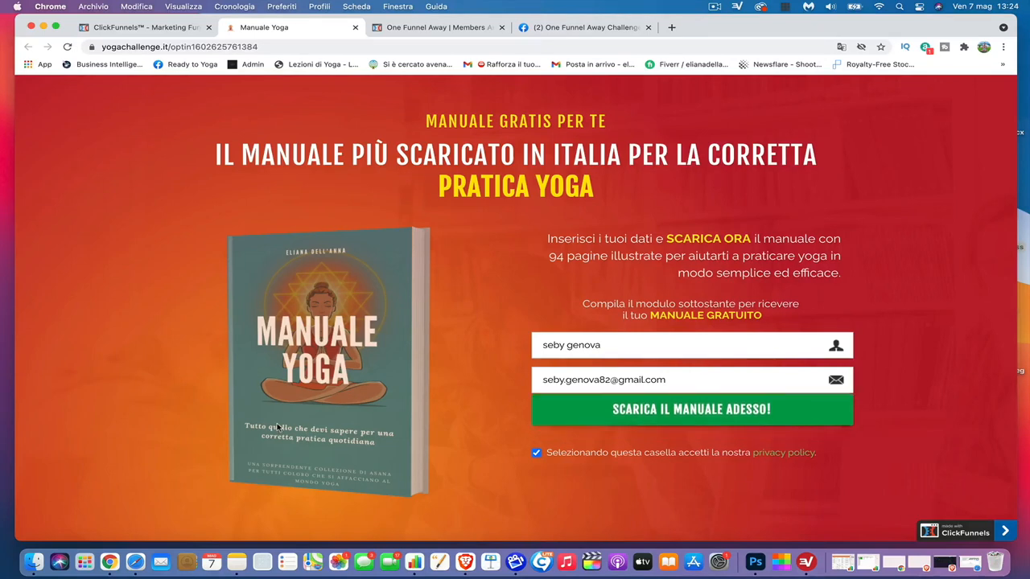
Scroll through the live squeeze page with the free yoga manual sign-up form.
scroll("down", 3)
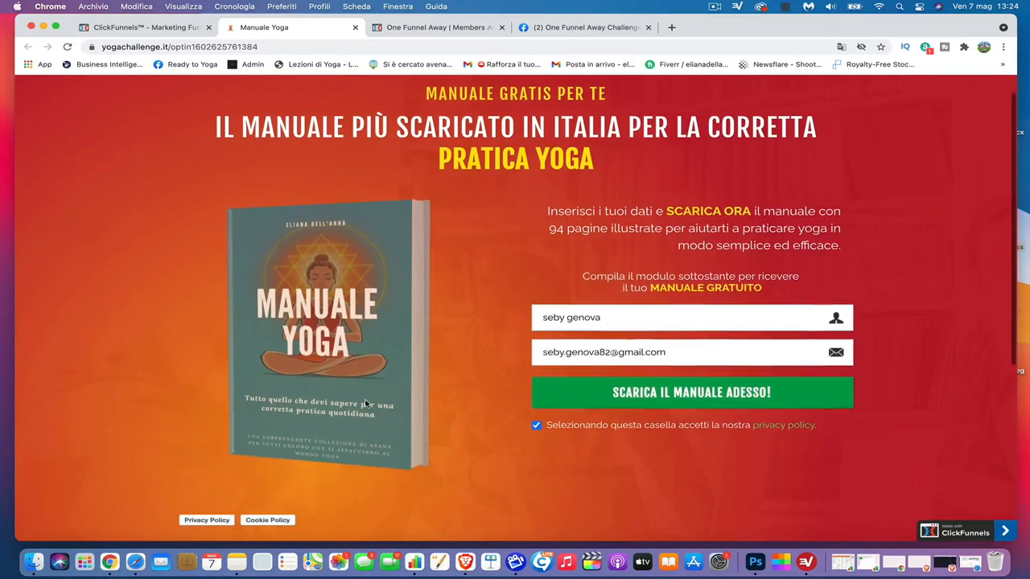
scroll("down", 3)
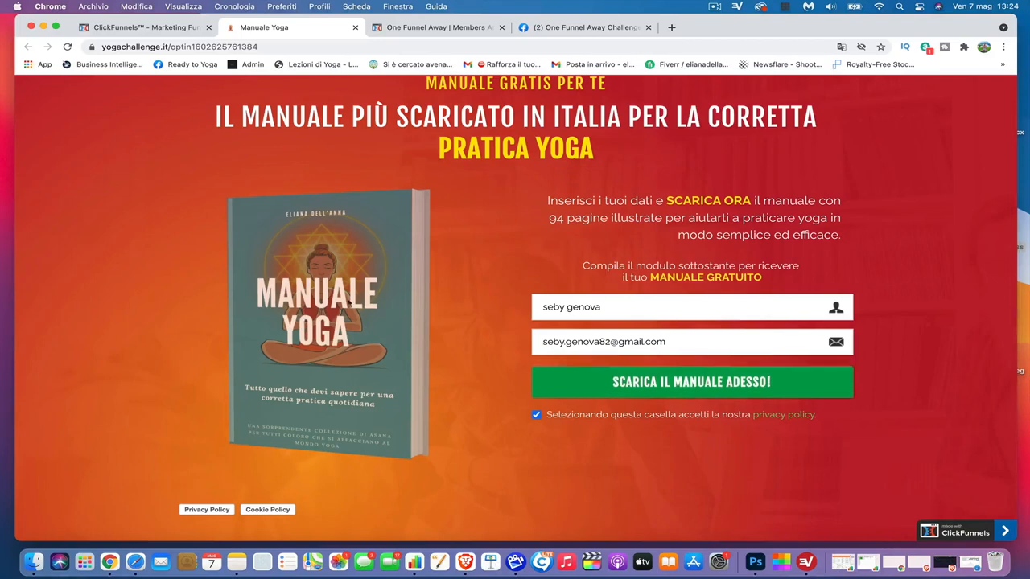
scroll("up", 3)
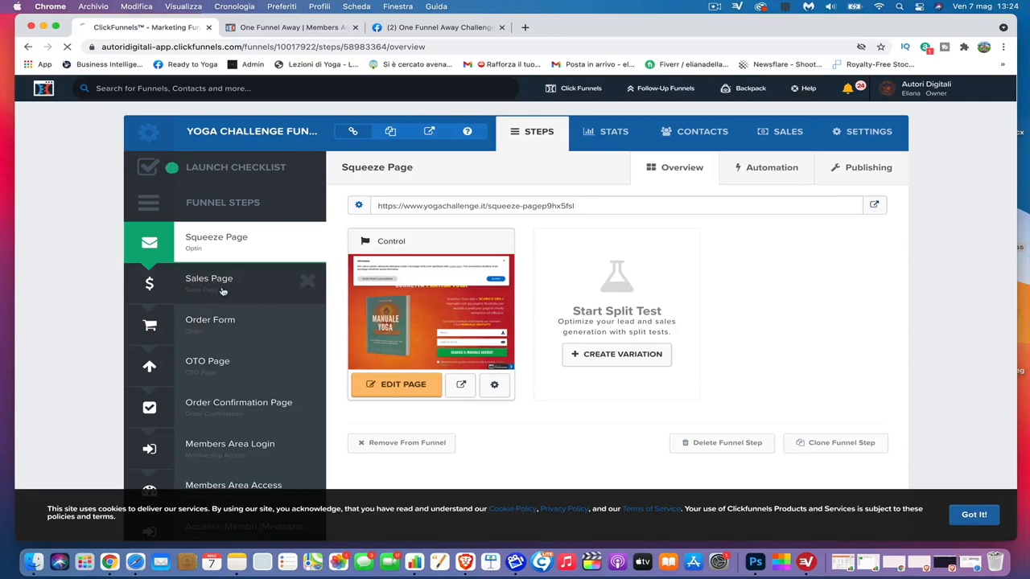
Go to the Yoga Challenge Funnel's Sales Page step.
left_click(209, 283)
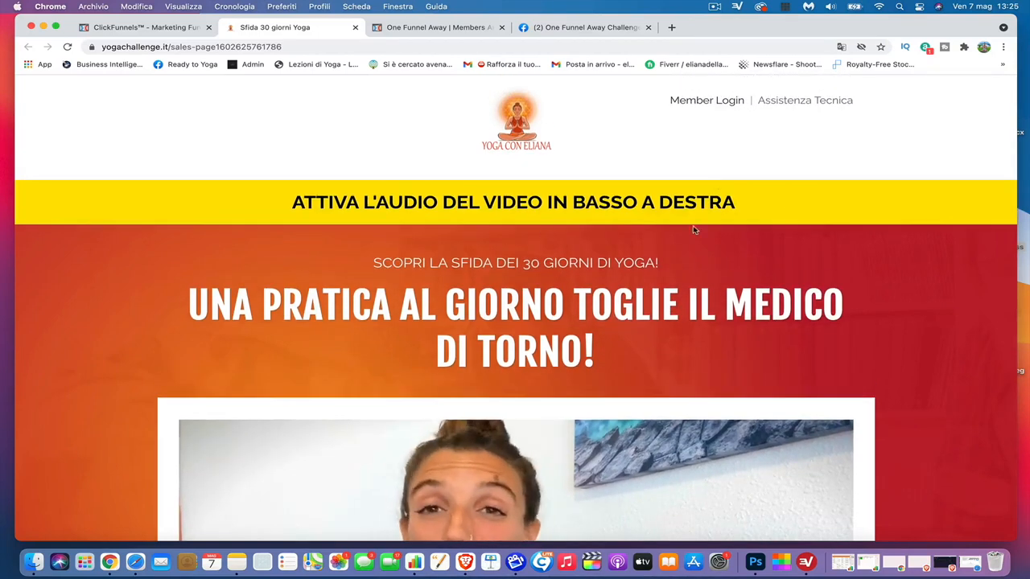
Scroll down the 30-day yoga challenge sales page through its offer and 97€ price.
scroll("down", 3)
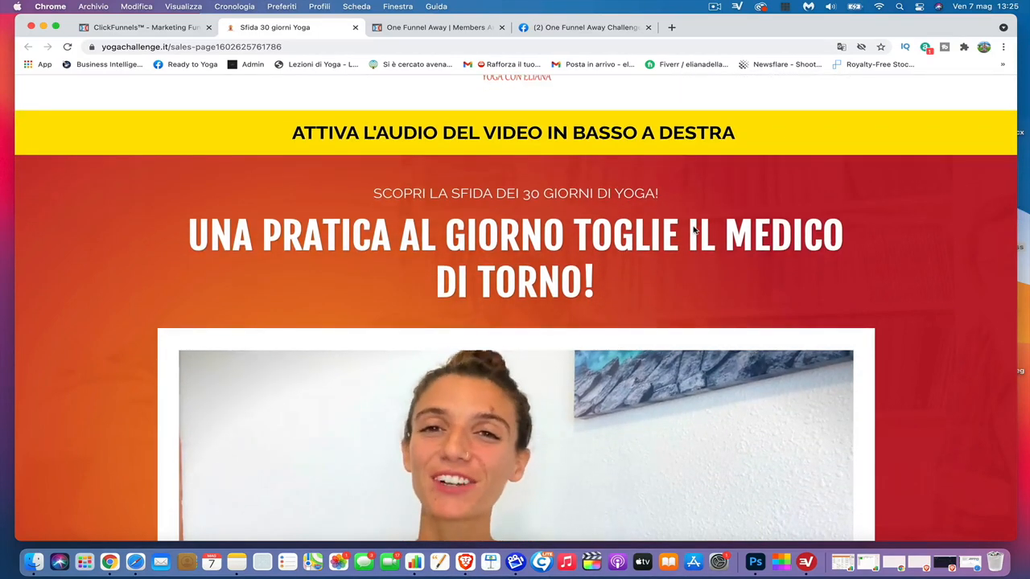
scroll("down", 3)
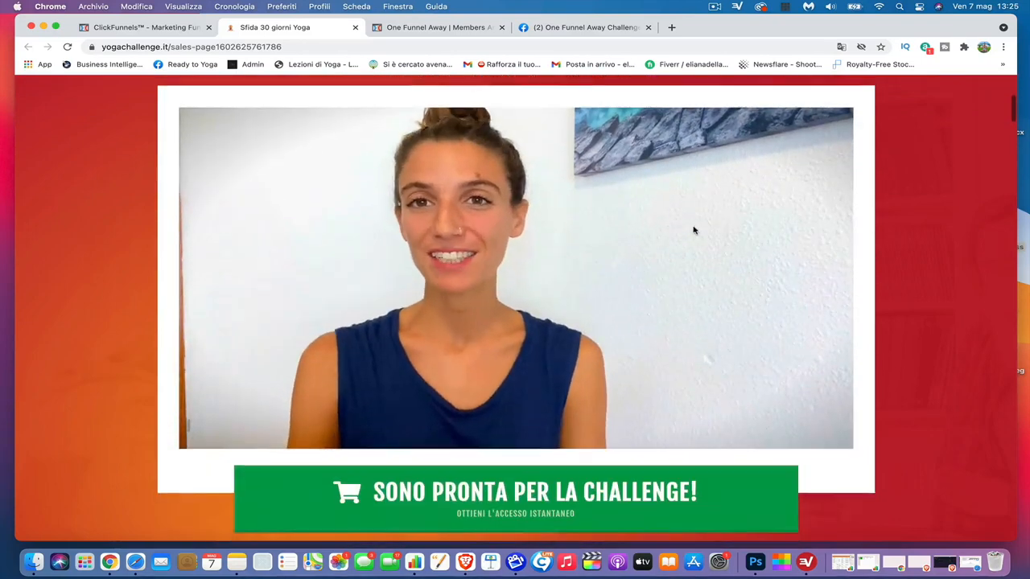
scroll("down", 3)
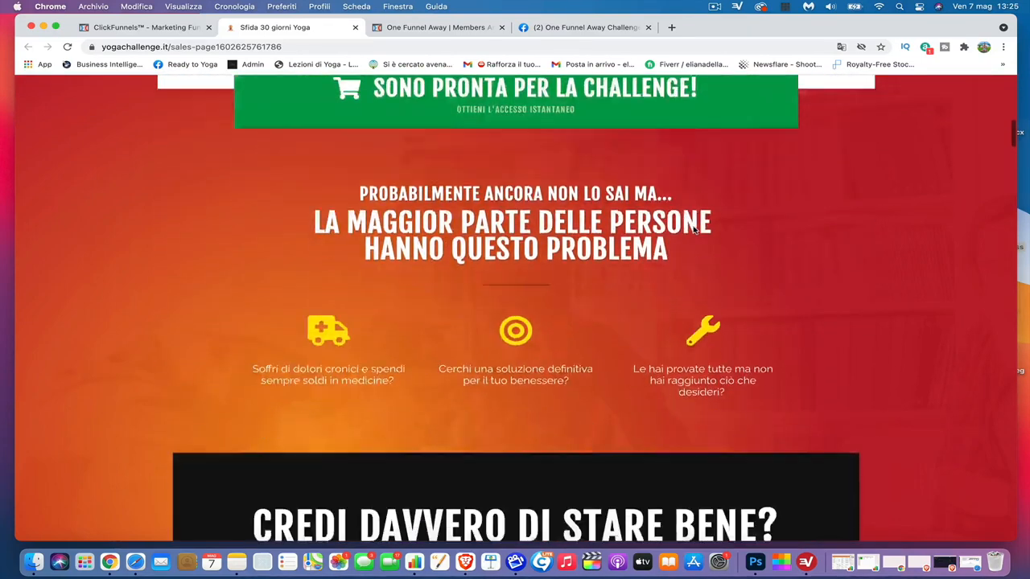
scroll("down", 3)
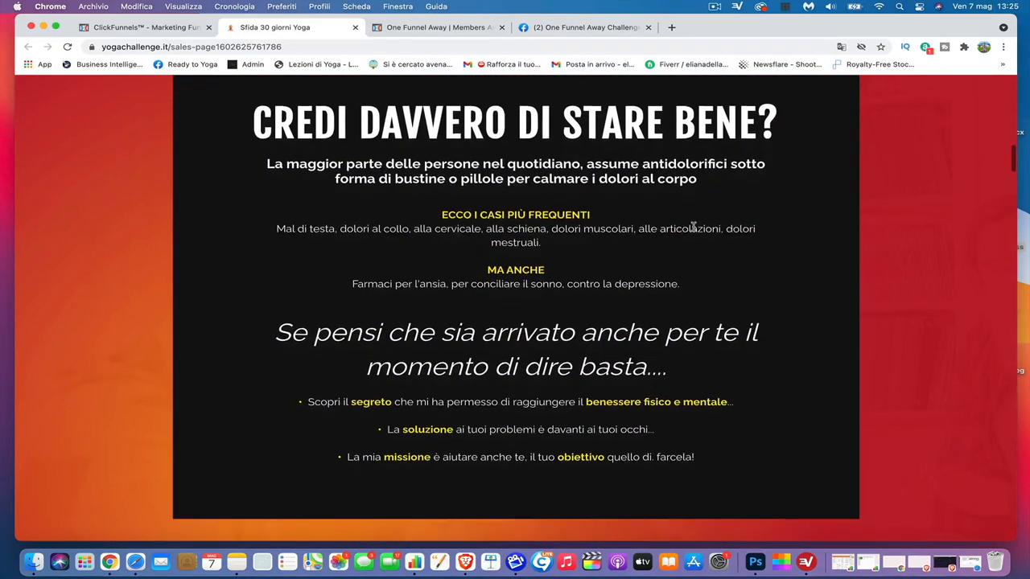
scroll("down", 3)
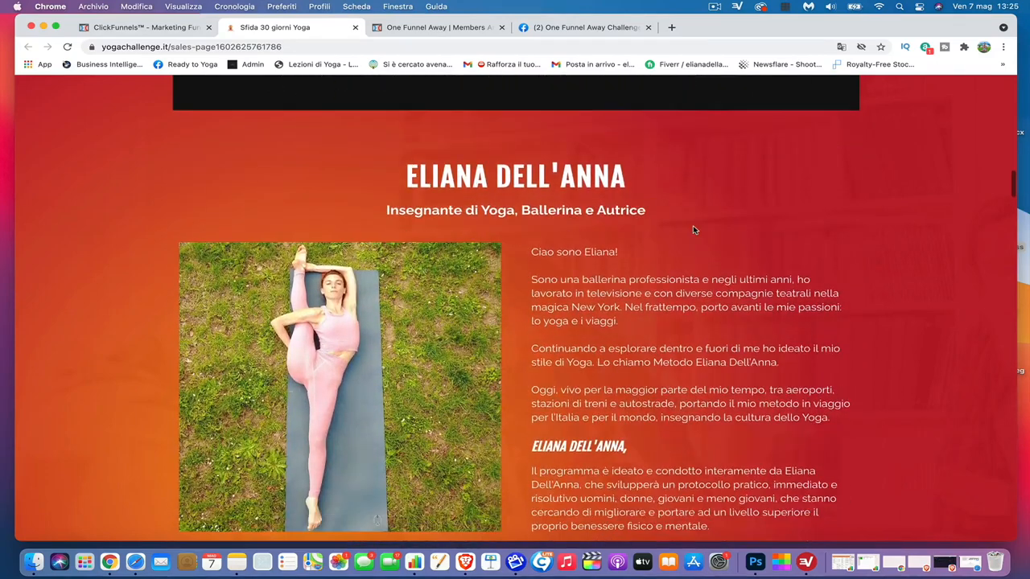
scroll("down", 3)
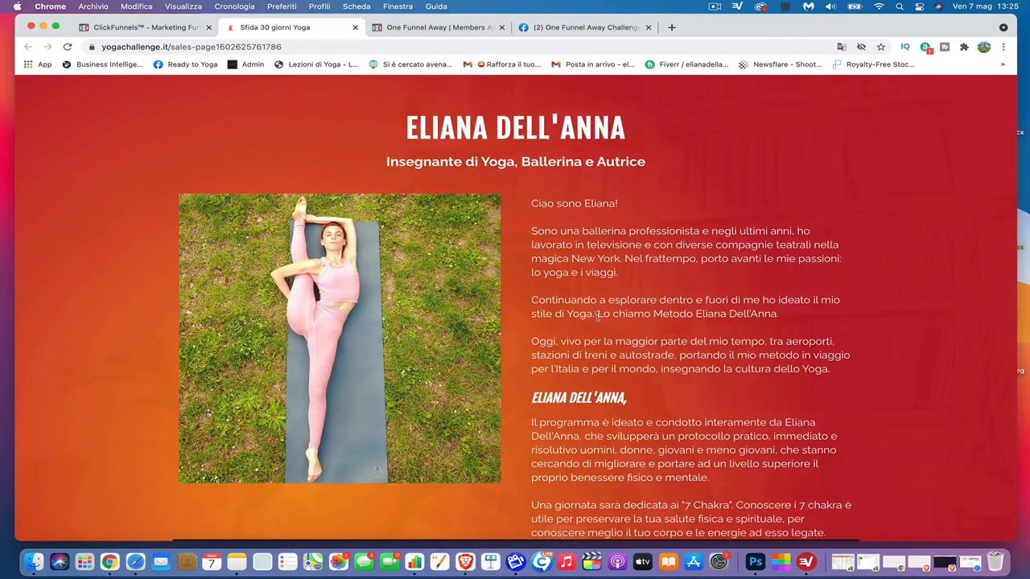
scroll("down", 3)
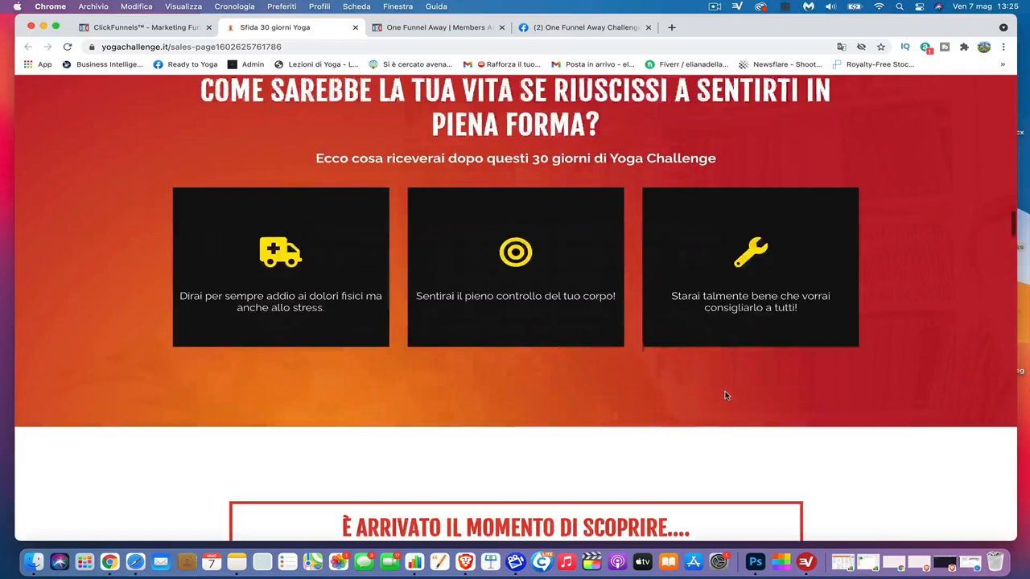
scroll("down", 3)
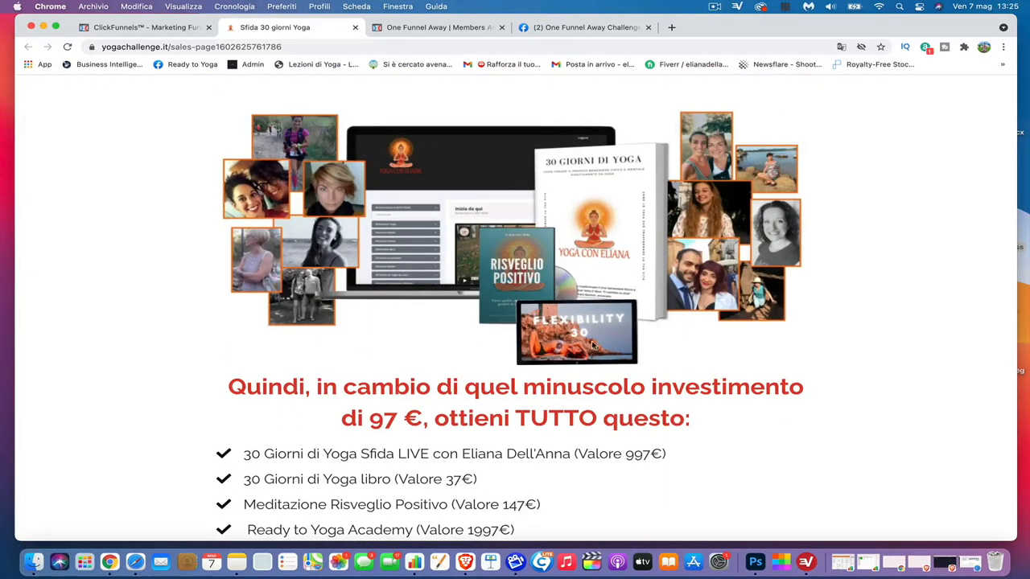
mouse_move(765, 371)
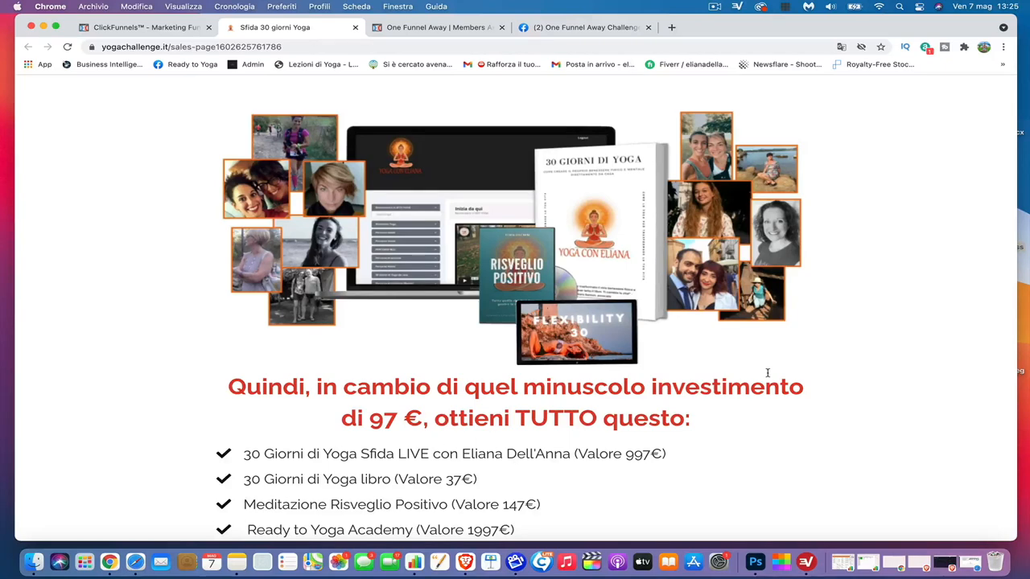
scroll("down", 3)
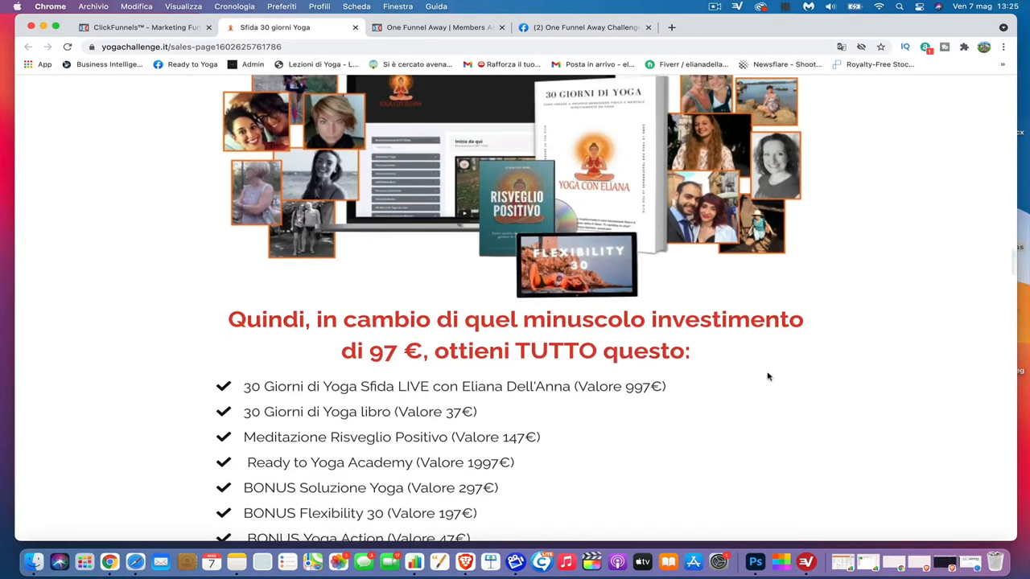
scroll("down", 3)
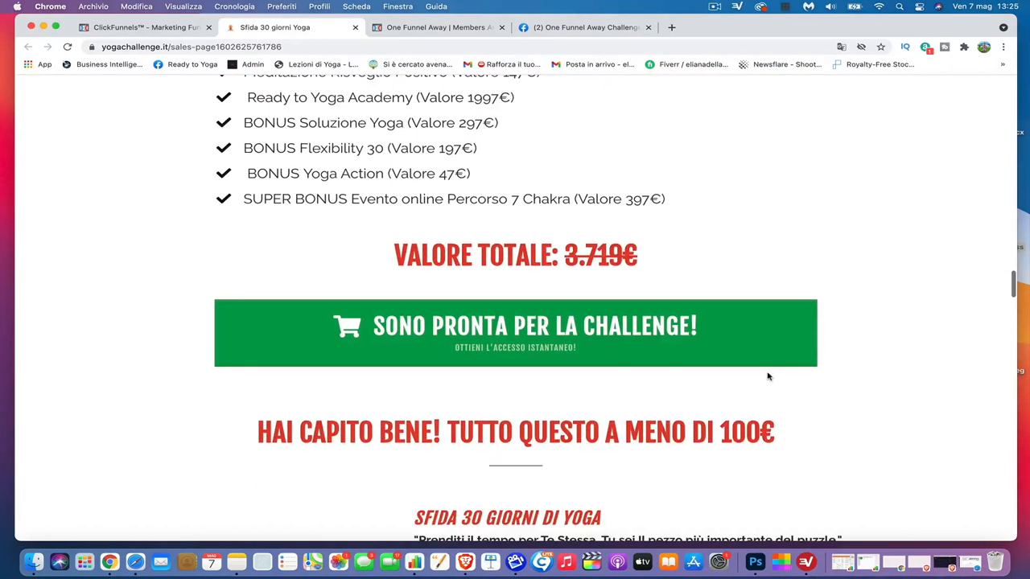
scroll("down", 3)
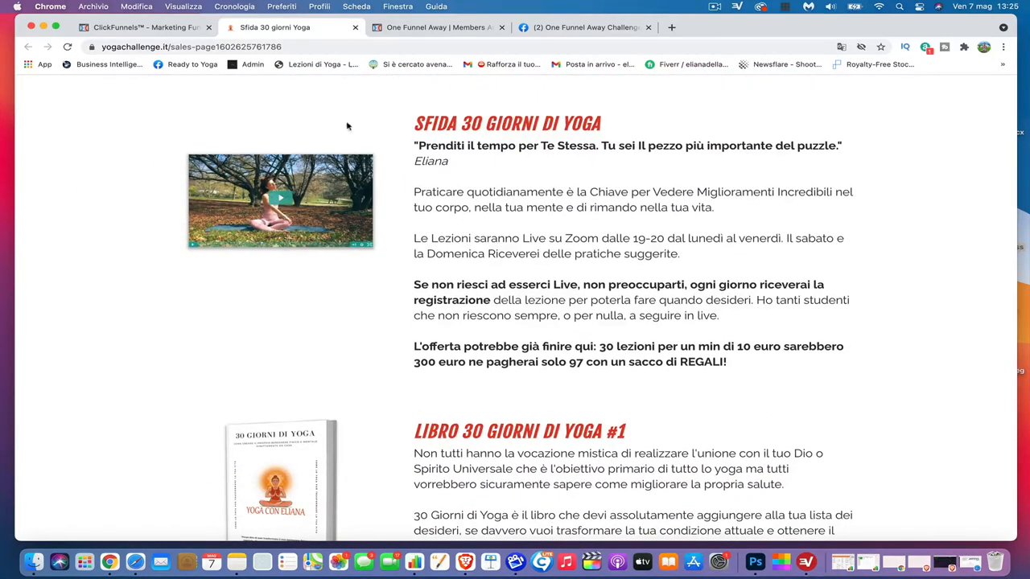
scroll("down", 3)
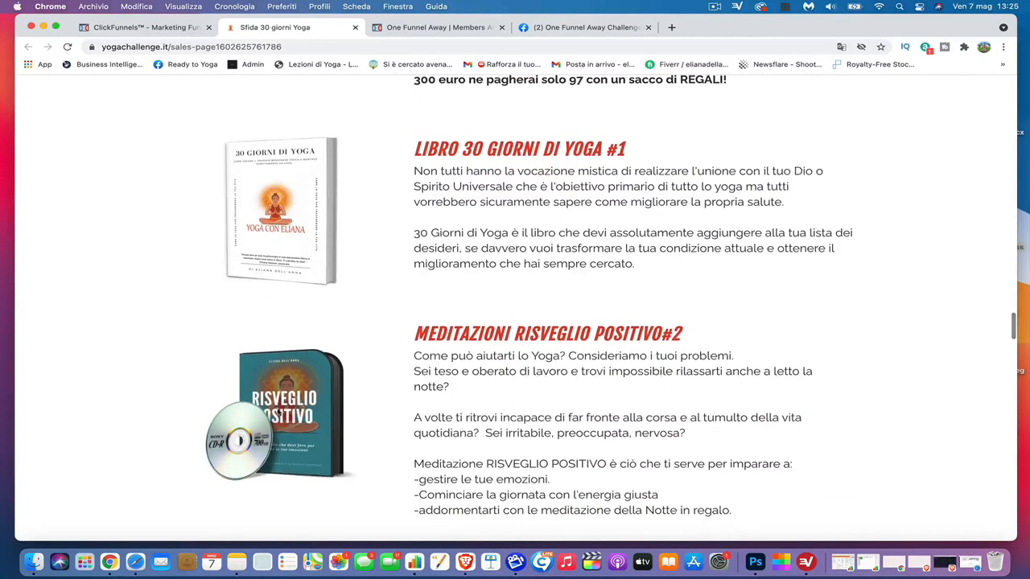
scroll("down", 3)
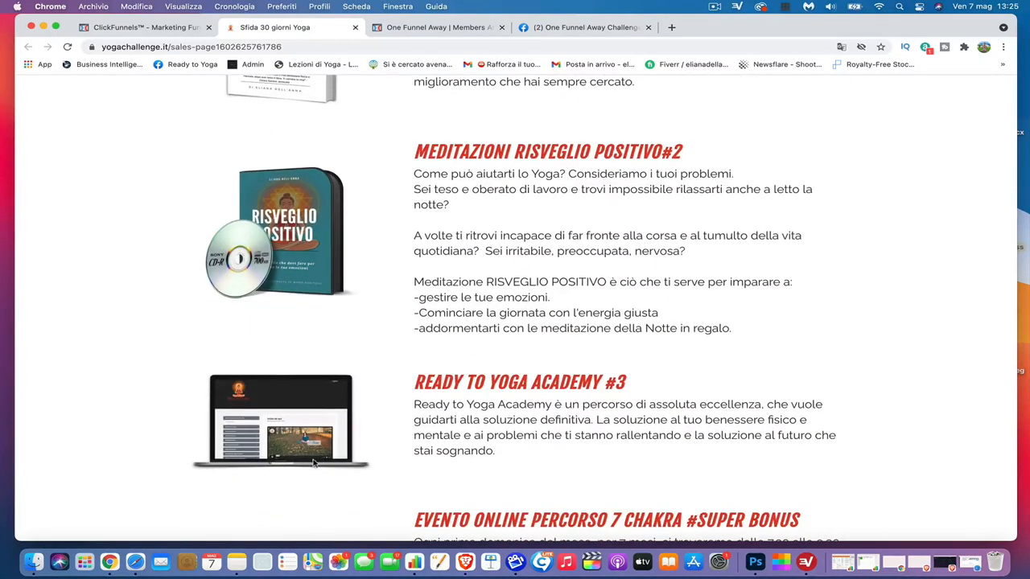
scroll("up", 3)
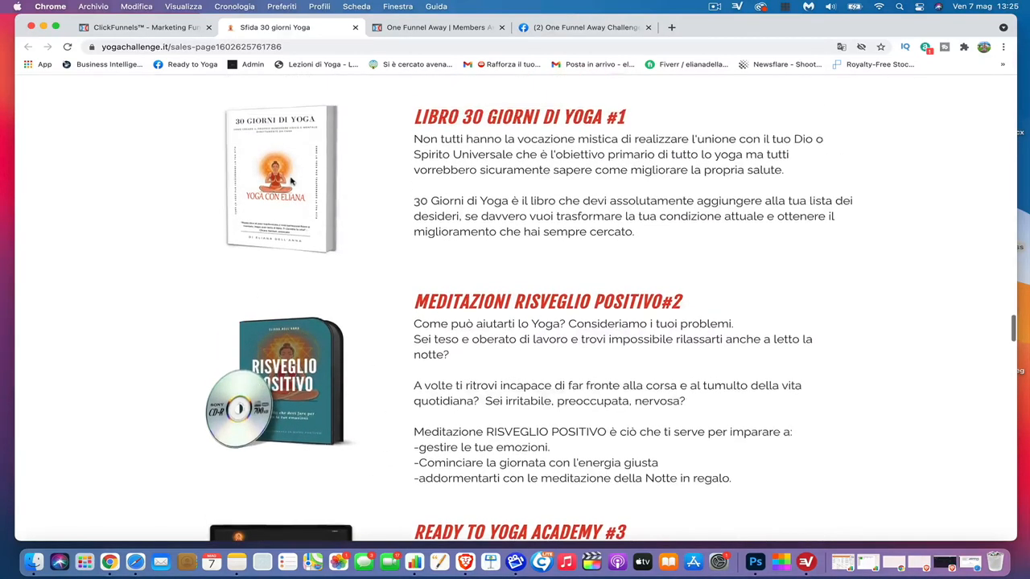
Review the rest of the sales page and its guarantee, then return to the ClickFunnels dashboard.
scroll("down", 3)
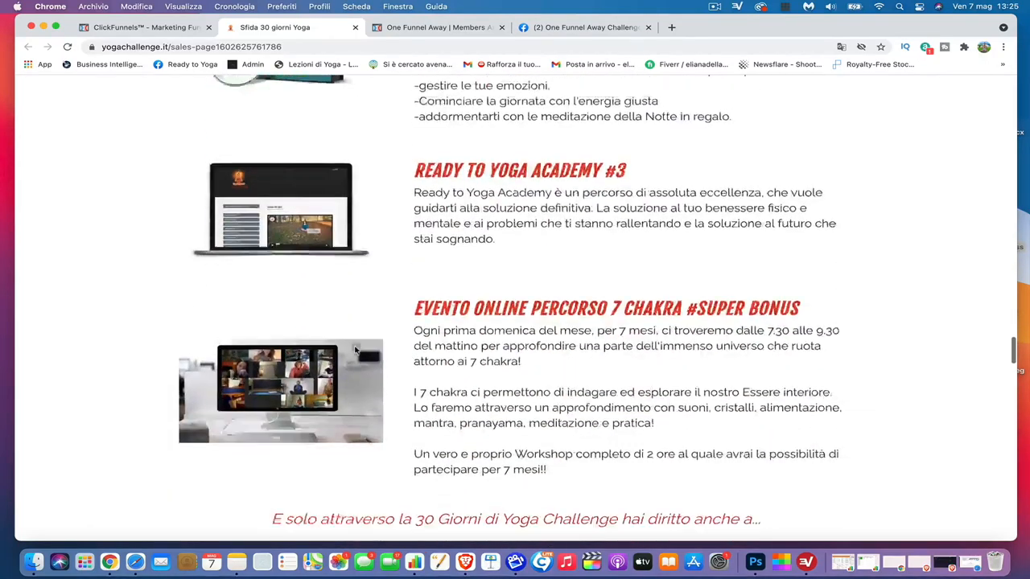
scroll("down", 3)
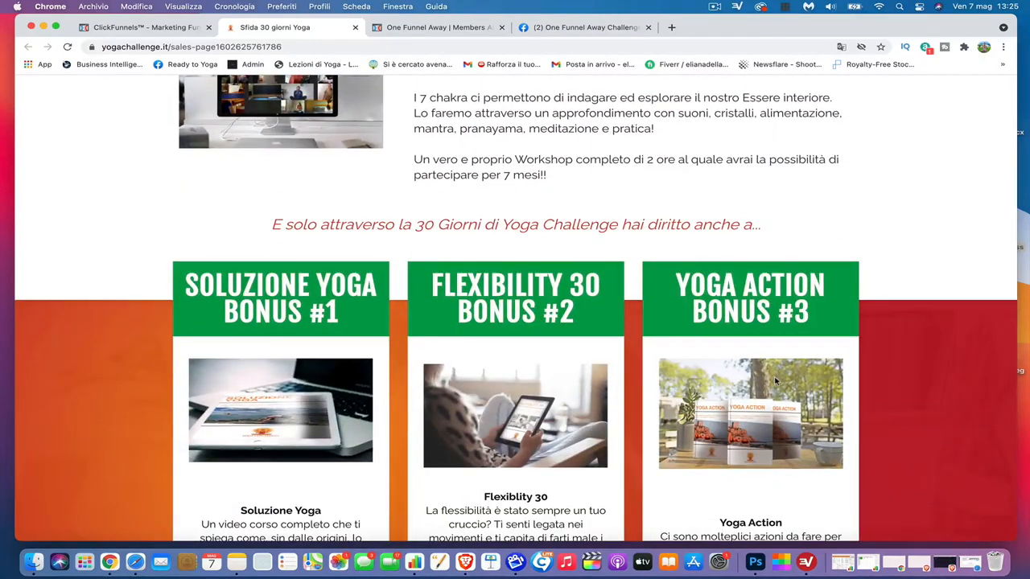
scroll("down", 3)
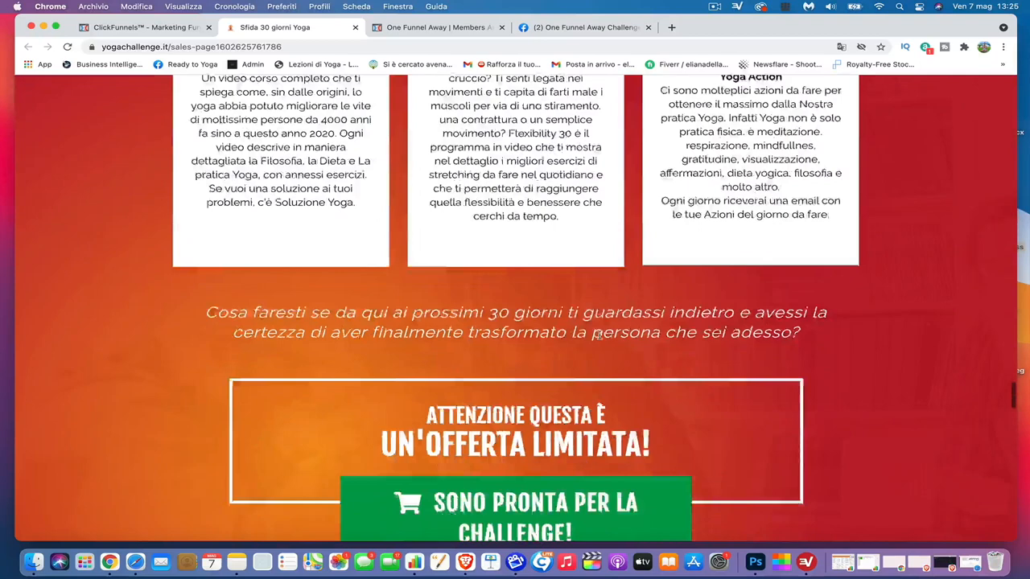
scroll("down", 3)
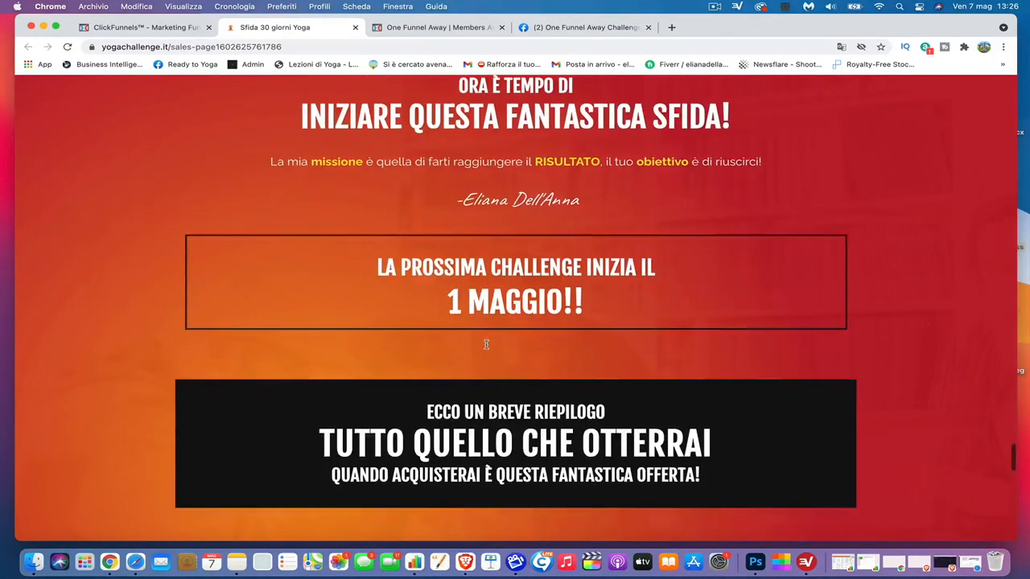
scroll("down", 3)
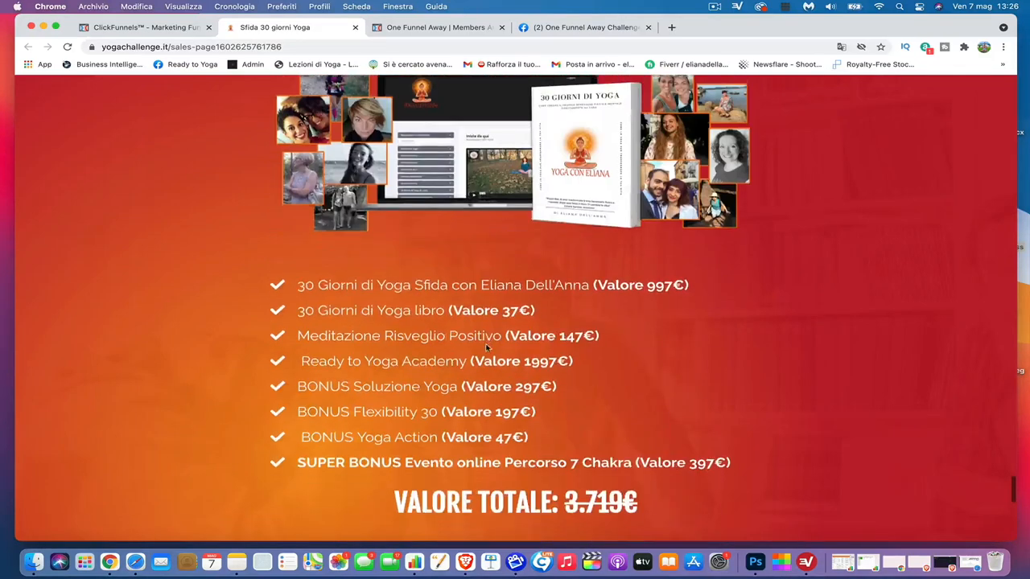
scroll("down", 3)
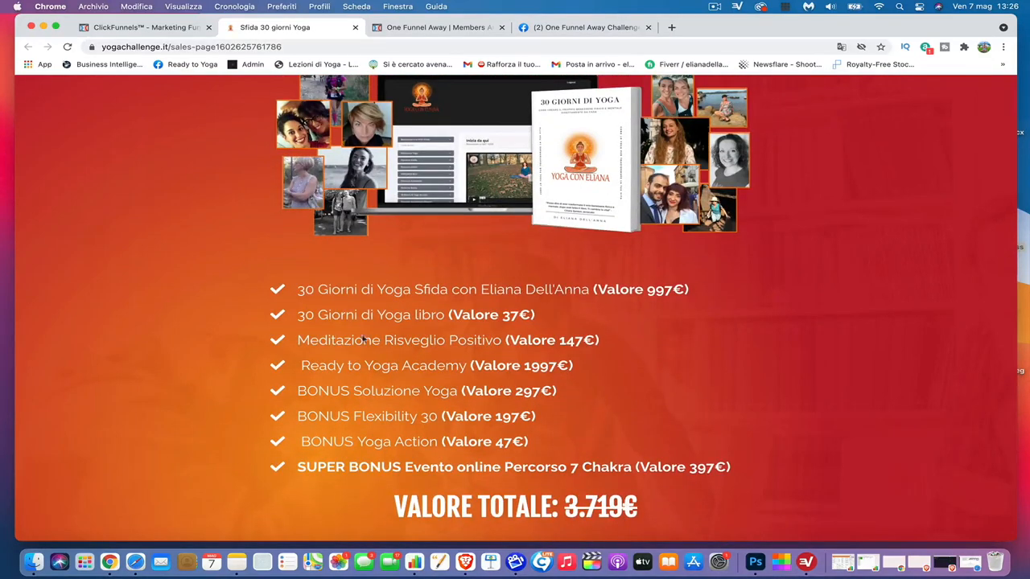
scroll("down", 3)
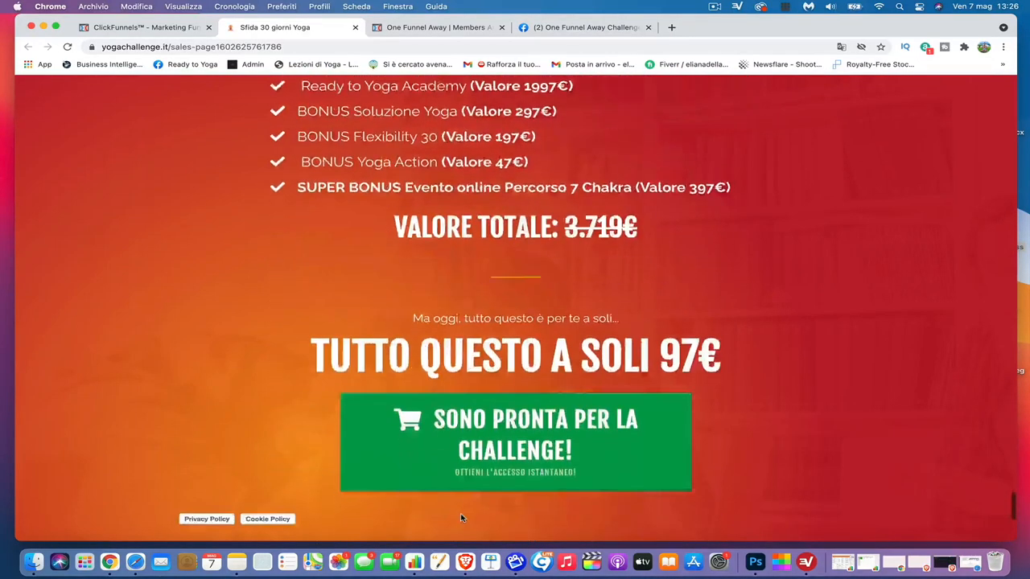
scroll("down", 3)
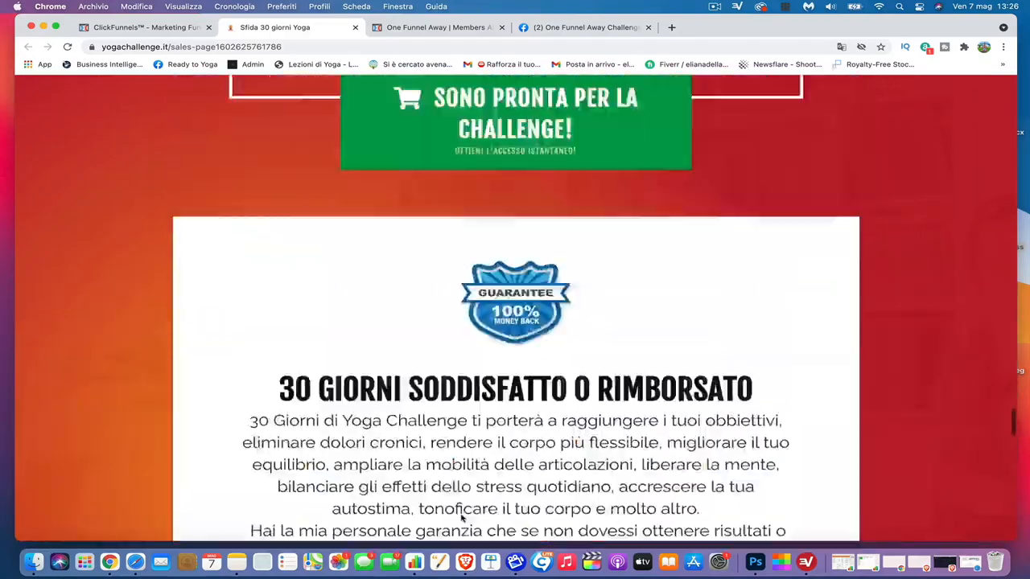
scroll("down", 3)
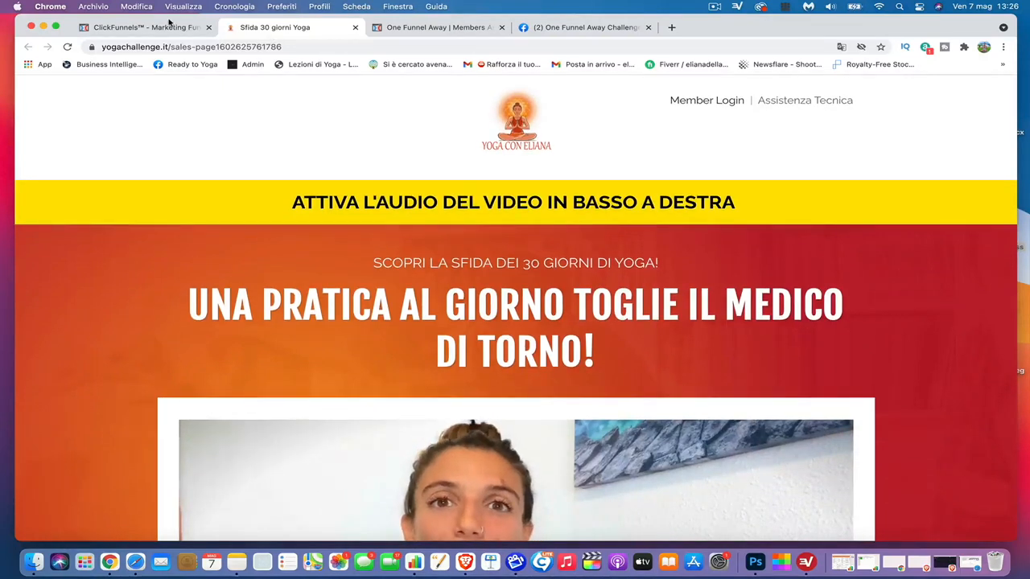
left_click(145, 25)
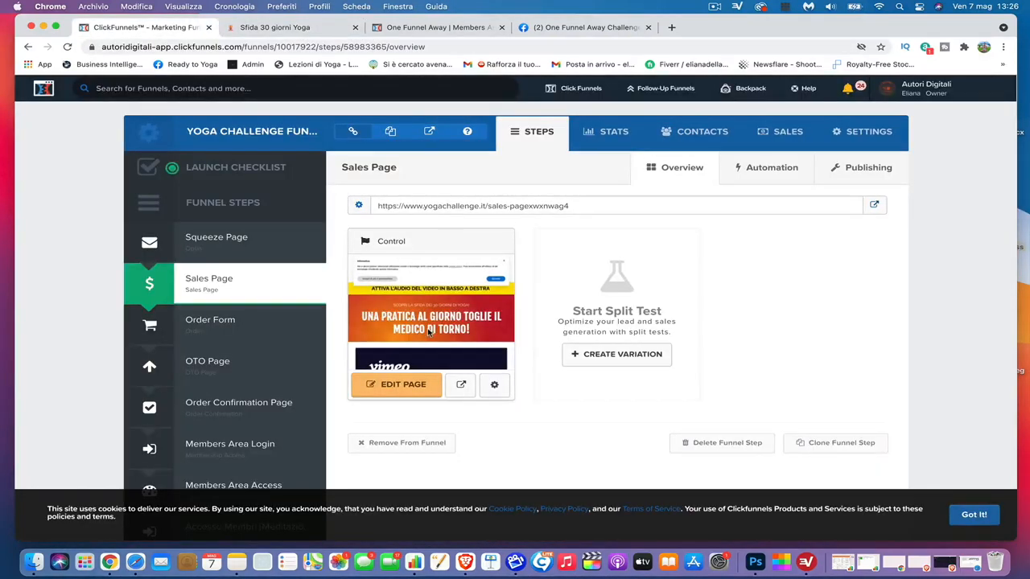
left_click(579, 87)
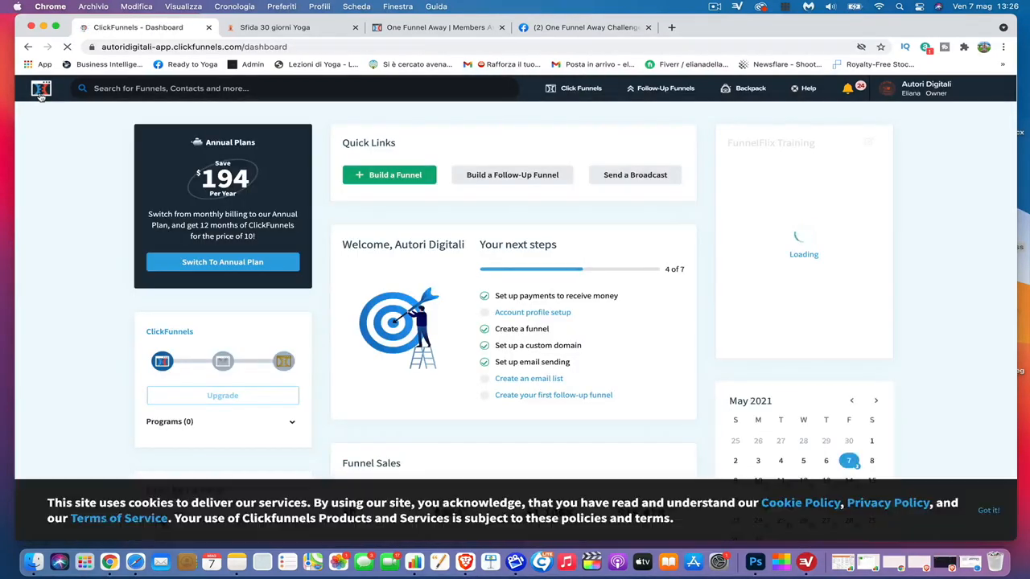
Scroll the dashboard through Funnel Sales and Recent Sales Activity and back up.
scroll("down", 3)
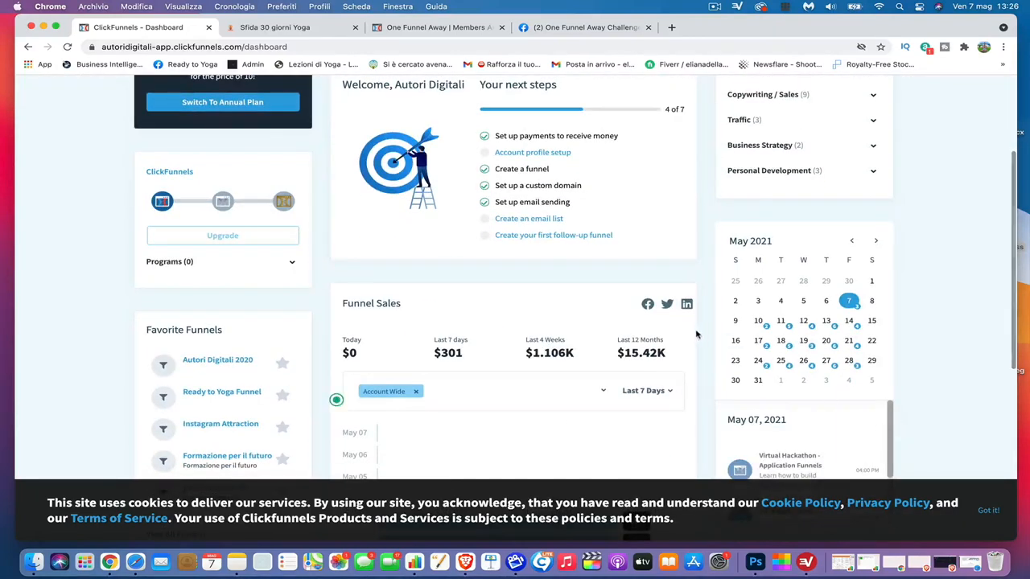
mouse_move(634, 336)
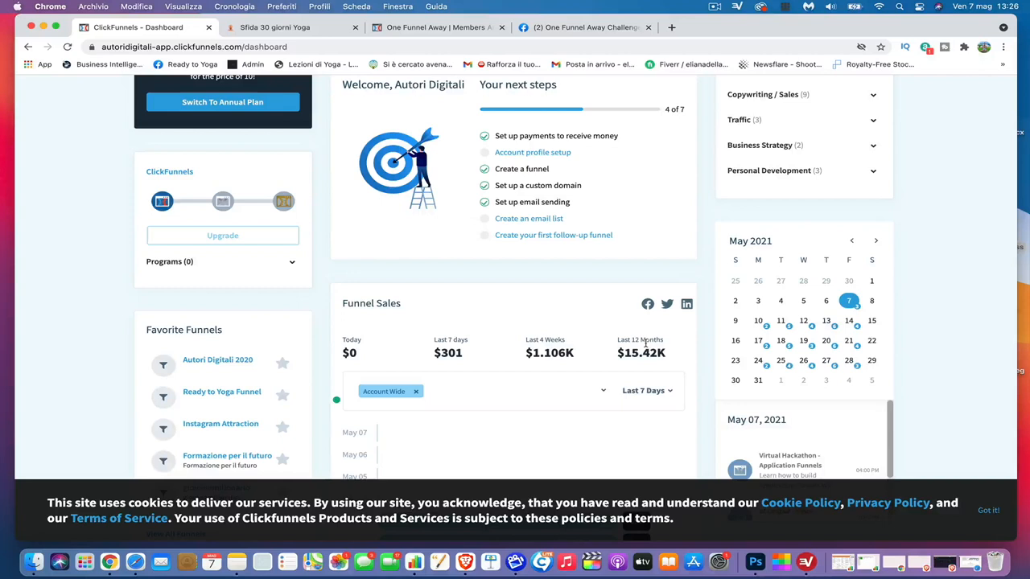
scroll("down", 3)
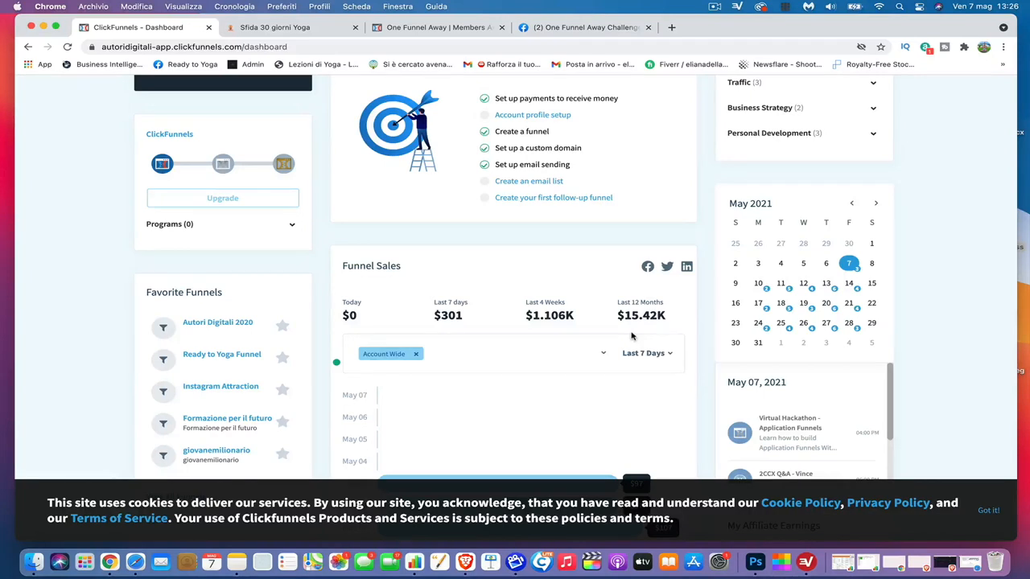
scroll("down", 3)
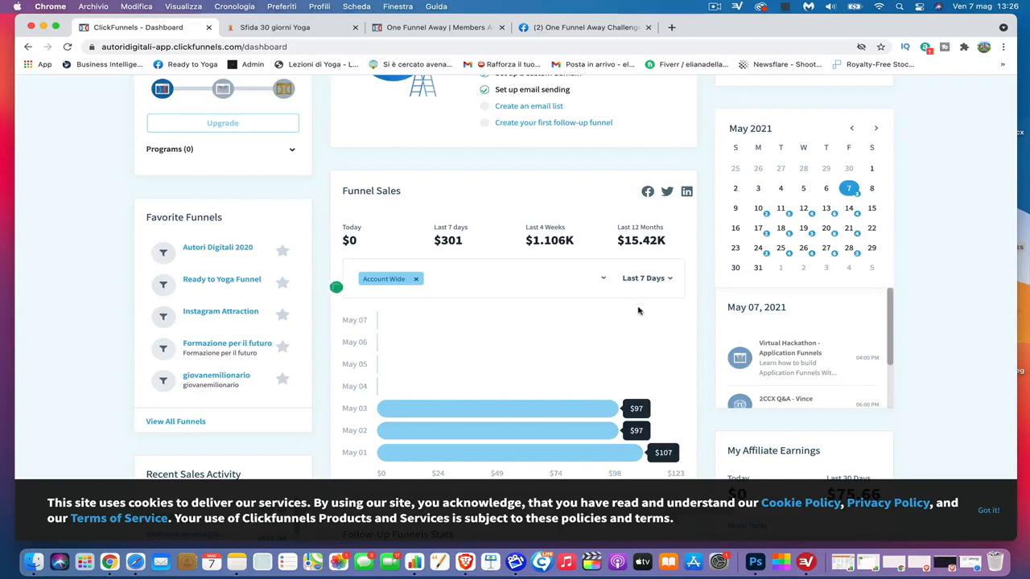
scroll("down", 3)
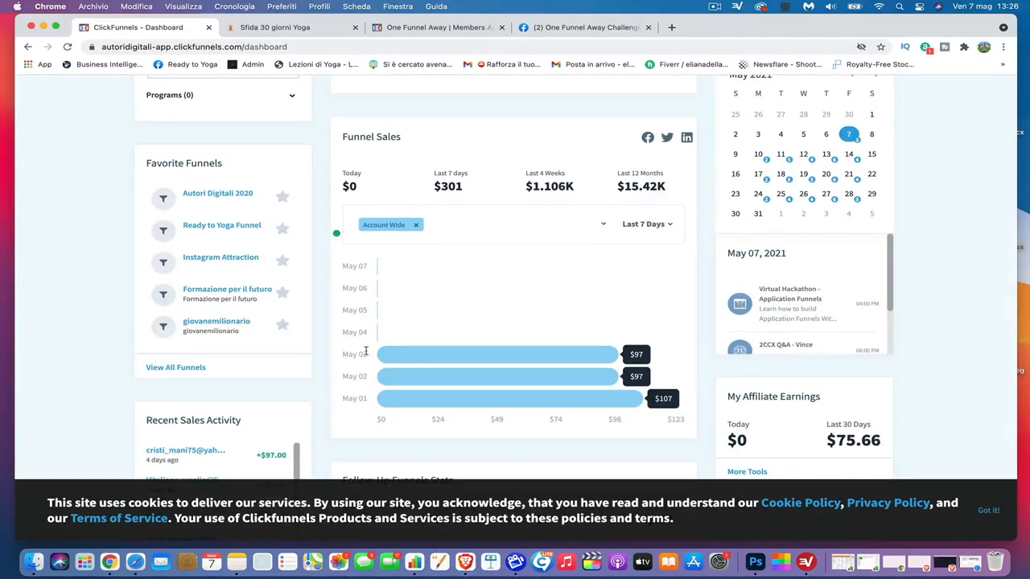
scroll("down", 3)
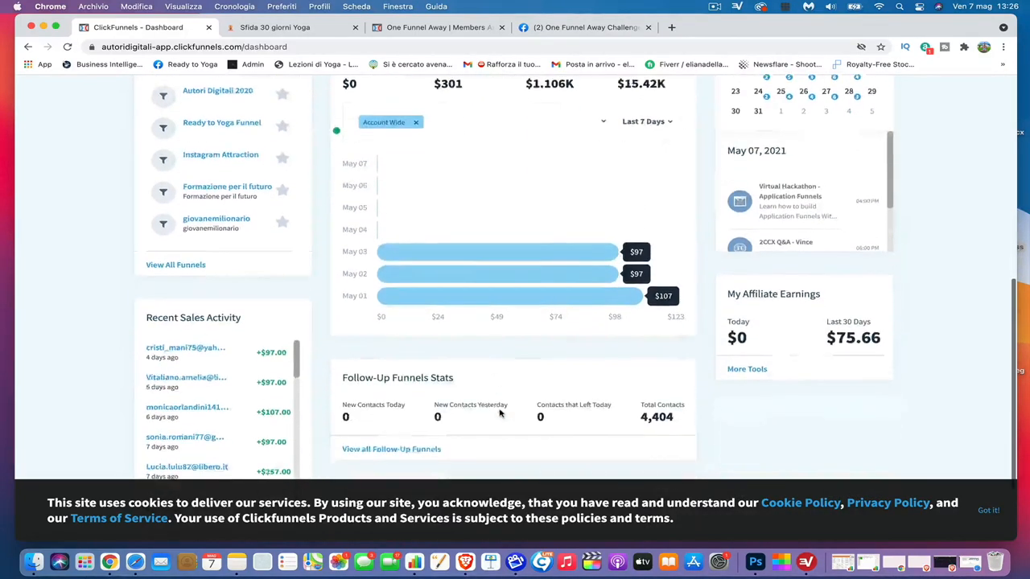
scroll("down", 3)
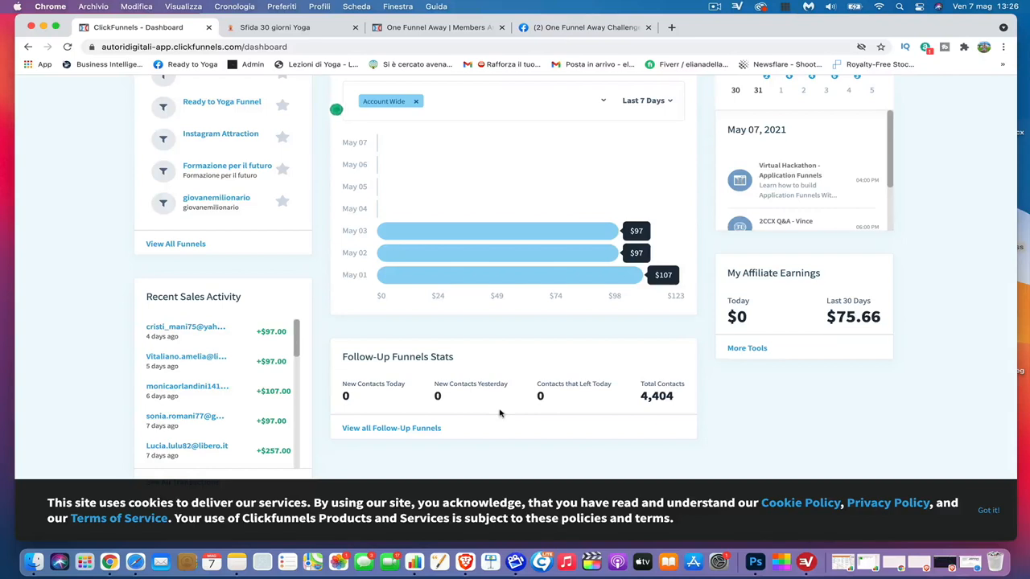
scroll("up", 3)
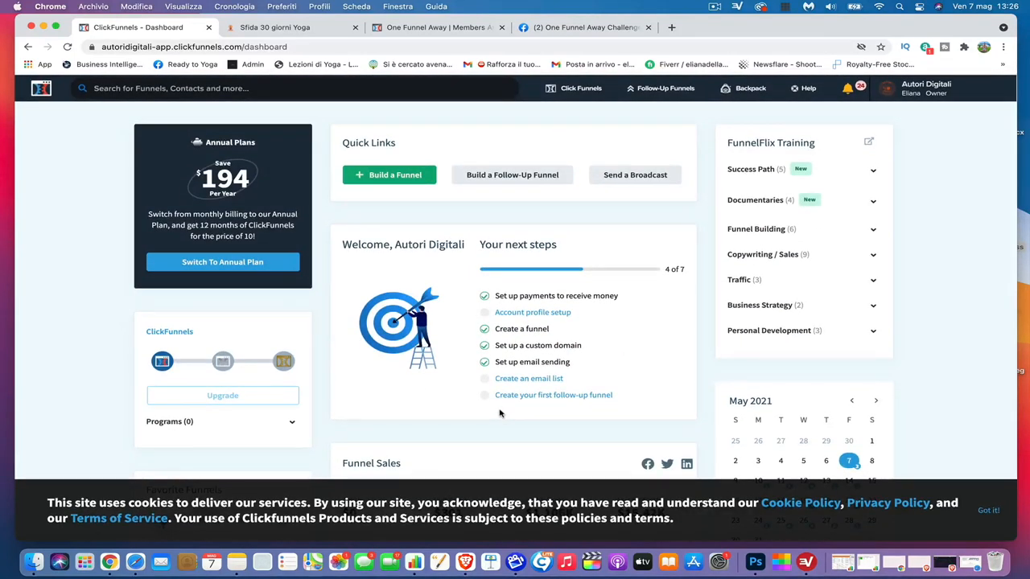
Switch to the One Funnel Away members area, then to the challenge Facebook group.
left_click(434, 28)
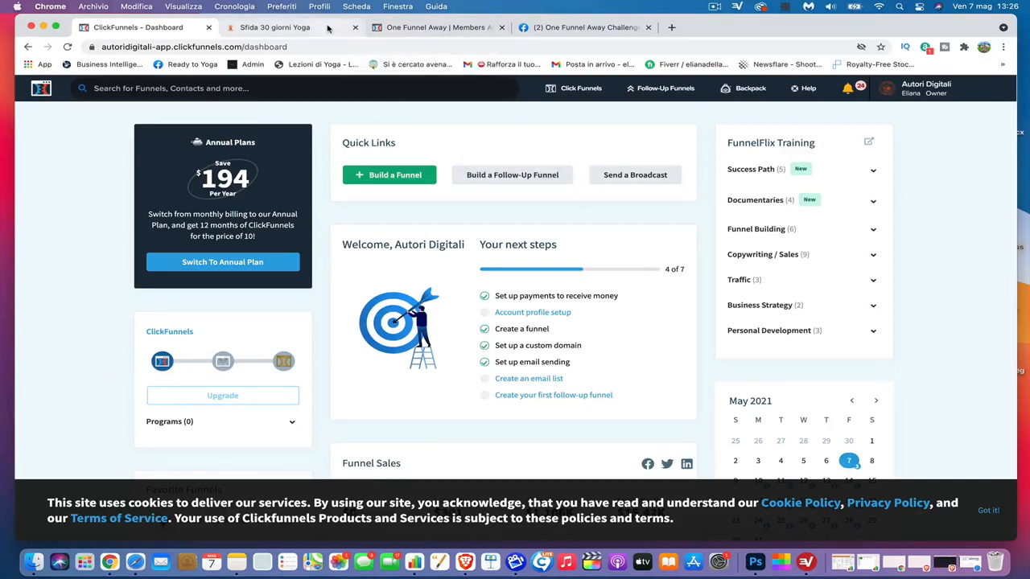
mouse_move(273, 26)
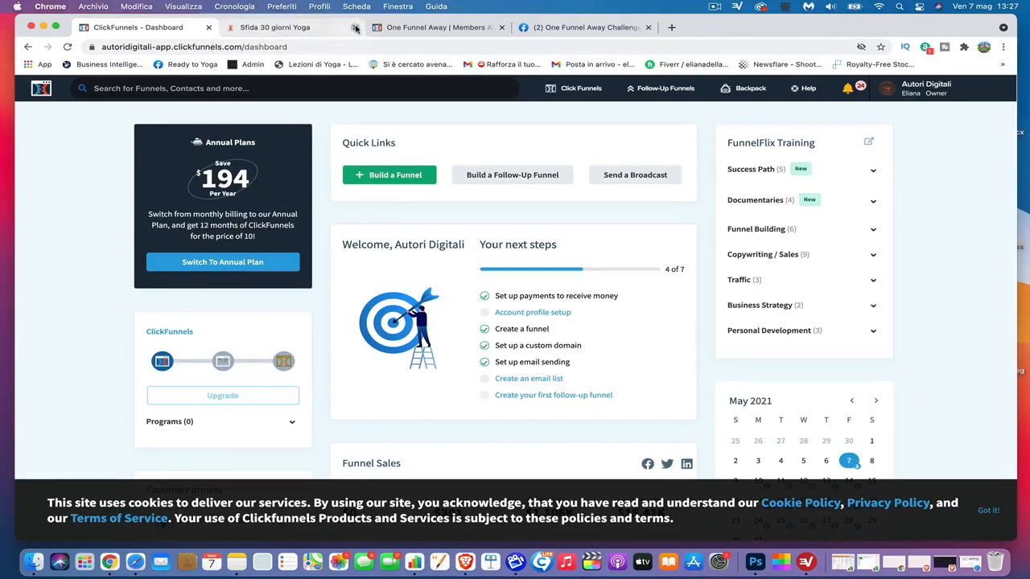
left_click(290, 26)
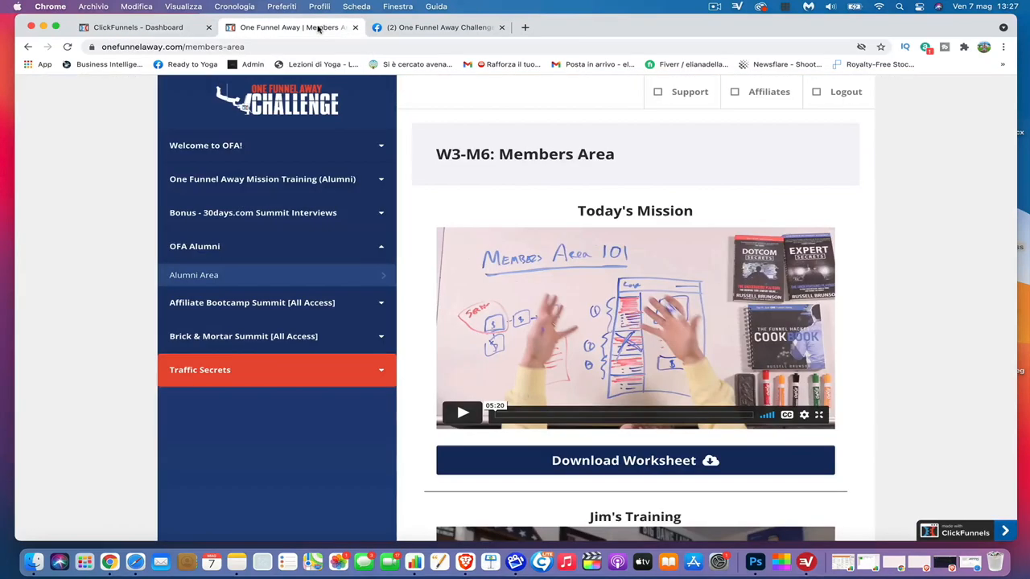
mouse_move(502, 214)
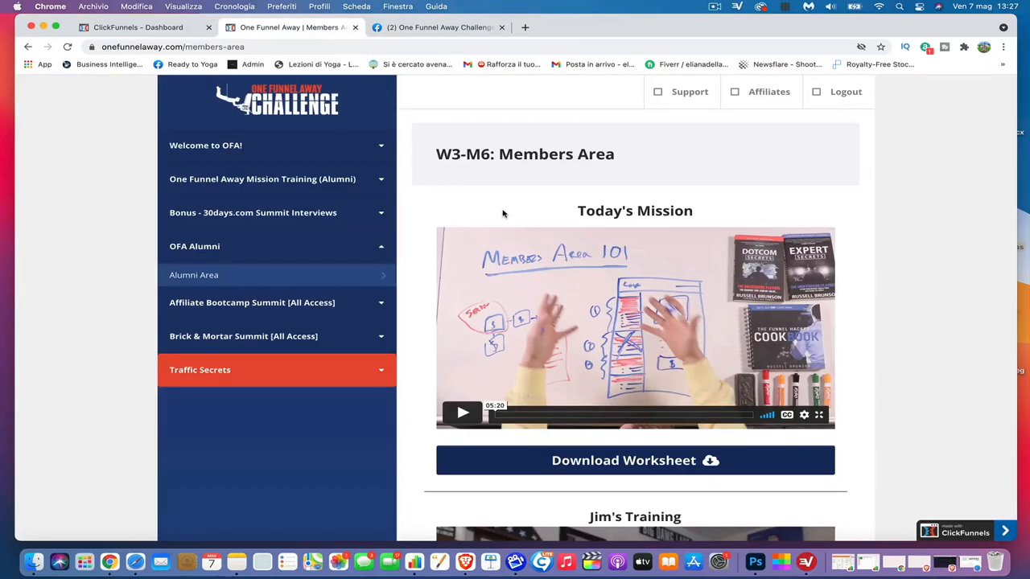
mouse_move(206, 35)
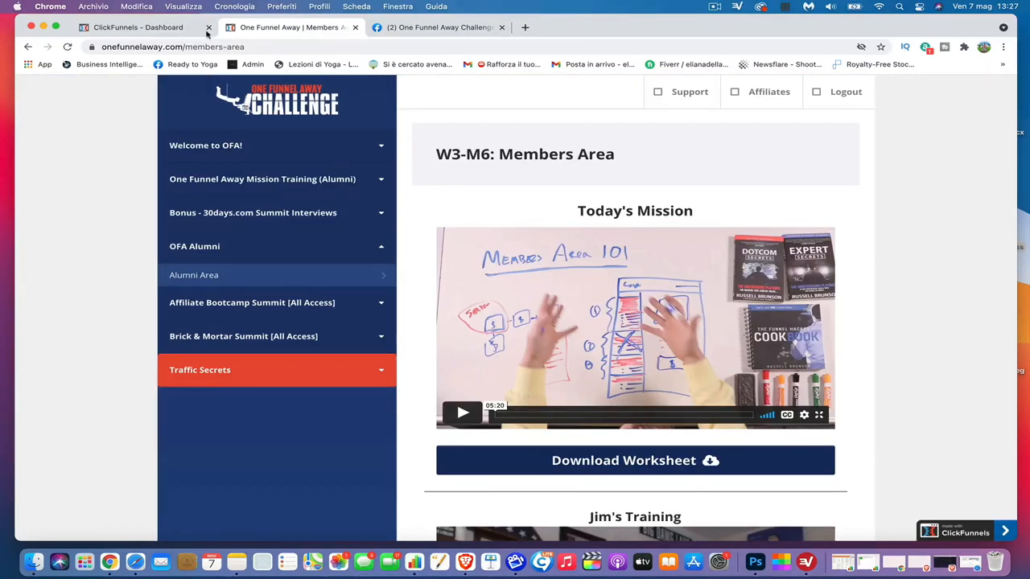
left_click(438, 26)
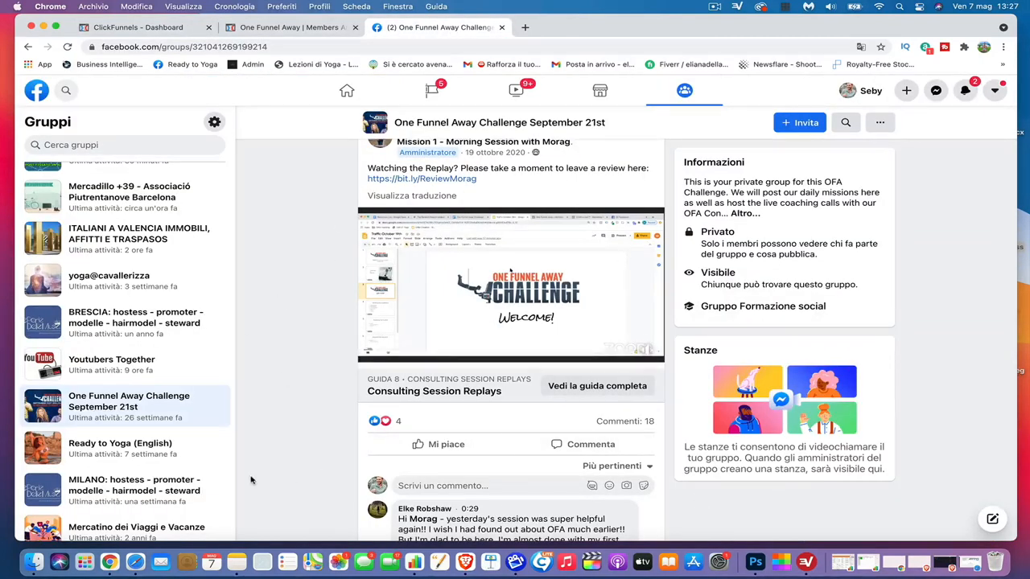
Scroll through the September 21st group feed, then return to the W3-M6 members area page.
scroll("down", 3)
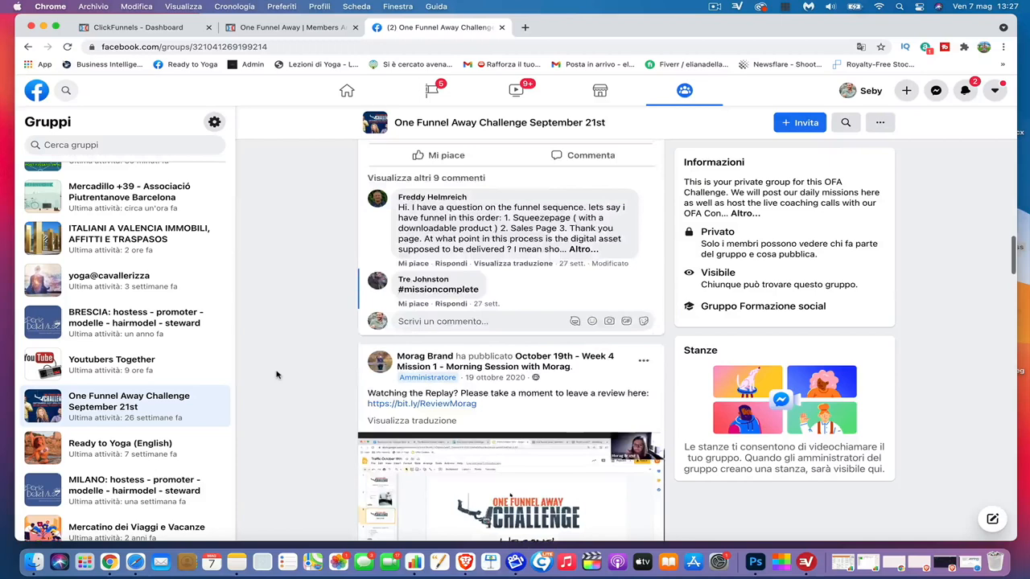
scroll("down", 3)
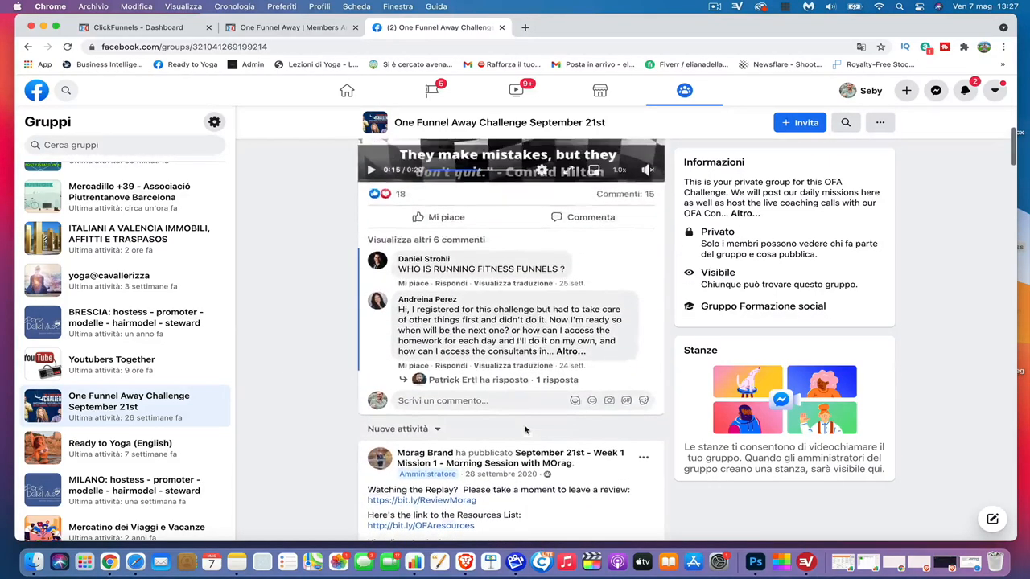
scroll("up", 3)
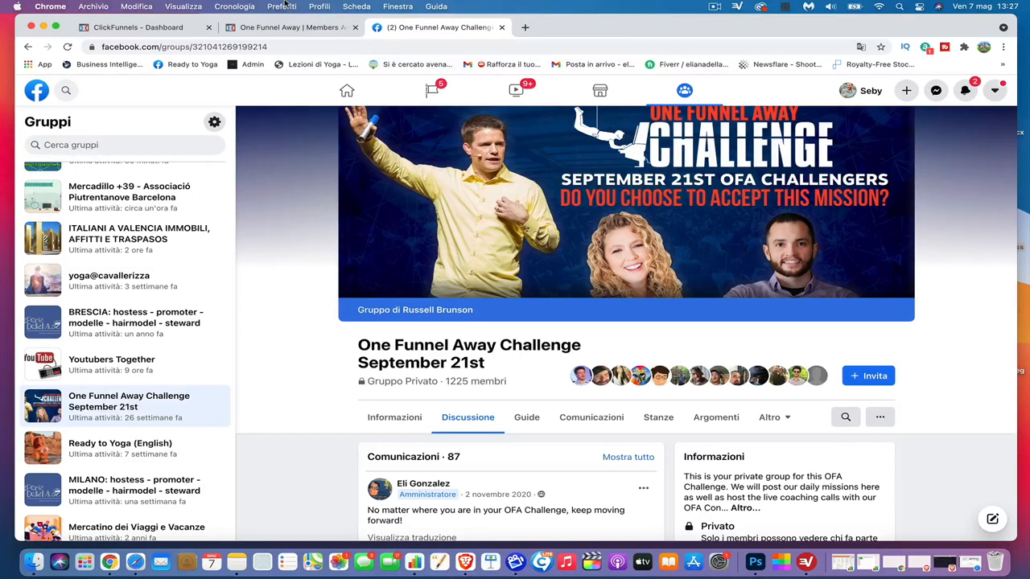
left_click(289, 26)
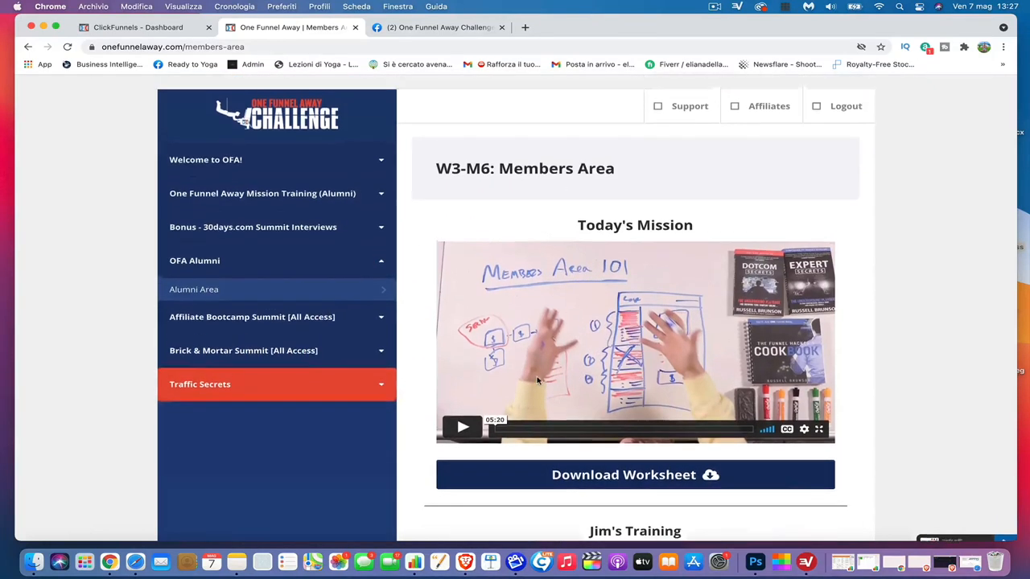
Glance at the ClickFunnels dashboard and come back to the W3-M6 mission page.
scroll("down", 3)
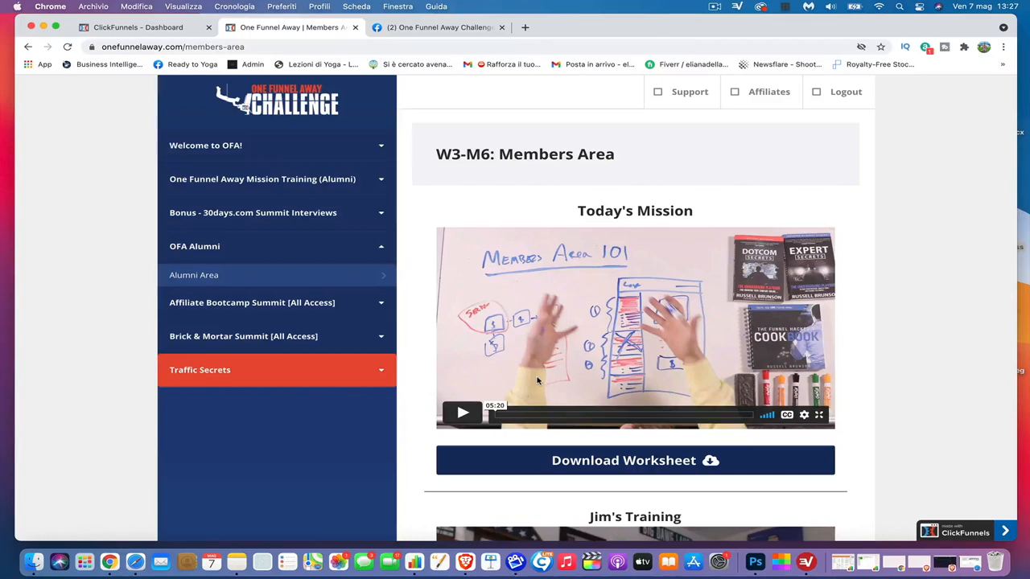
mouse_move(284, 209)
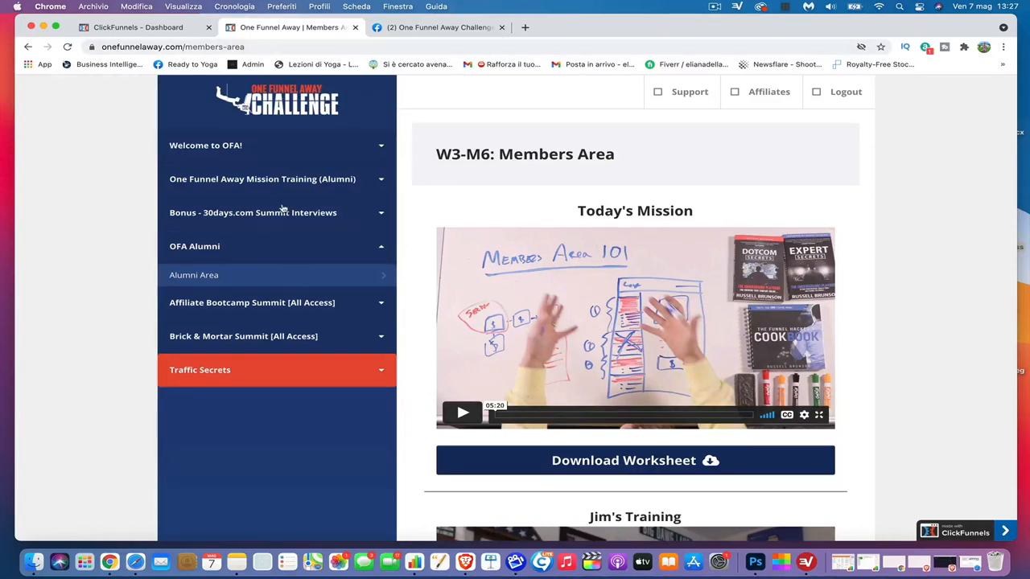
left_click(137, 26)
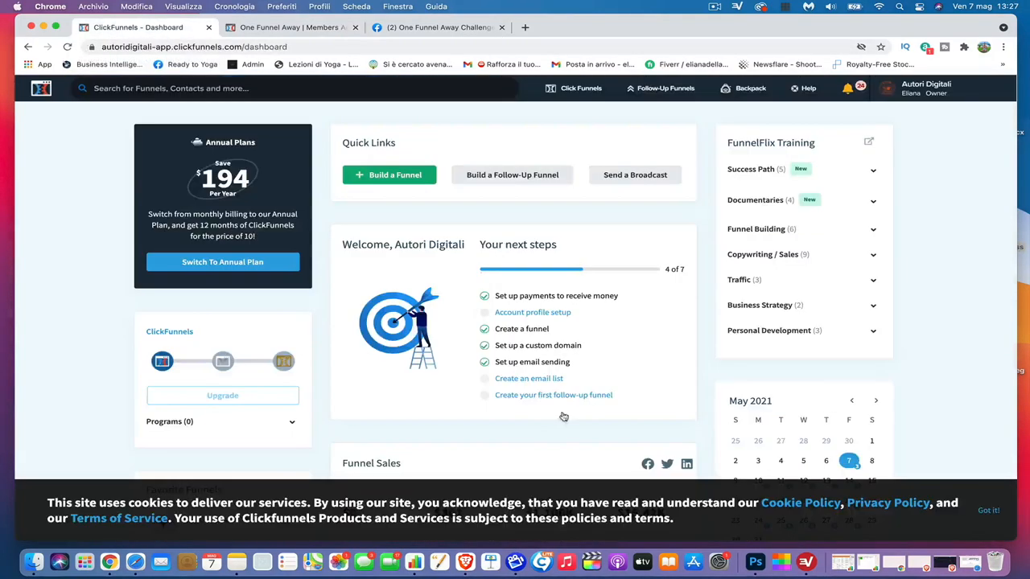
mouse_move(597, 412)
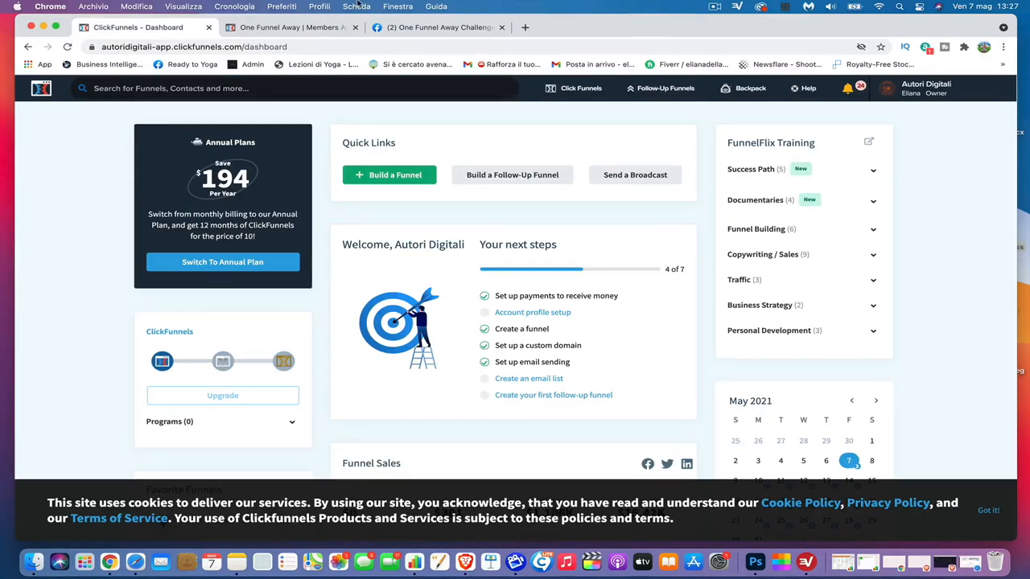
left_click(290, 25)
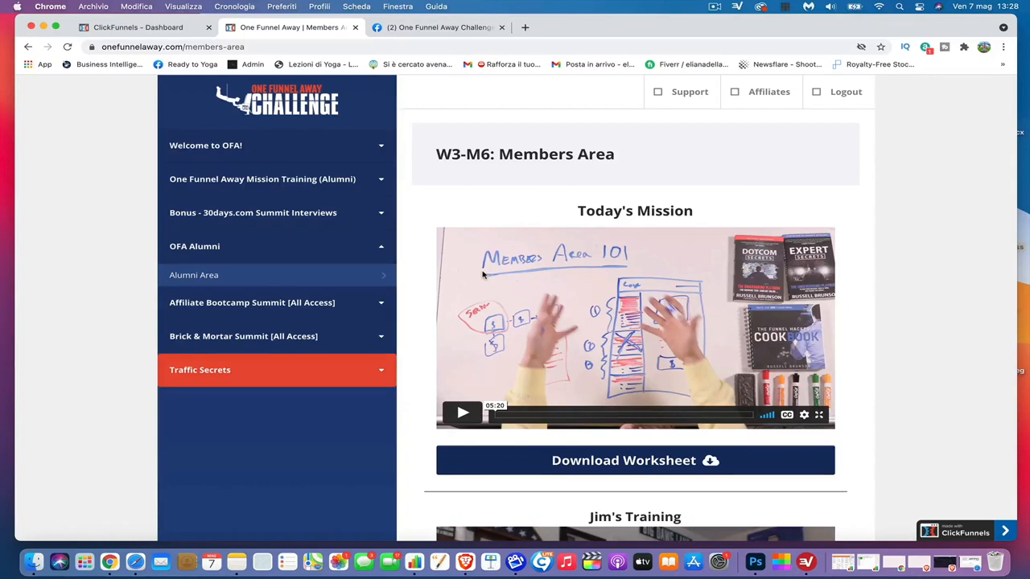
mouse_move(777, 119)
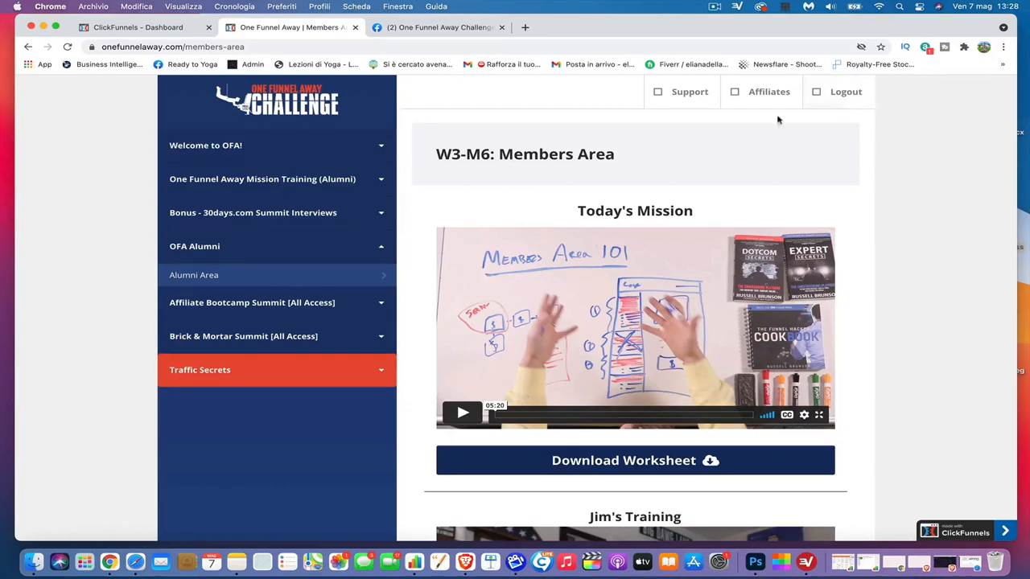
mouse_move(759, 90)
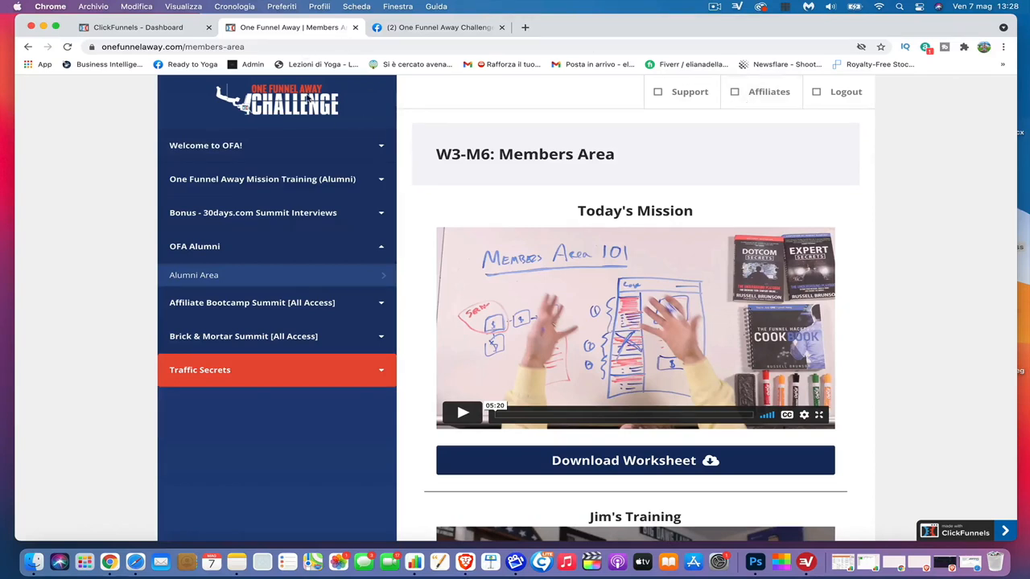
mouse_move(308, 99)
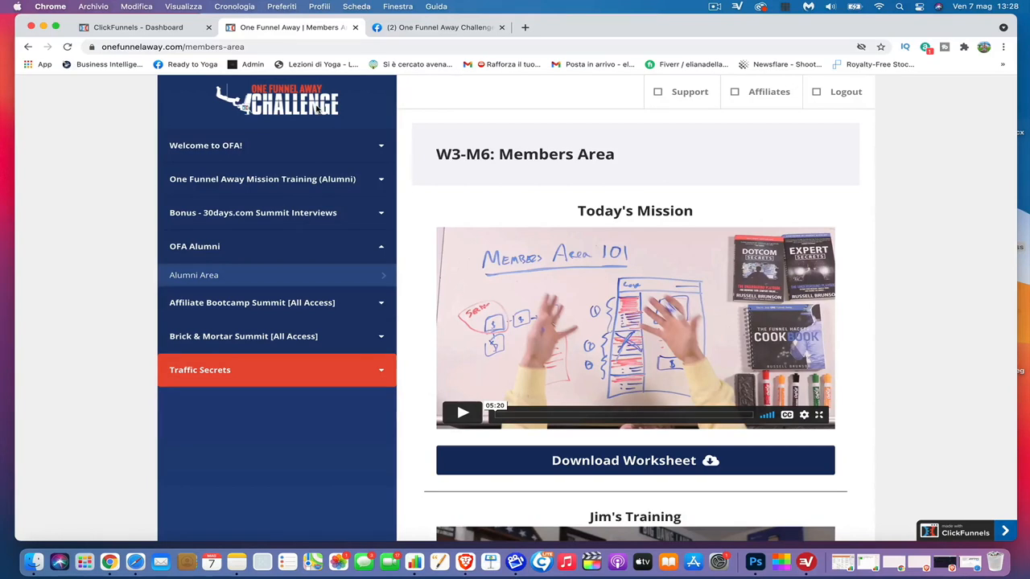
left_click(438, 25)
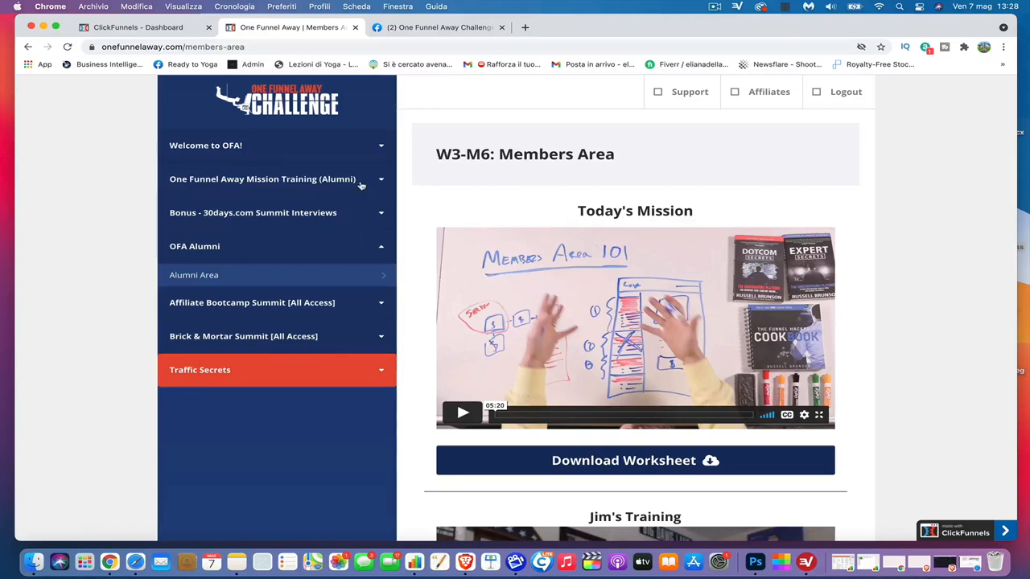
Expand the Bonus - 30days.com Summit Interviews list and scroll through its videos.
left_click(262, 179)
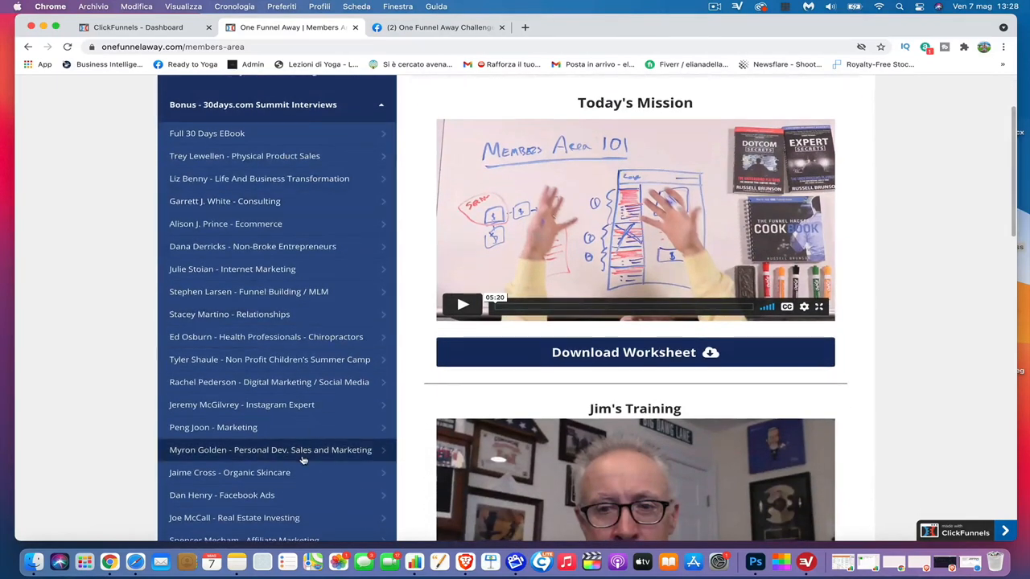
scroll("down", 3)
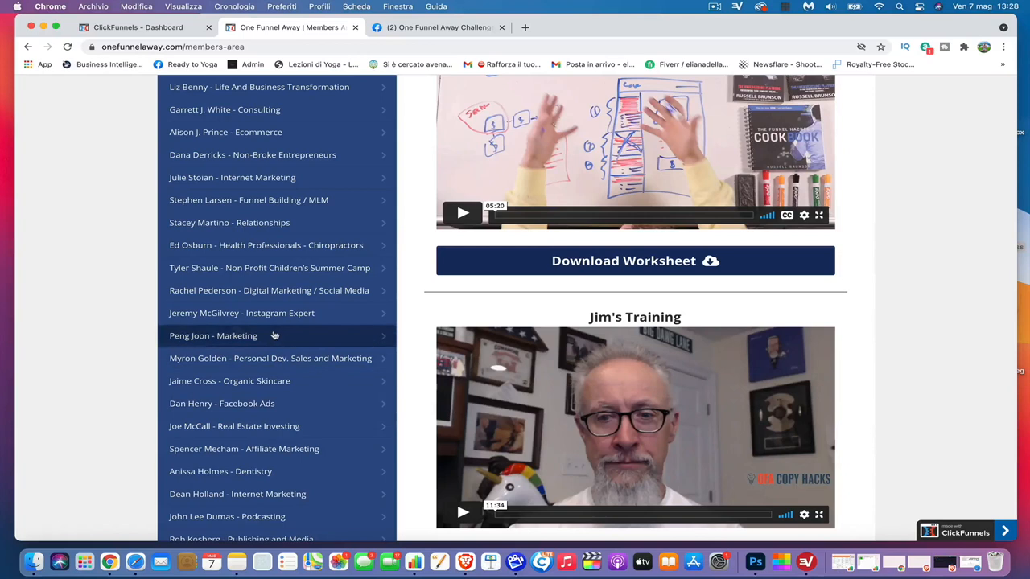
mouse_move(271, 345)
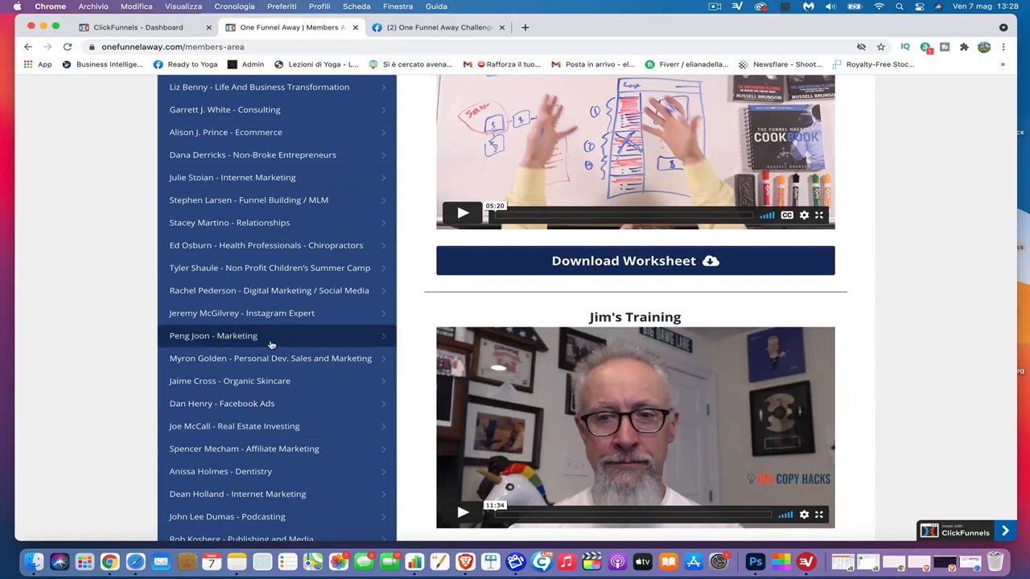
scroll("down", 3)
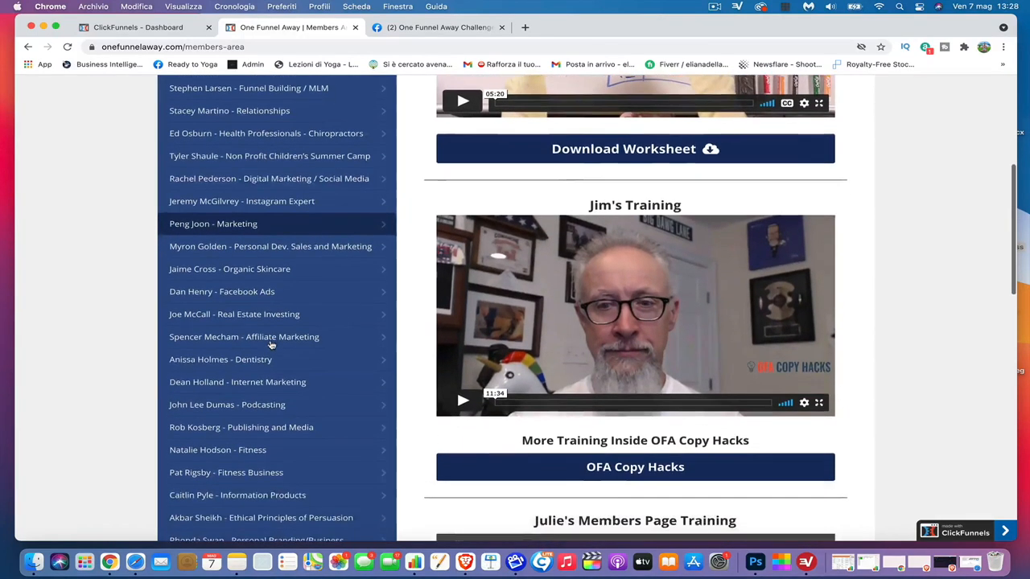
scroll("down", 3)
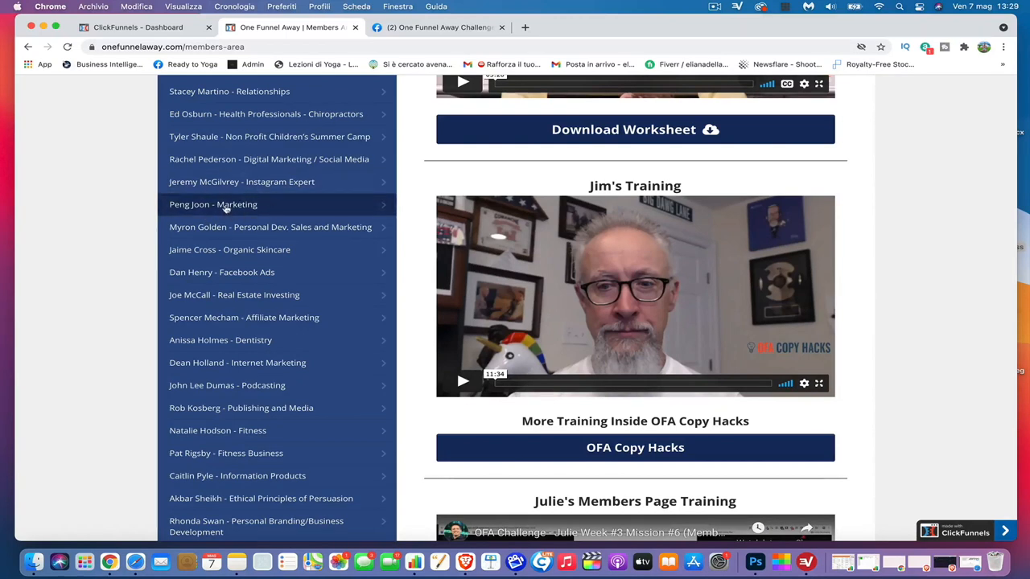
scroll("down", 3)
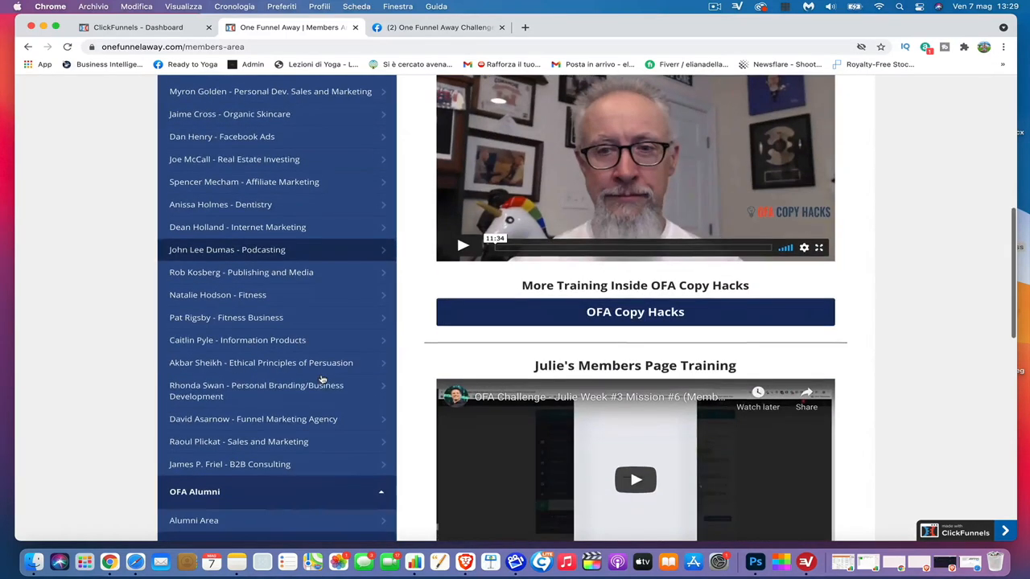
mouse_move(217, 294)
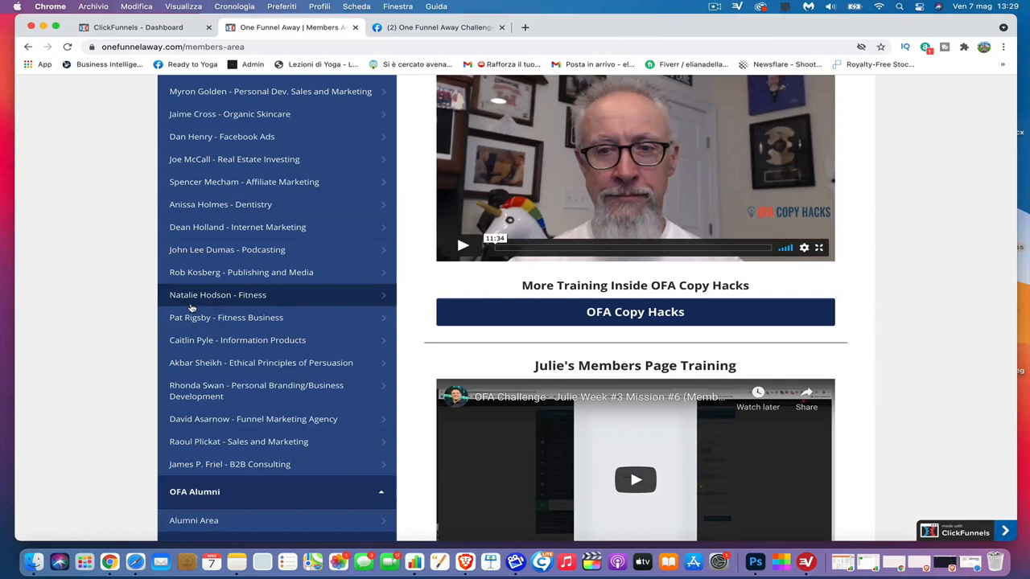
mouse_move(201, 301)
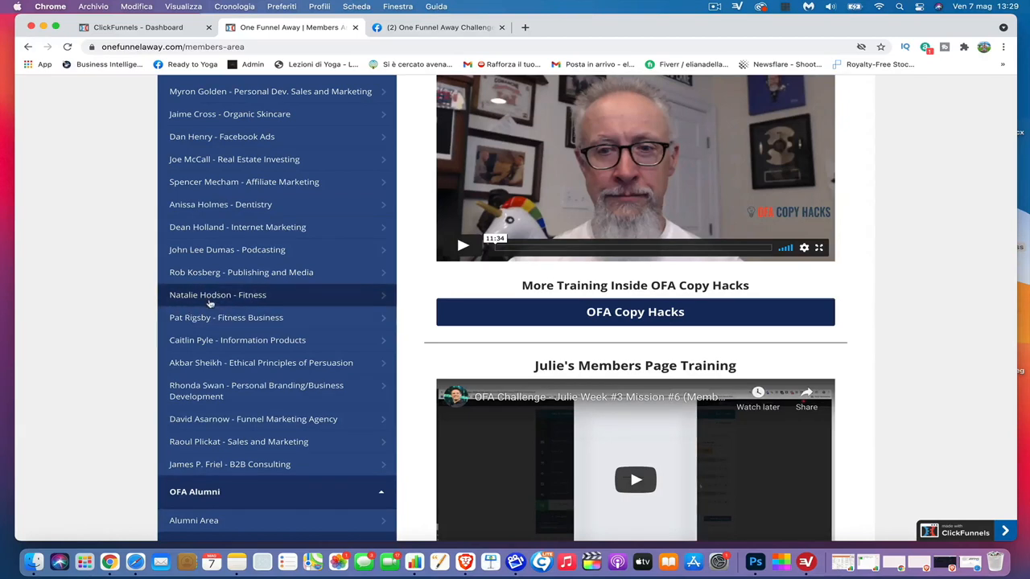
mouse_move(193, 317)
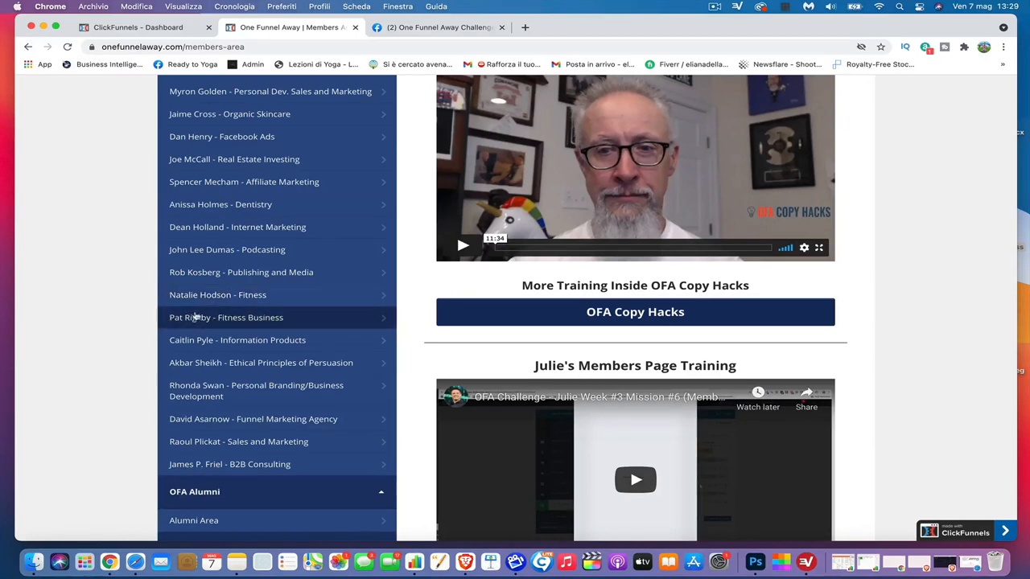
mouse_move(193, 325)
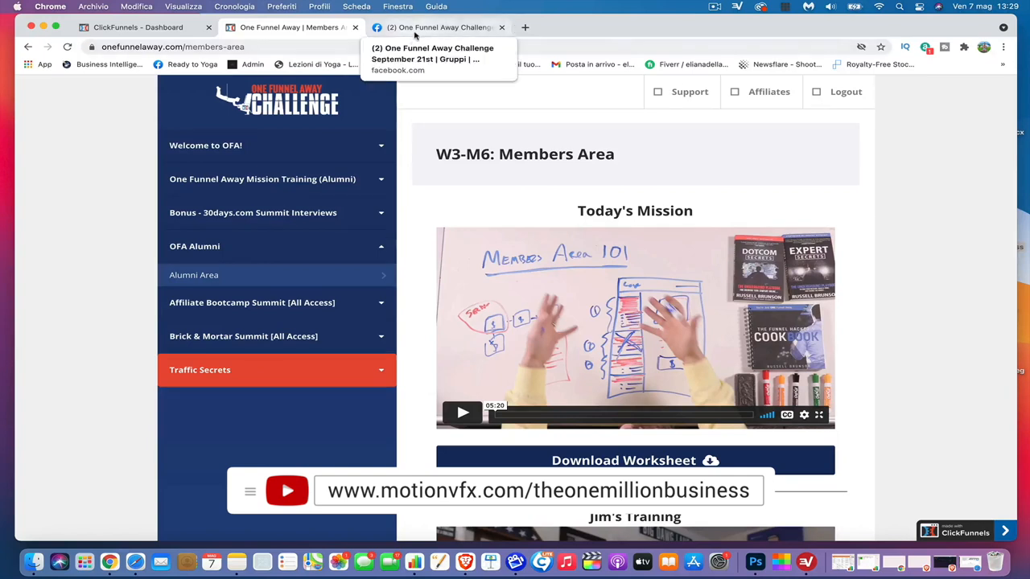
Switch to the One Funnel Away Challenge September 21st Facebook group and scroll its discussion.
left_click(438, 26)
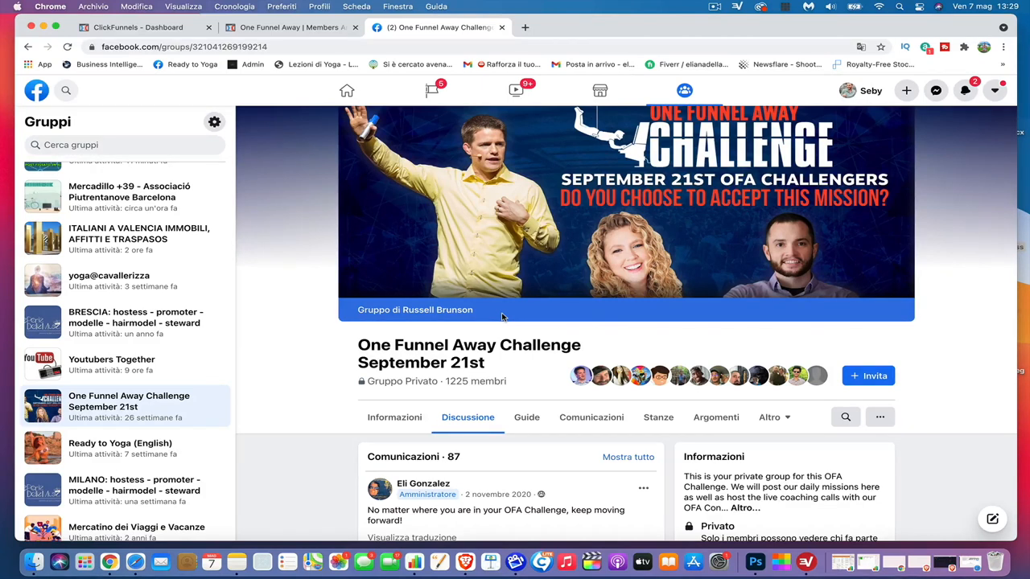
mouse_move(555, 378)
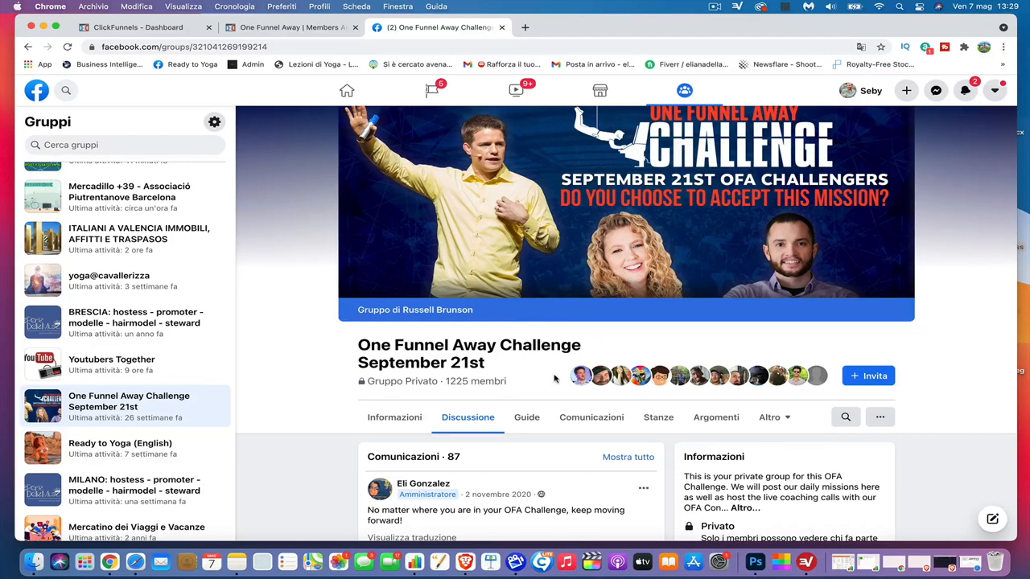
mouse_move(721, 339)
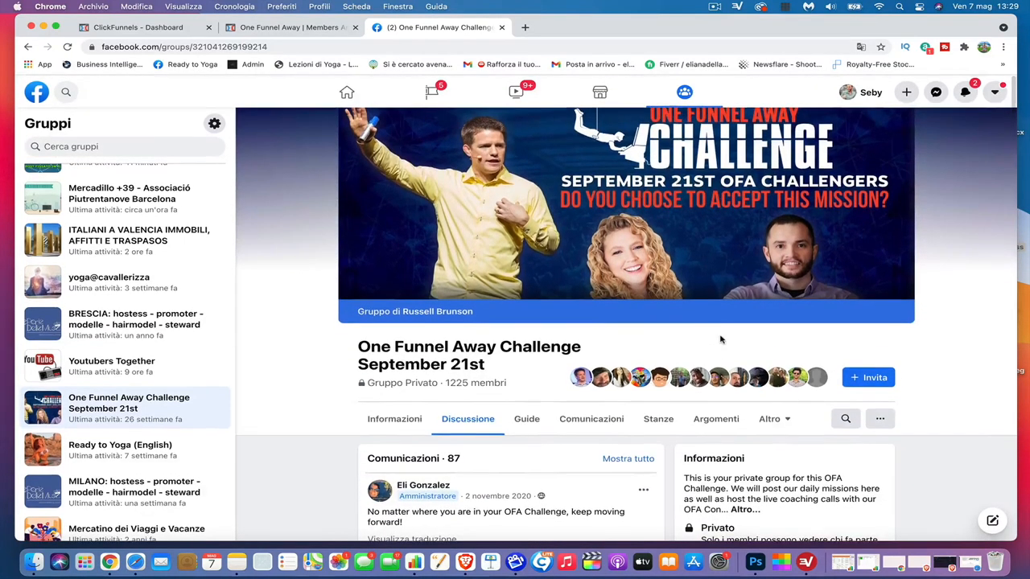
scroll("down", 3)
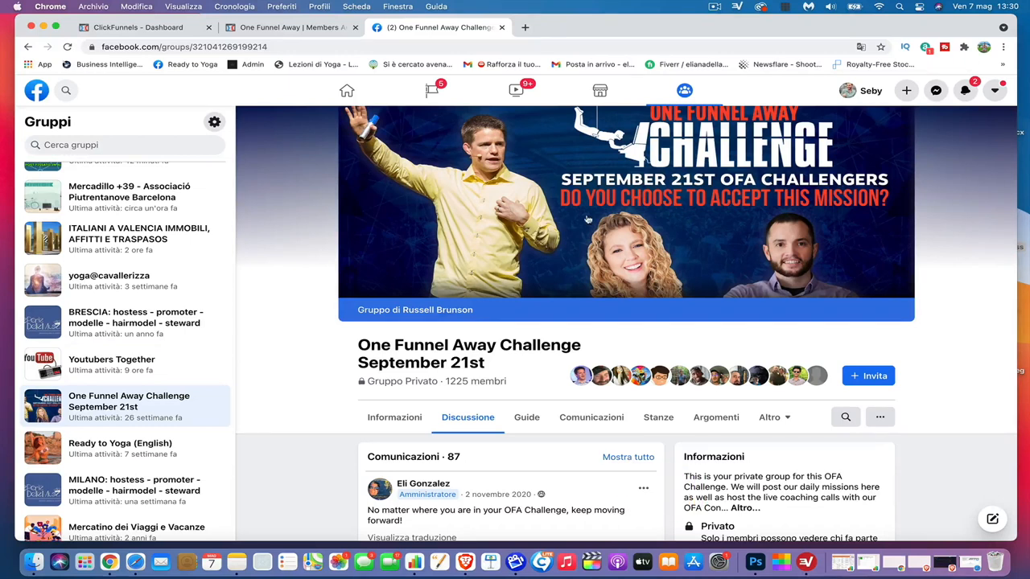
Return to the ClickFunnels dashboard after a brief look at the members area page.
left_click(145, 25)
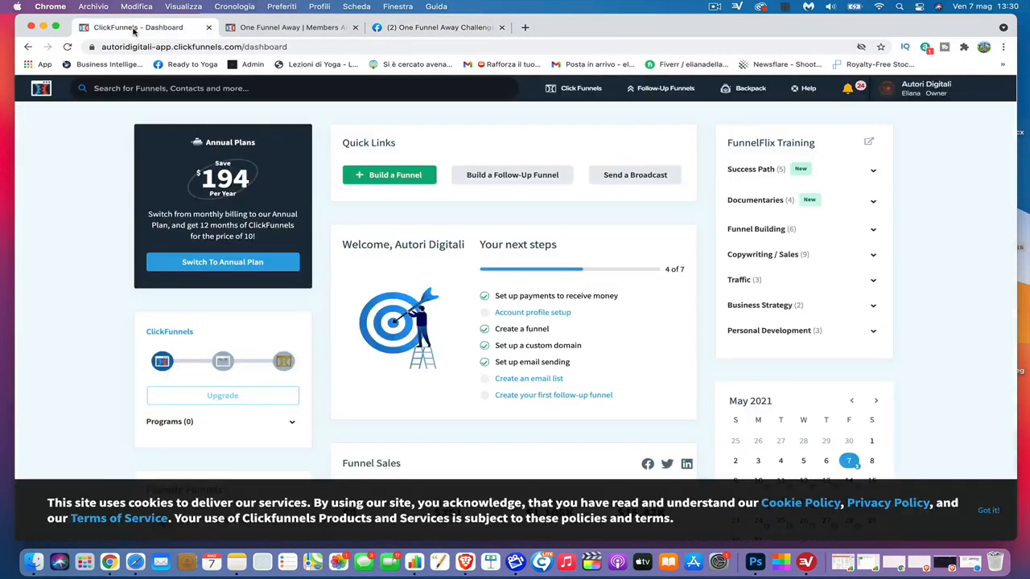
mouse_move(683, 248)
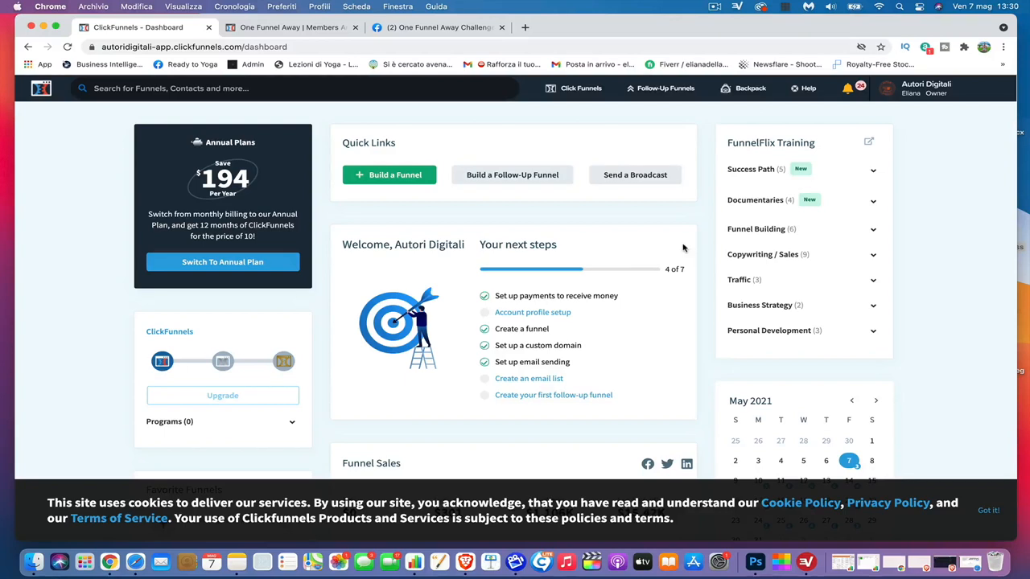
mouse_move(291, 11)
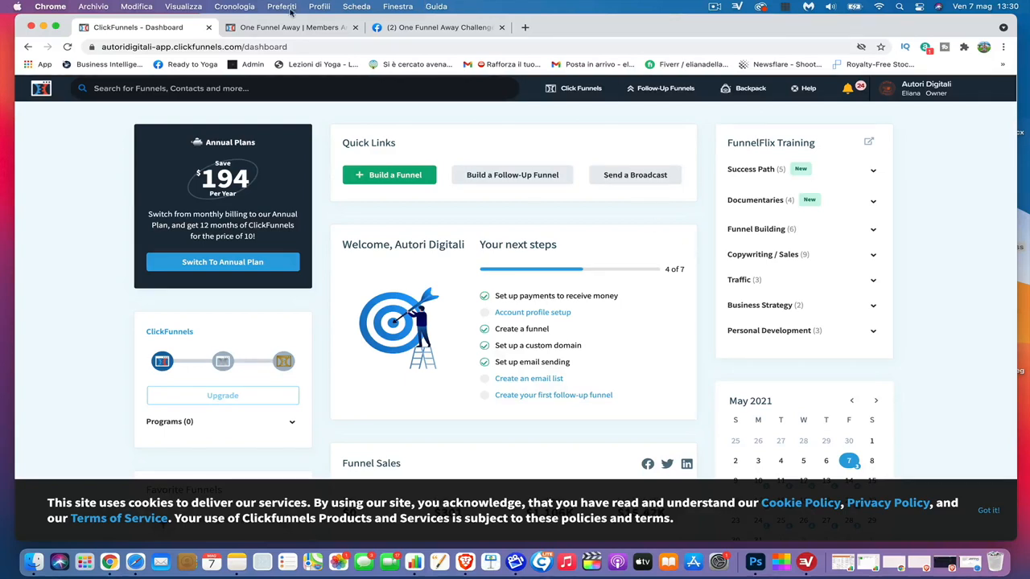
left_click(291, 25)
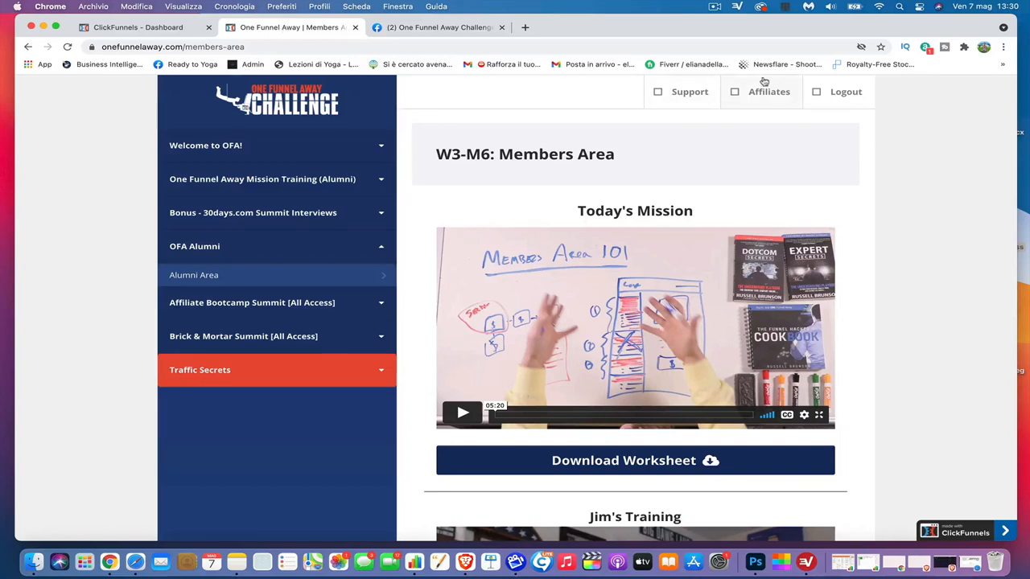
mouse_move(381, 200)
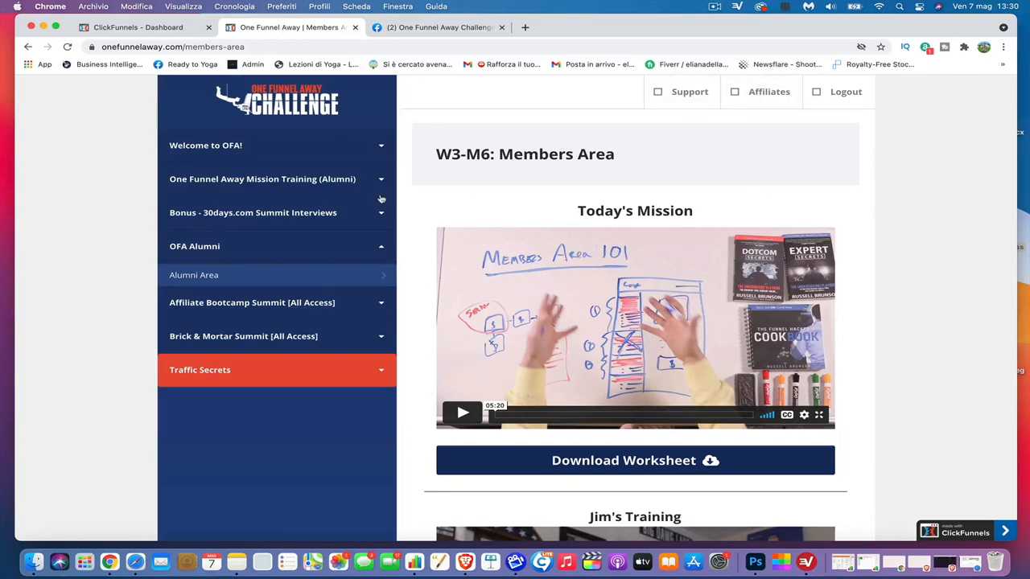
left_click(137, 25)
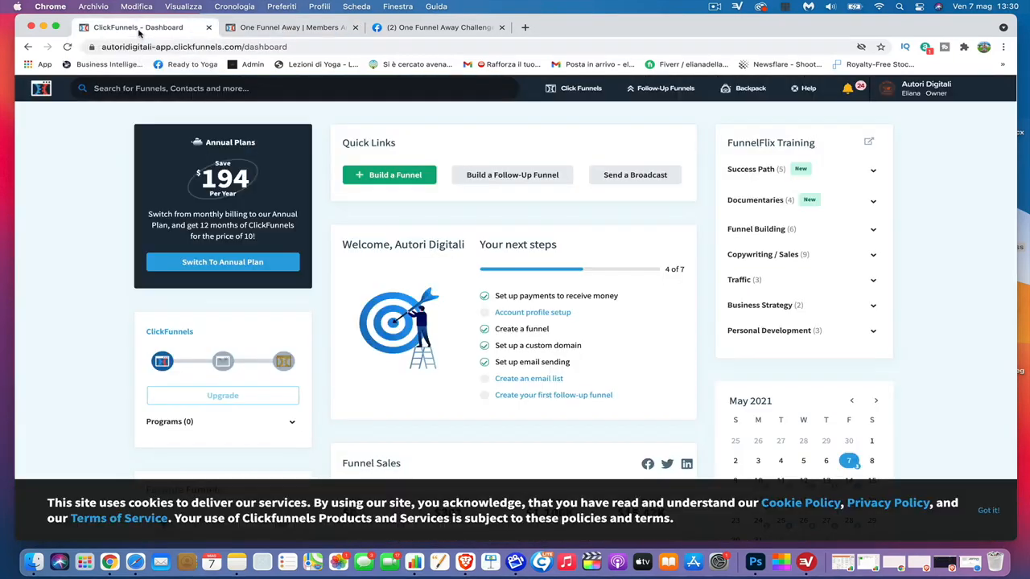
mouse_move(647, 330)
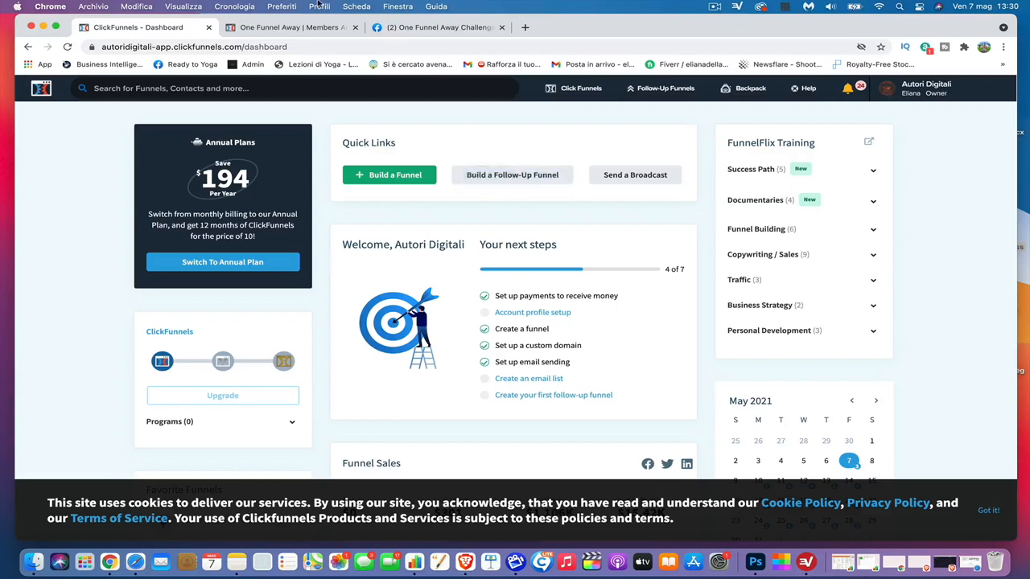
Bring the W3-M6: Members Area mission page back up.
left_click(289, 26)
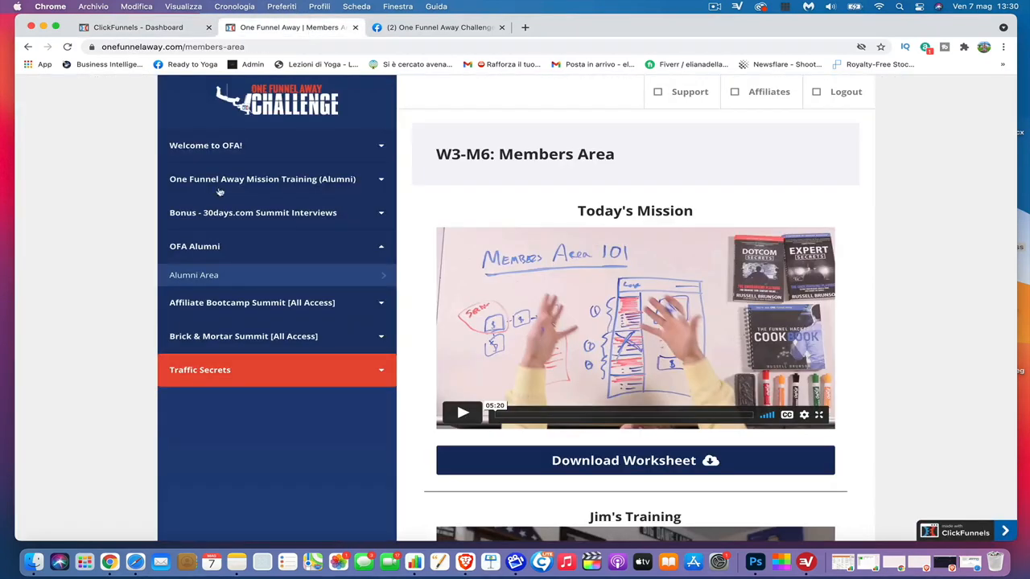
mouse_move(243, 263)
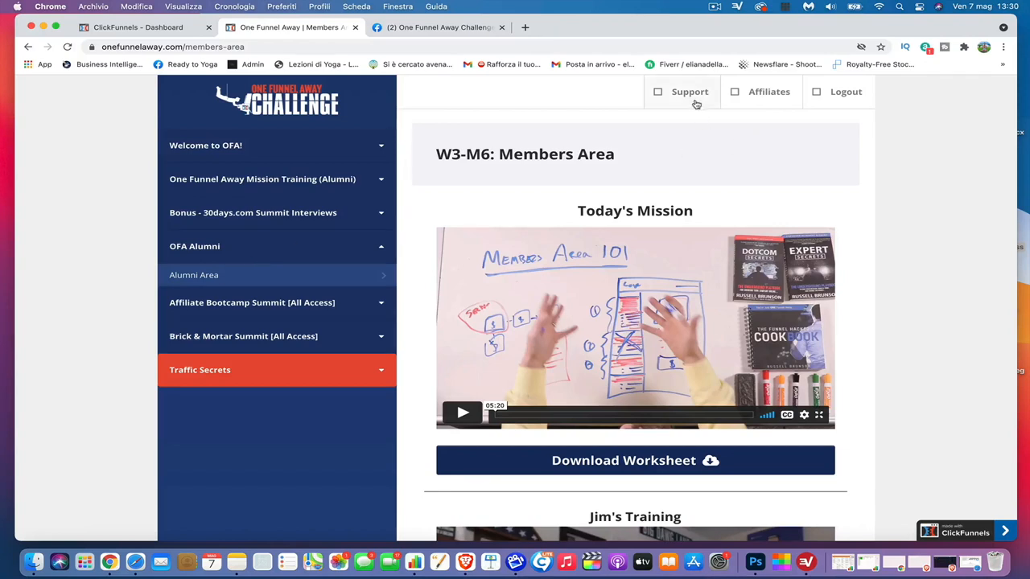
mouse_move(695, 103)
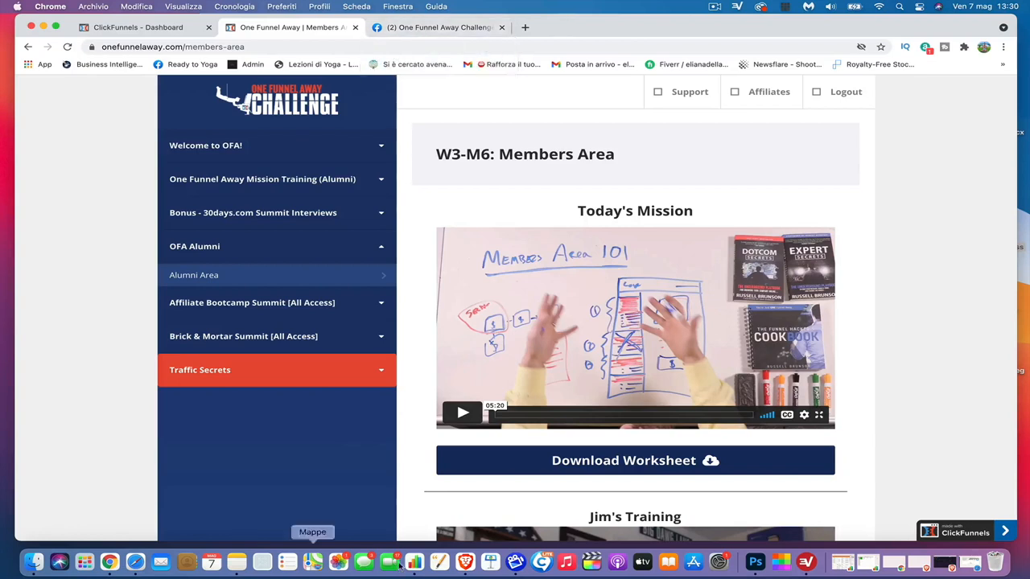
mouse_move(255, 222)
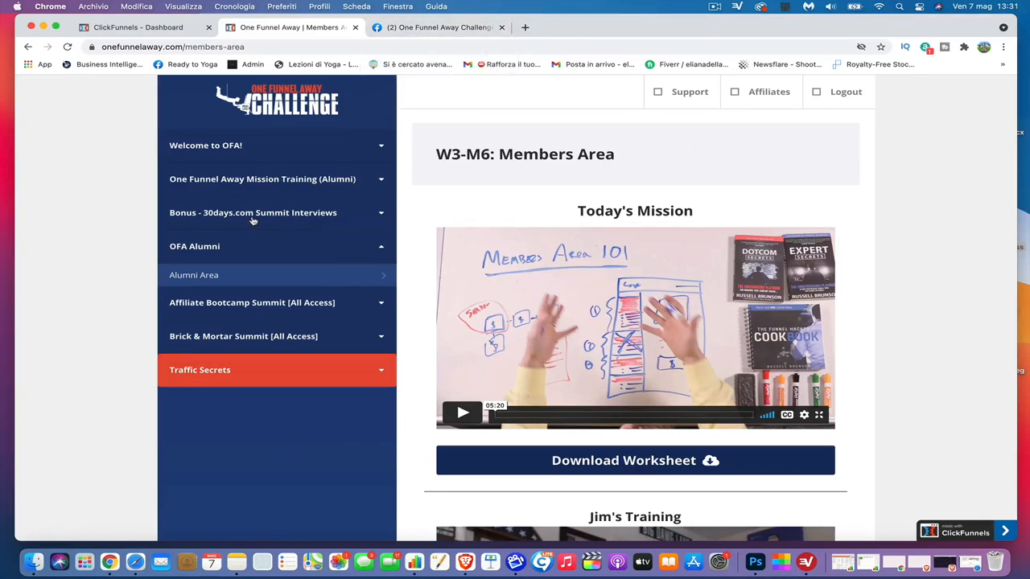
Return to the ClickFunnels dashboard and review the Funnel Sales totals and 4-of-7 setup checklist.
left_click(137, 26)
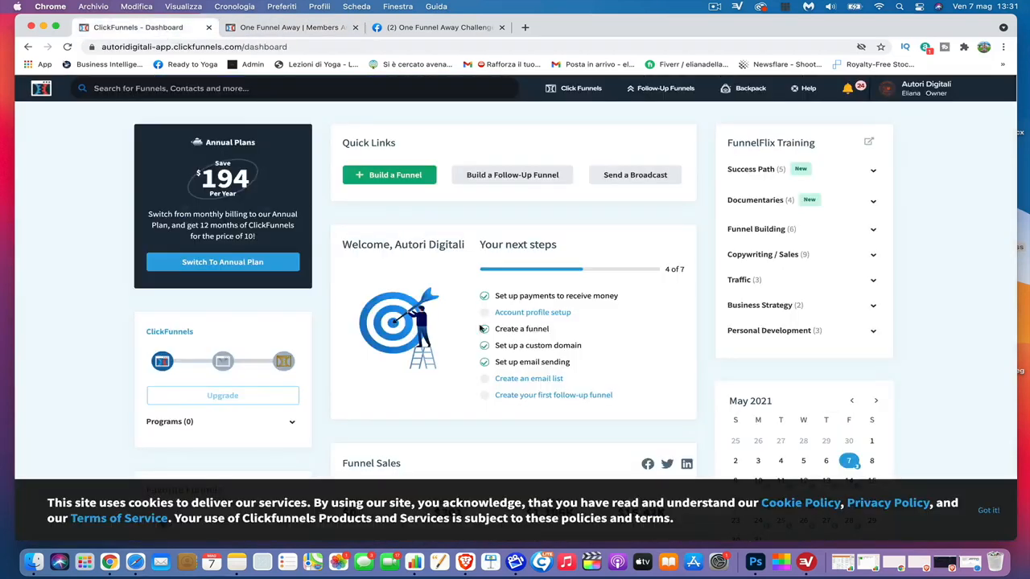
scroll("down", 3)
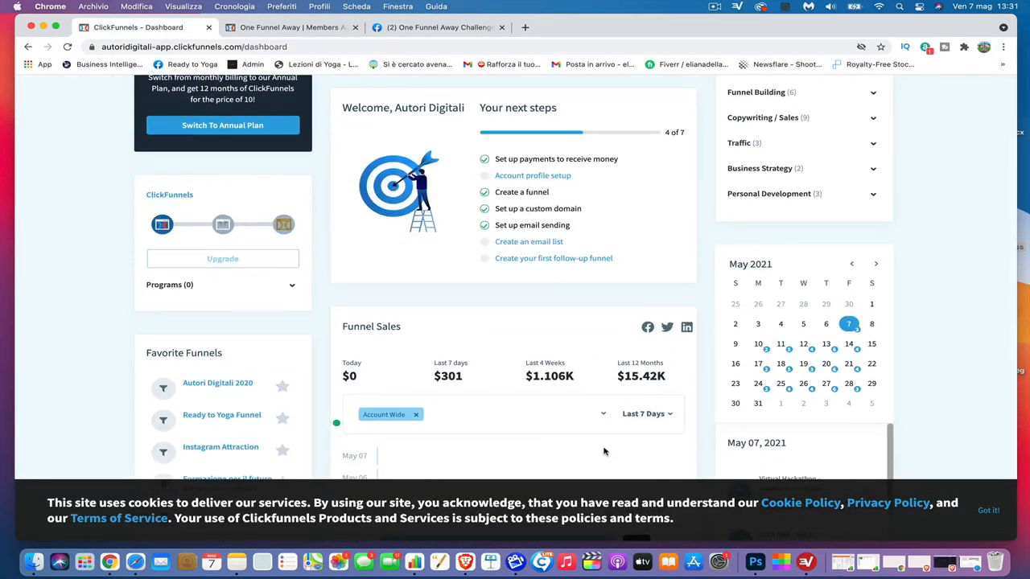
mouse_move(599, 399)
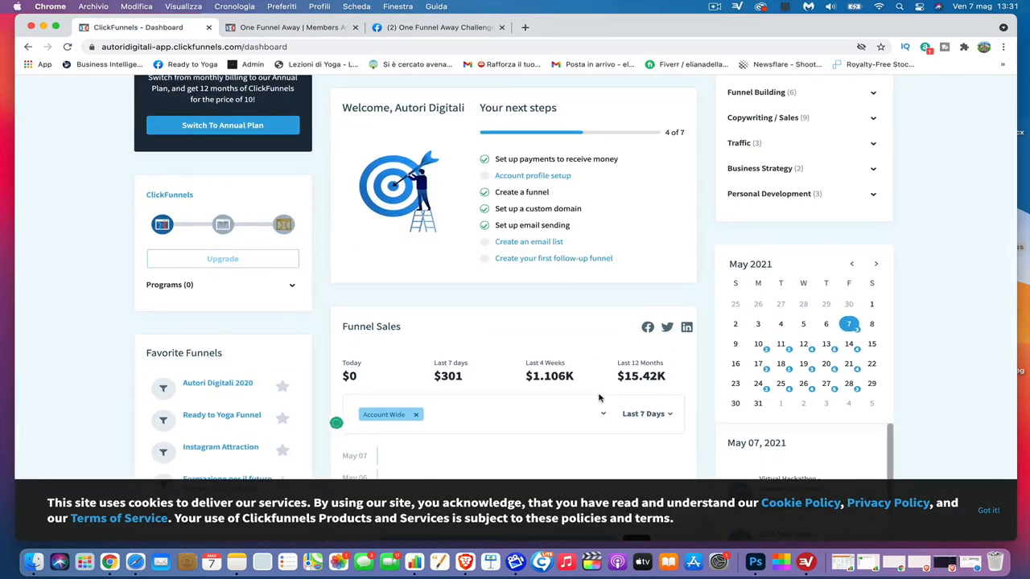
scroll("up", 3)
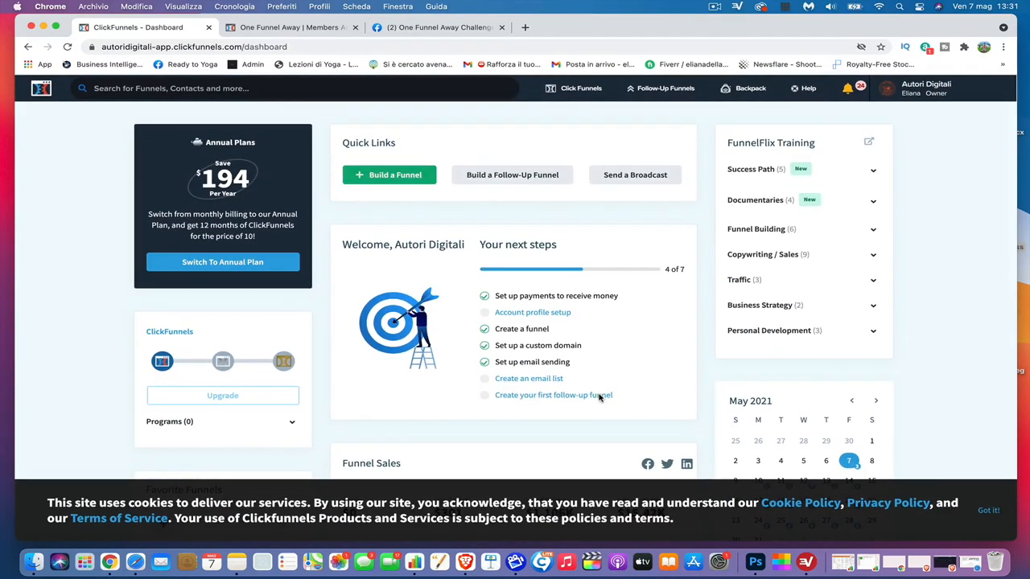